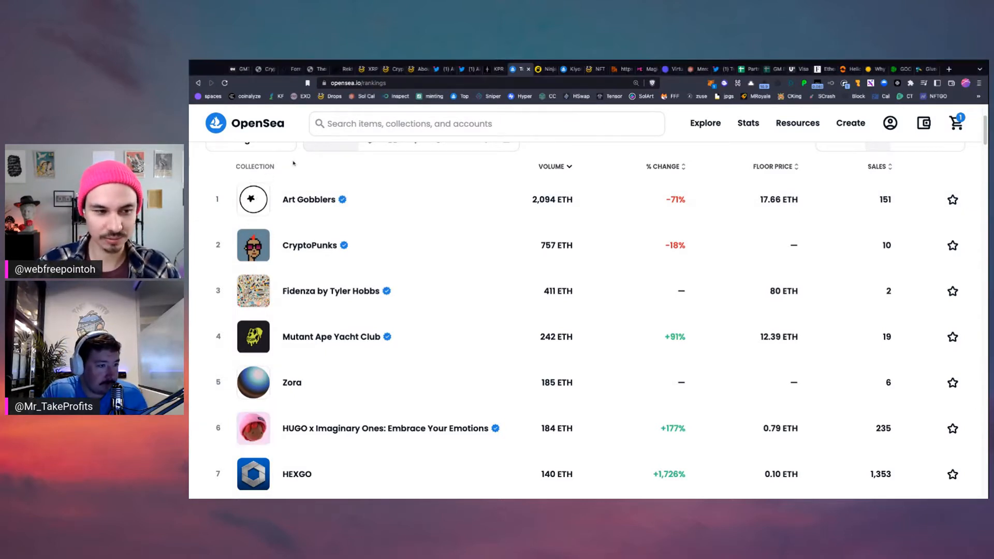
Step: Open the Art Gobblers collection page from the OpenSea rankings table
click(309, 199)
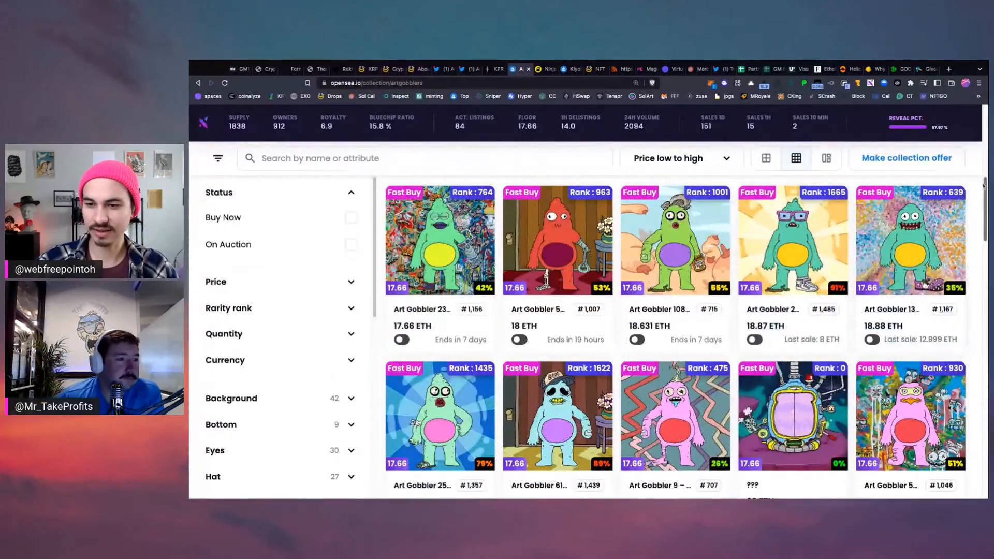
Step: Browse down the listings and open the rank 149 Art Gobbler 9038 listed at 40 ETH
scroll(down, 3)
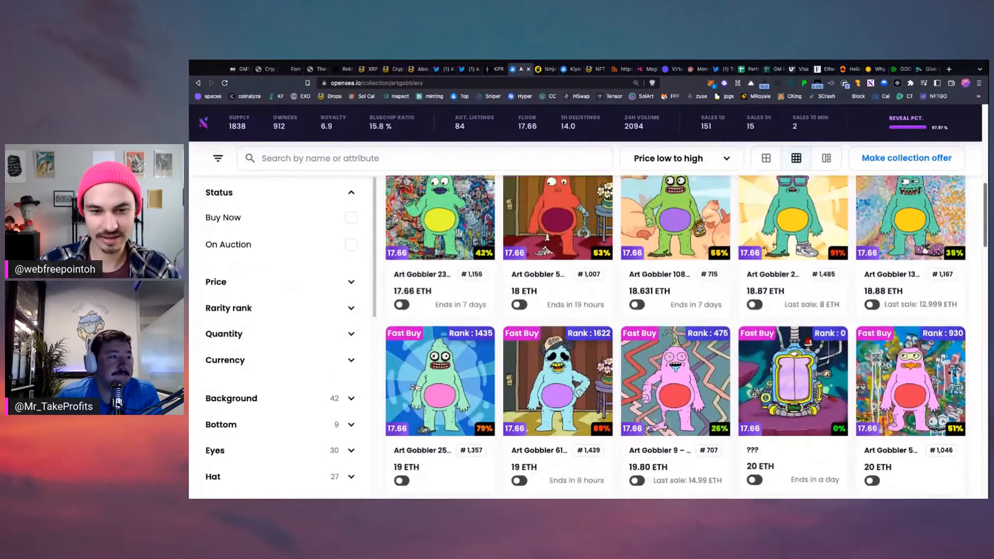
scroll(down, 3)
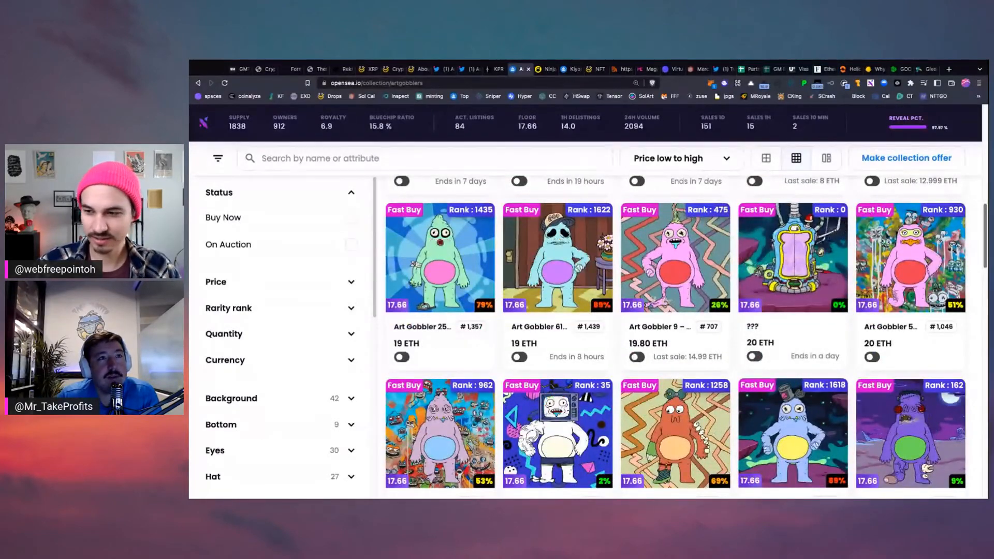
scroll(down, 3)
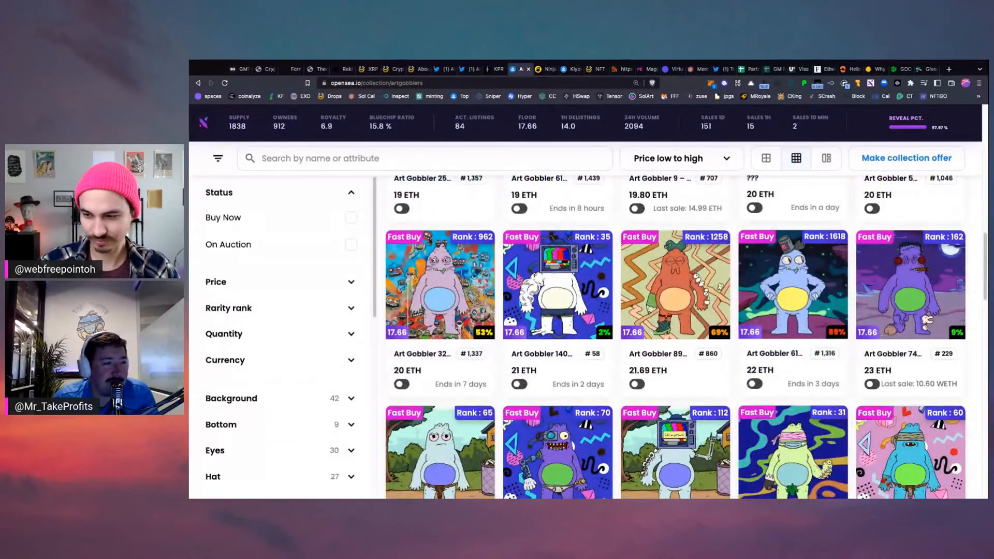
scroll(down, 3)
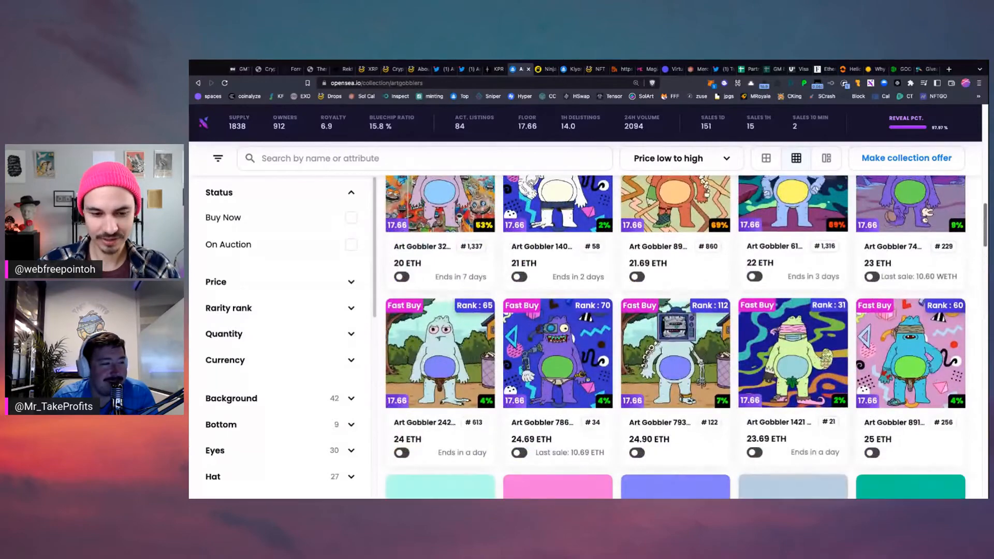
scroll(down, 3)
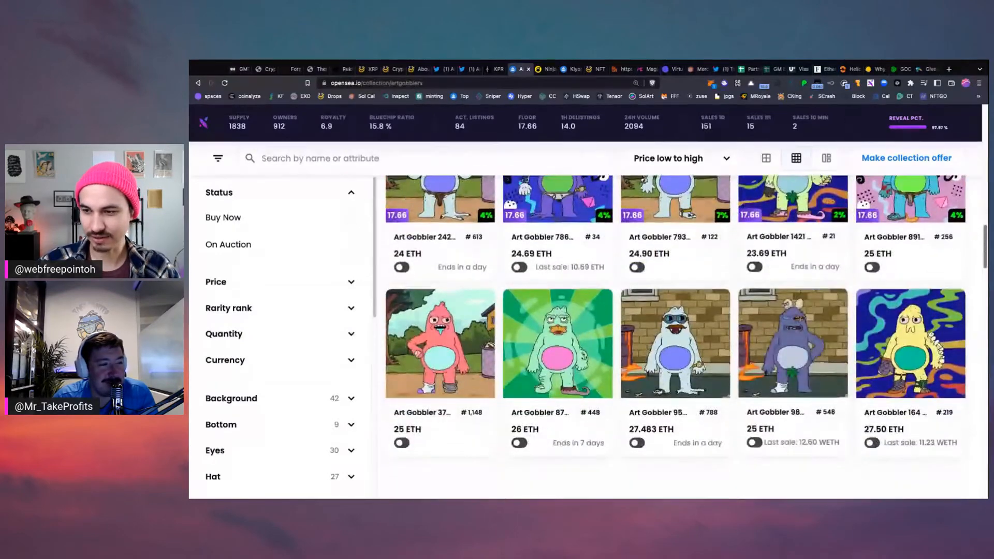
scroll(down, 3)
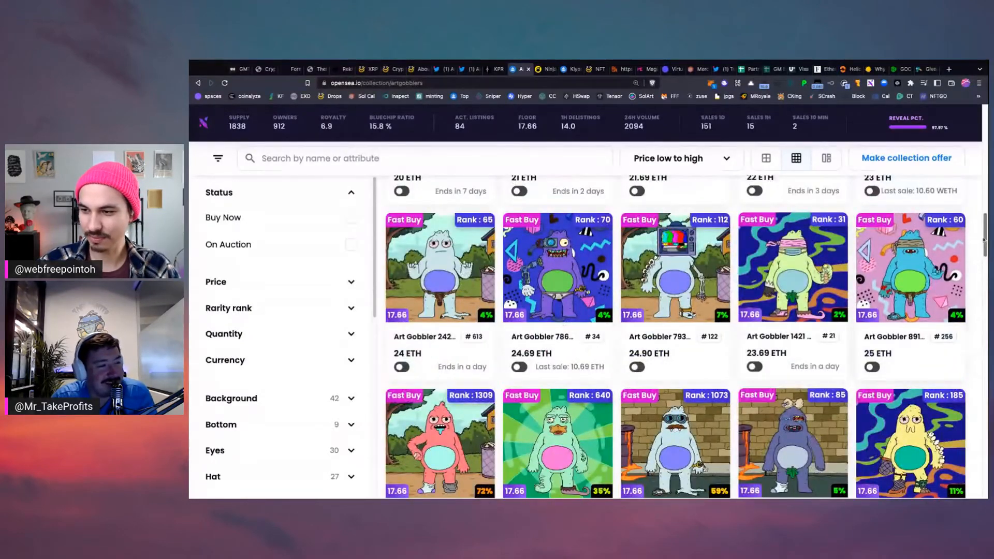
scroll(down, 3)
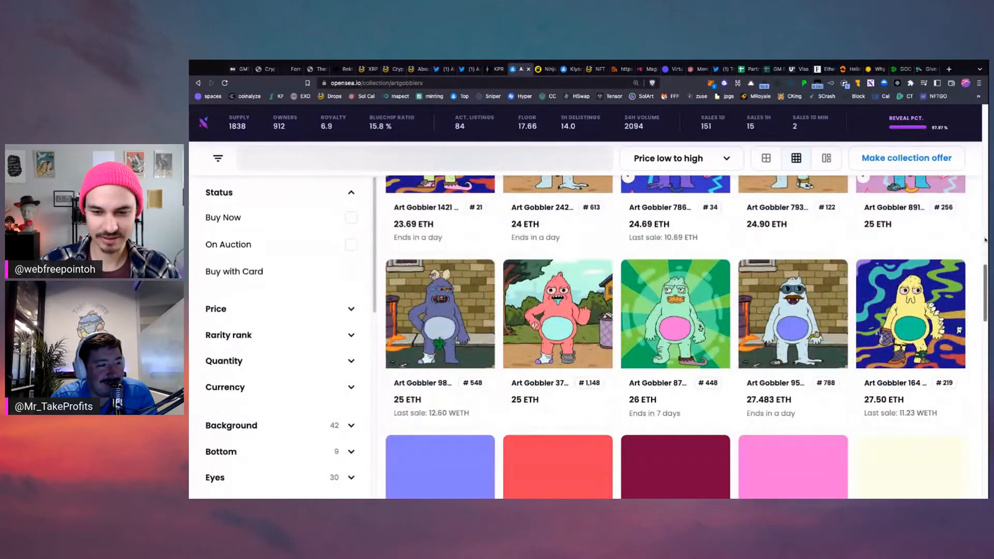
scroll(down, 3)
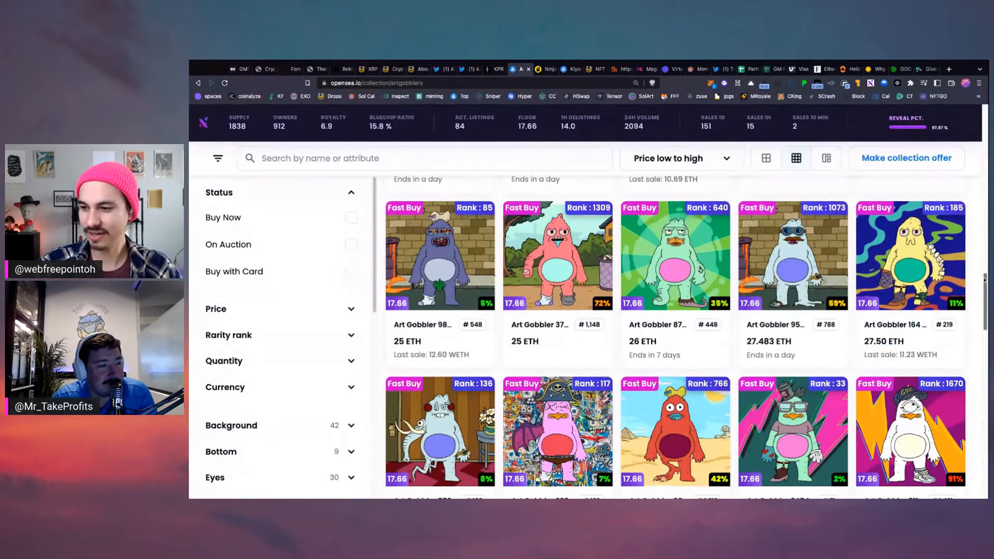
scroll(down, 3)
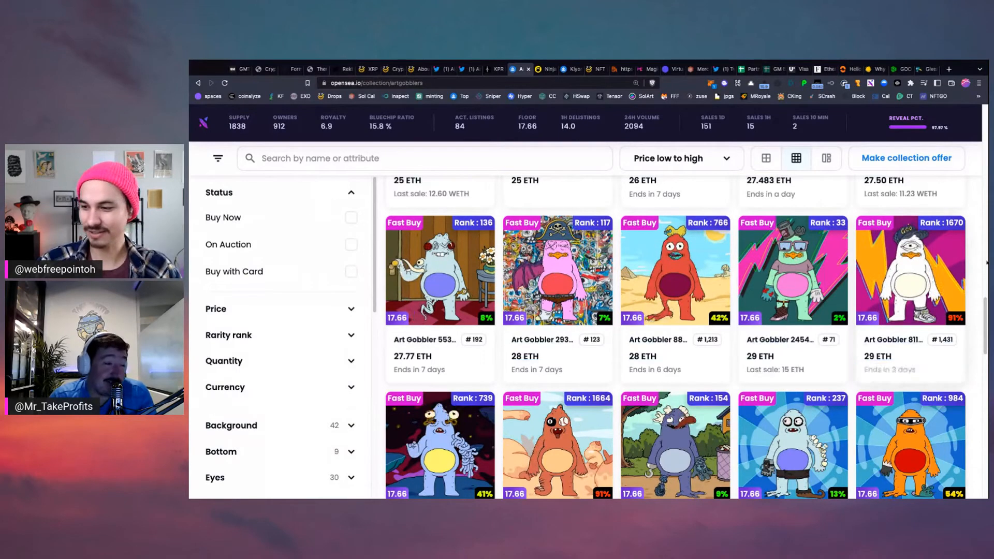
scroll(down, 3)
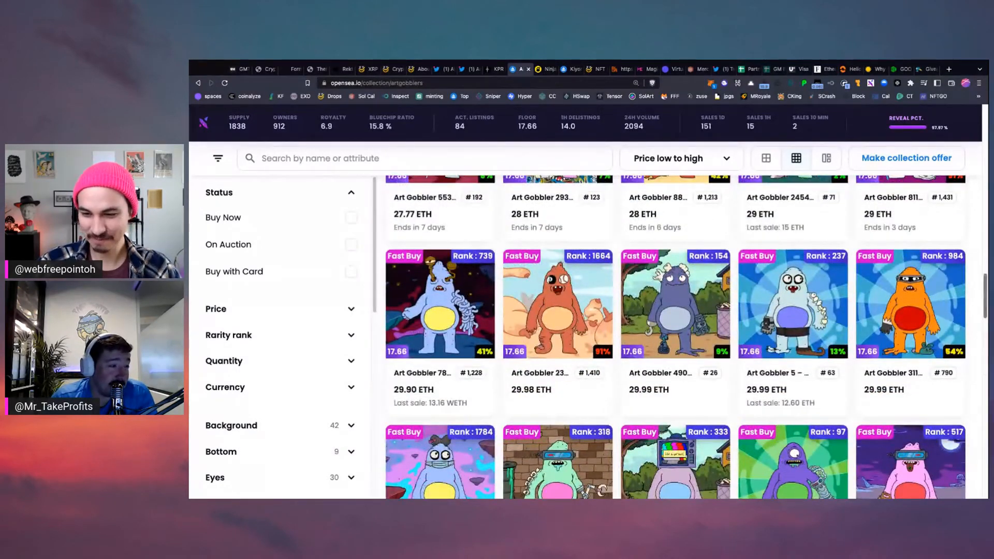
scroll(down, 3)
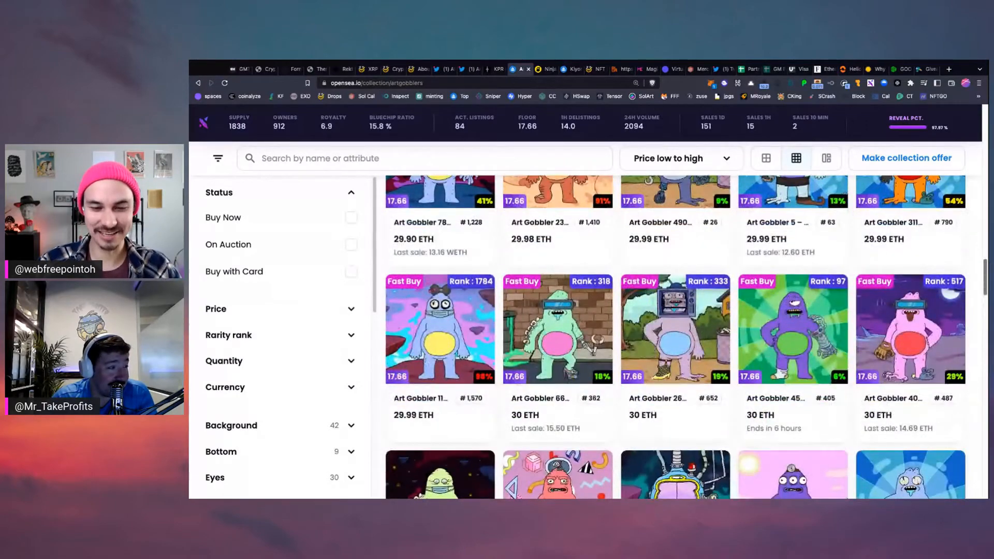
scroll(down, 3)
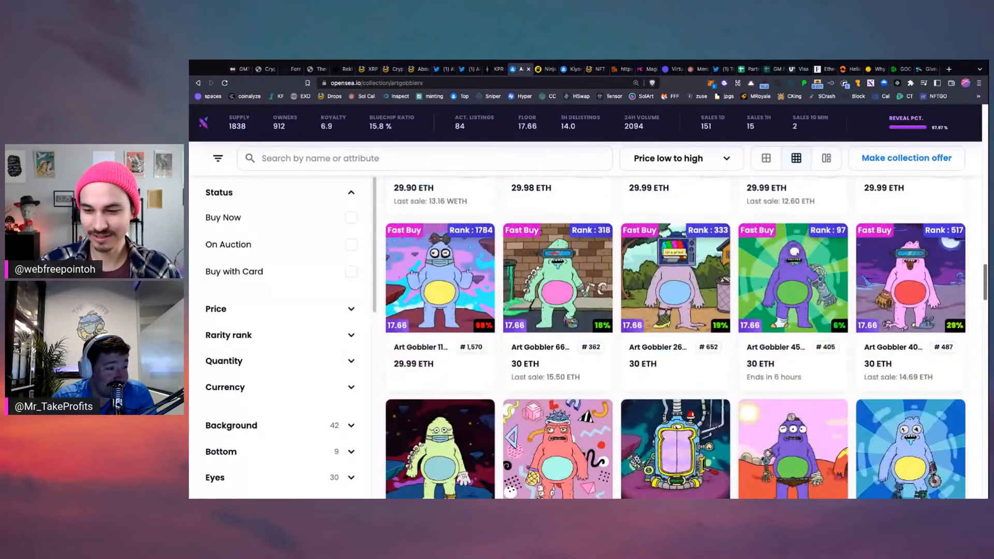
scroll(down, 3)
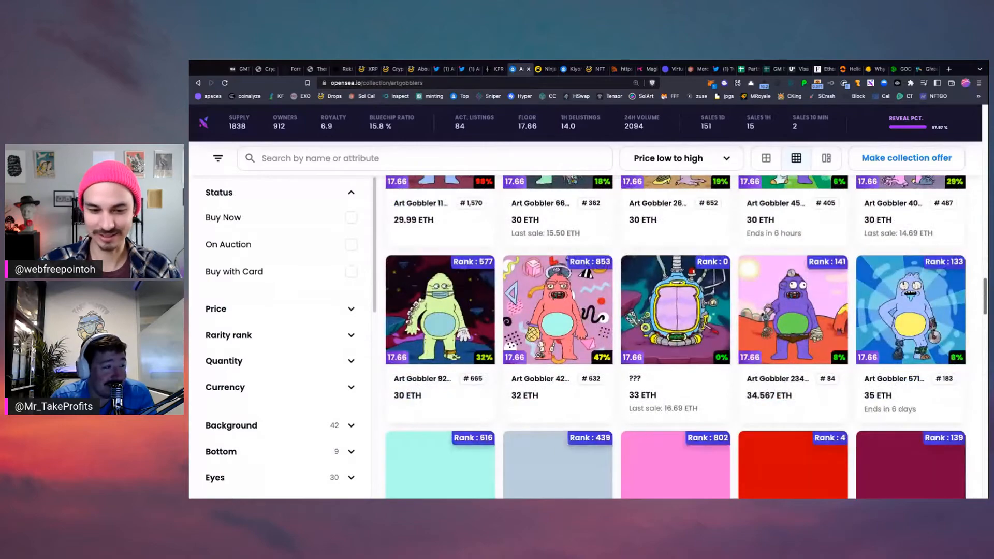
scroll(down, 3)
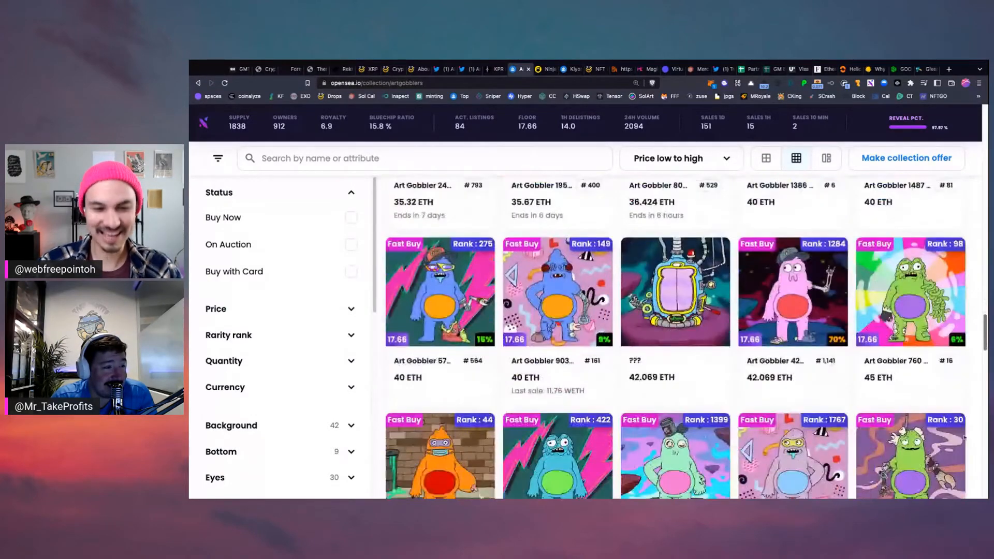
click(675, 291)
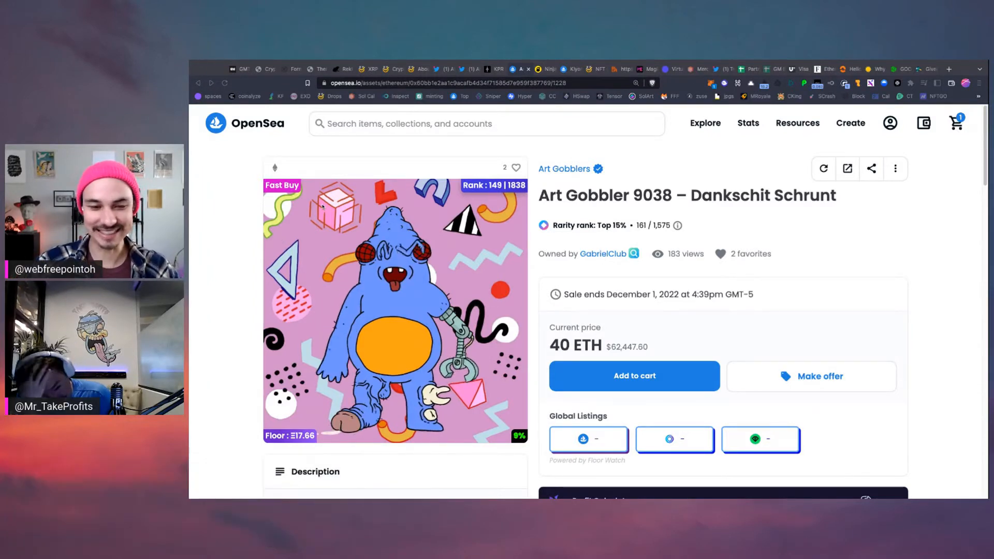
Step: Switch from the OpenSea item page to the Paradigm GOO article tab
click(704, 122)
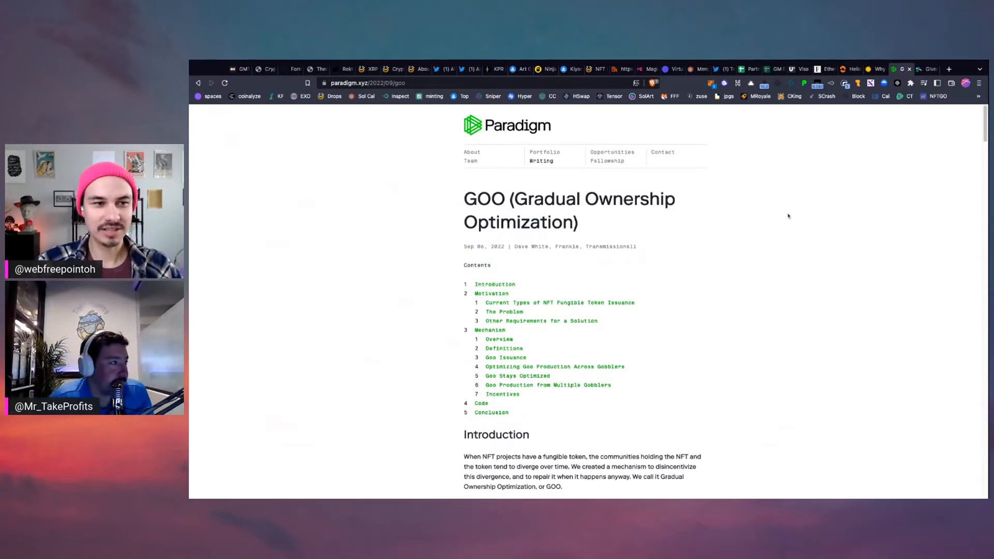
mouse_move(936, 235)
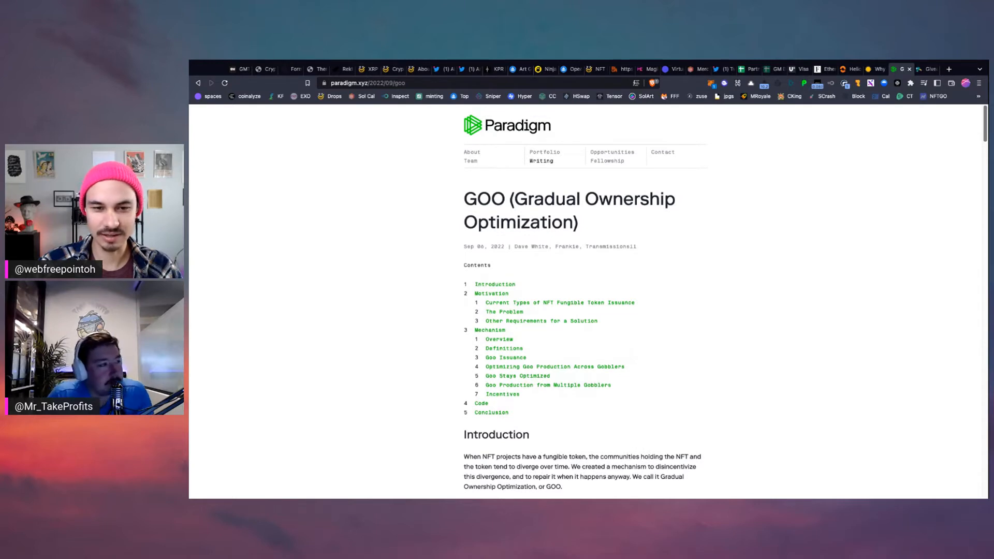
Step: Skim the GOO article's formulas and Incentives section, then return to the Introduction chart
scroll(down, 3)
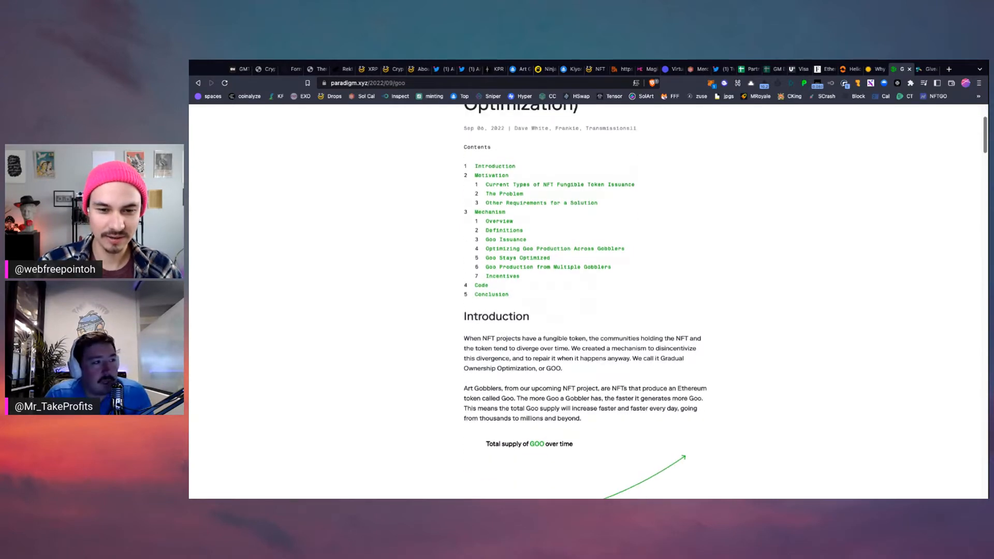
scroll(up, 3)
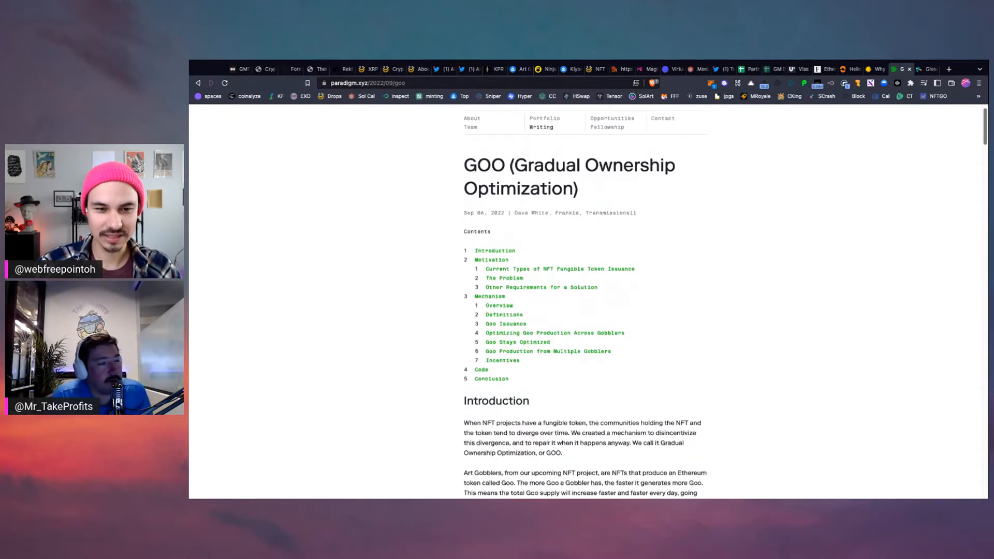
scroll(down, 3)
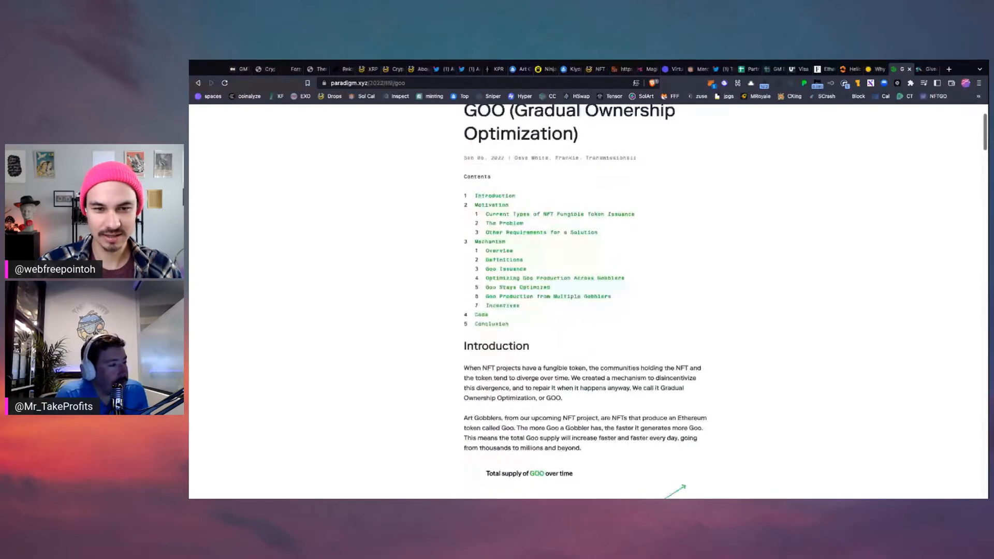
scroll(down, 3)
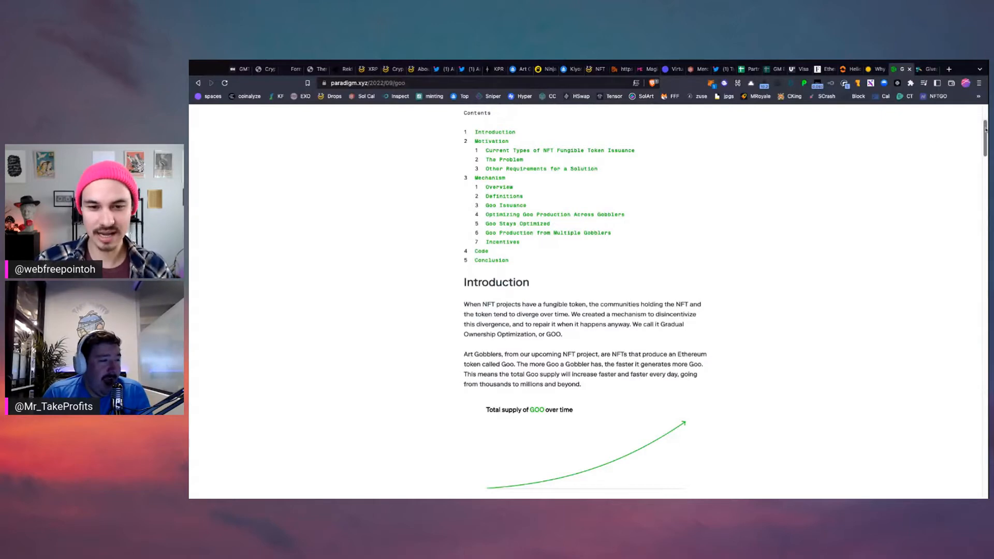
scroll(down, 3)
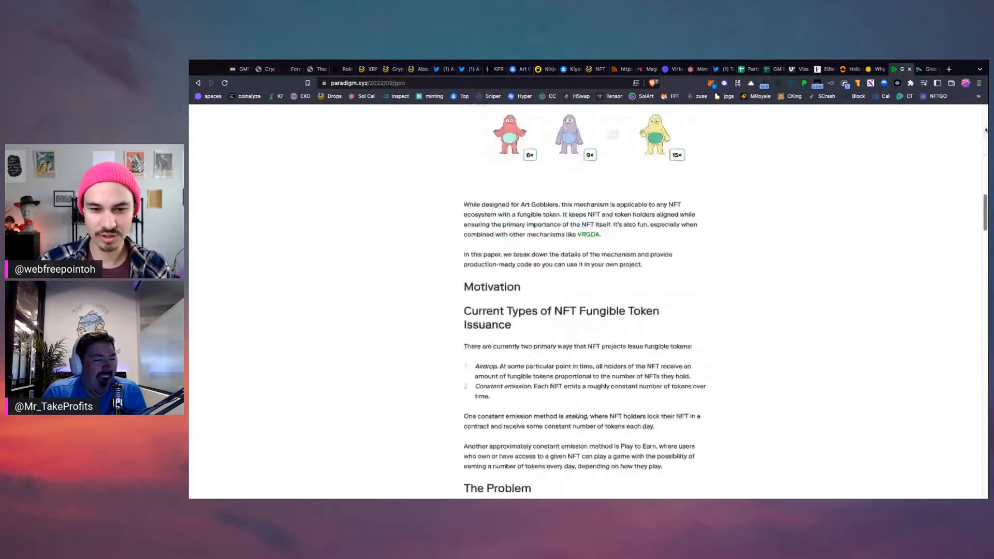
scroll(down, 3)
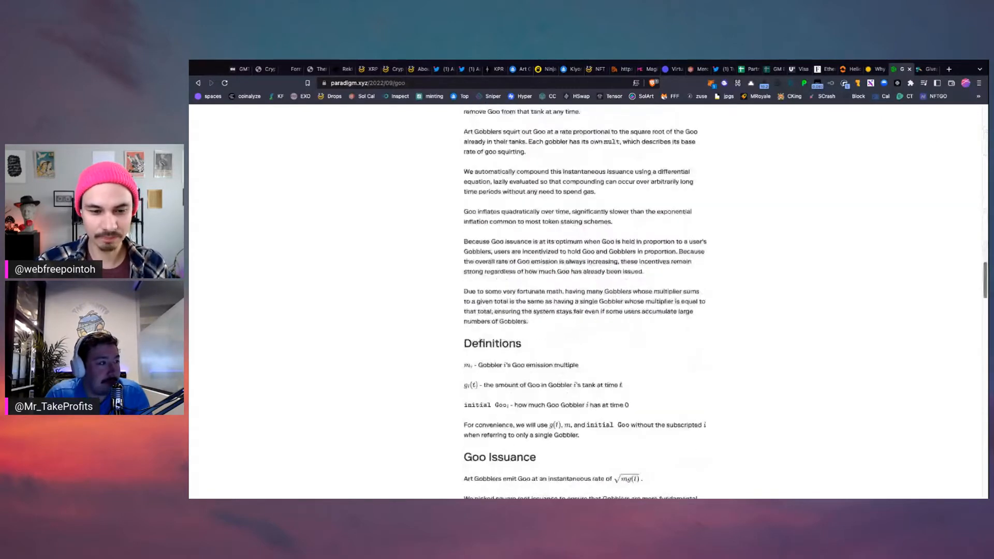
scroll(down, 3)
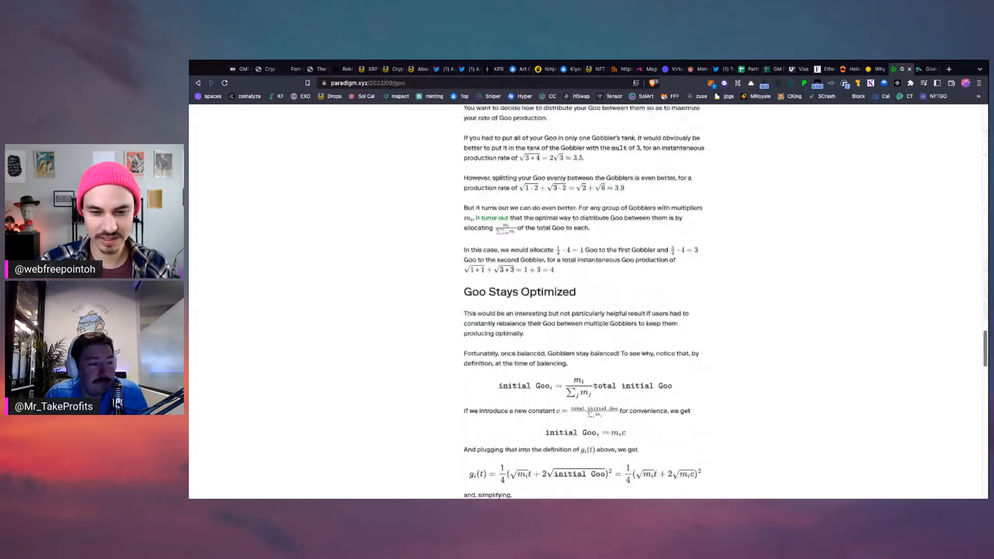
scroll(down, 3)
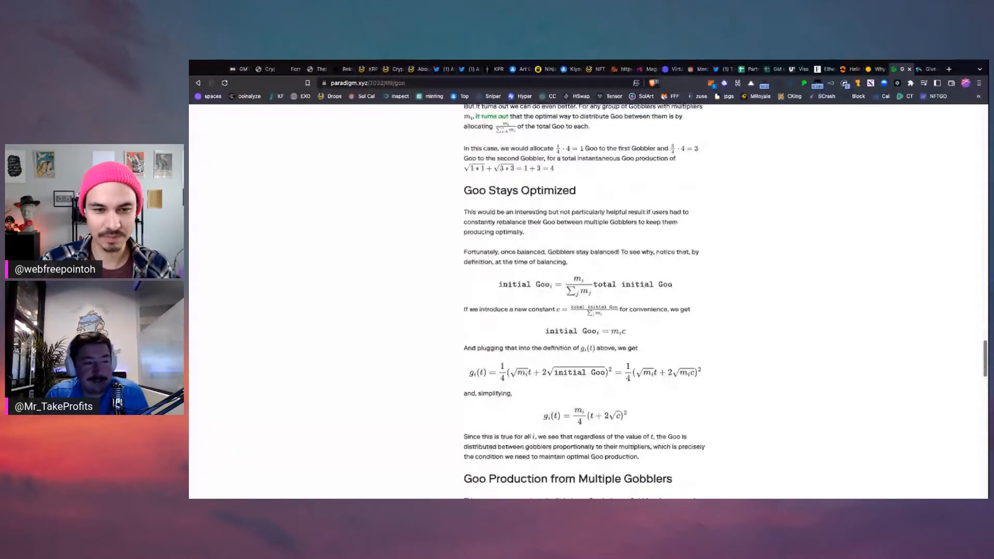
scroll(down, 3)
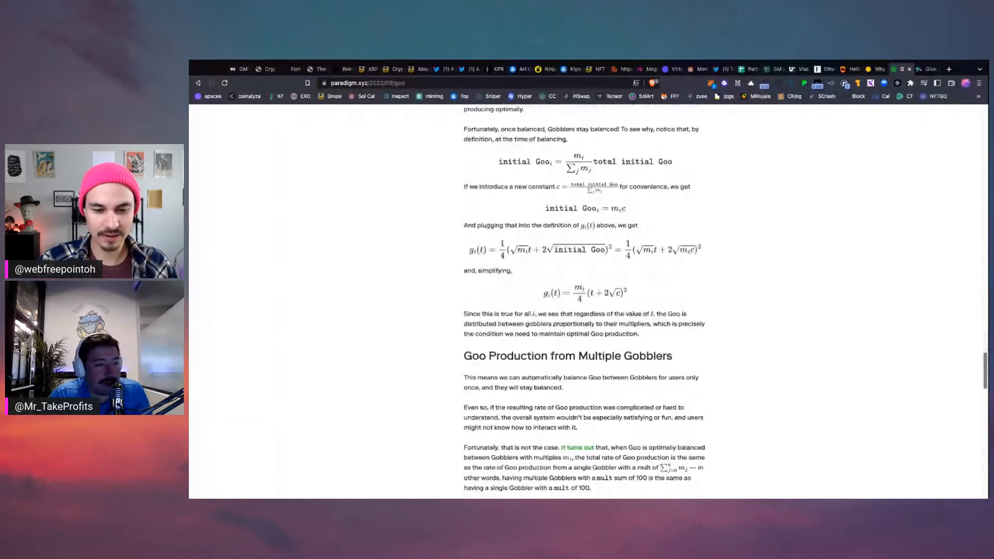
scroll(down, 3)
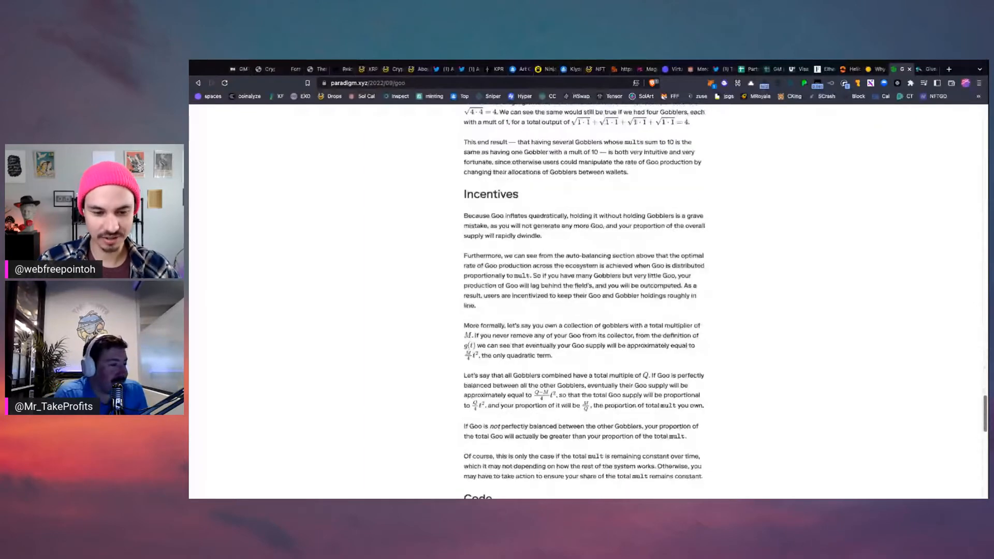
scroll(down, 3)
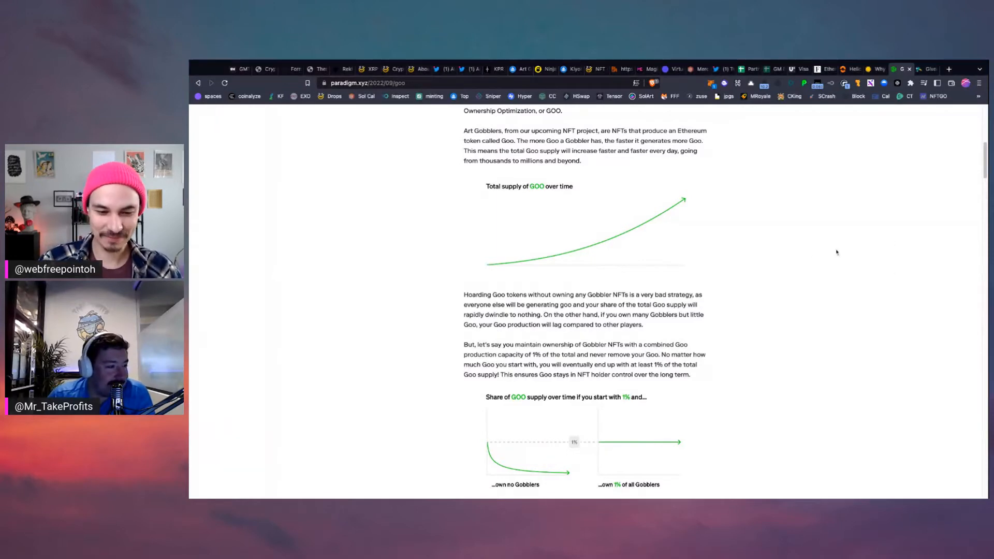
scroll(up, 3)
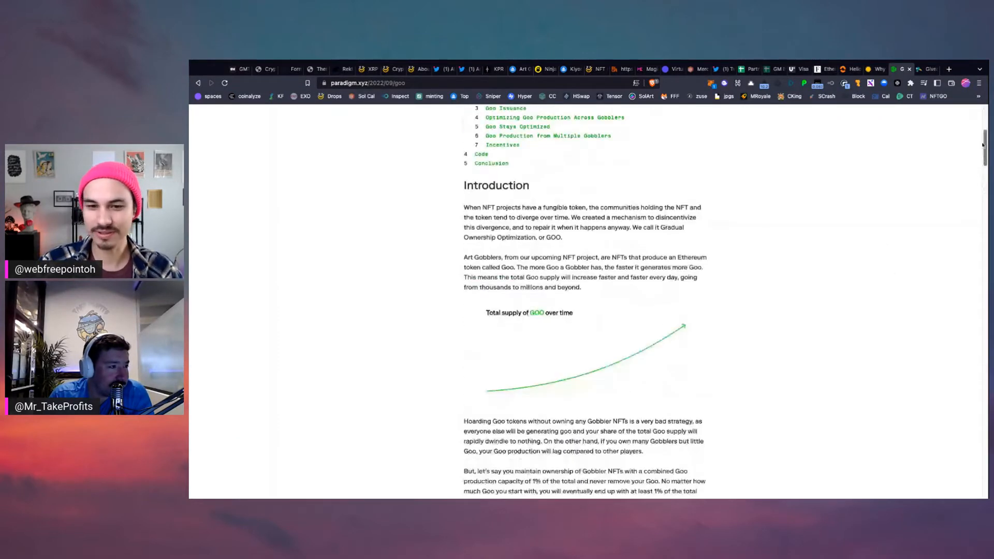
scroll(down, 3)
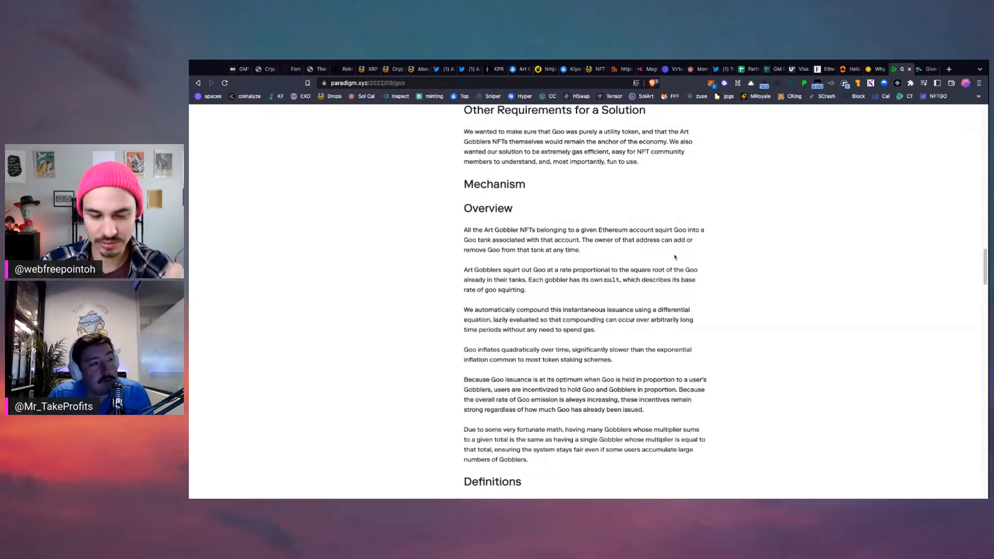
mouse_move(743, 287)
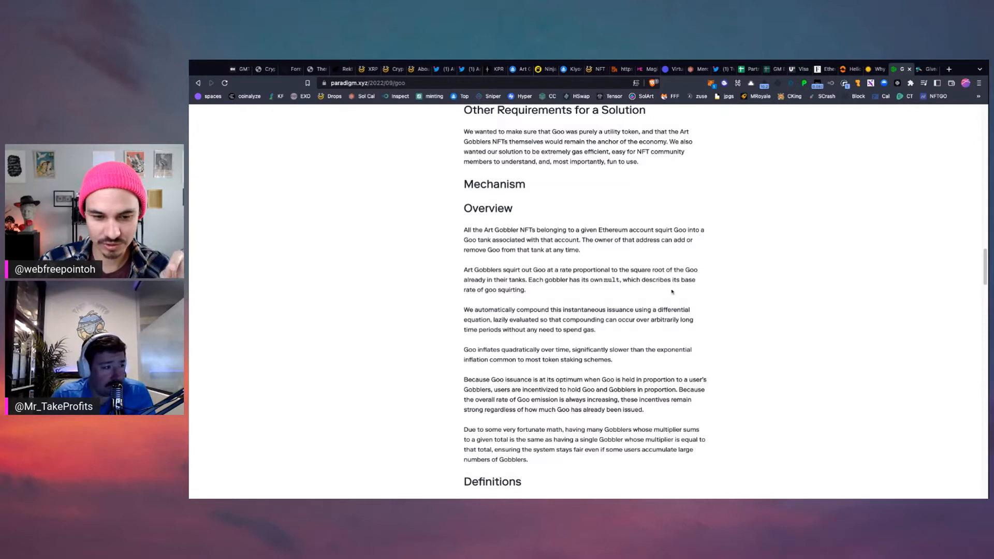
mouse_move(523, 294)
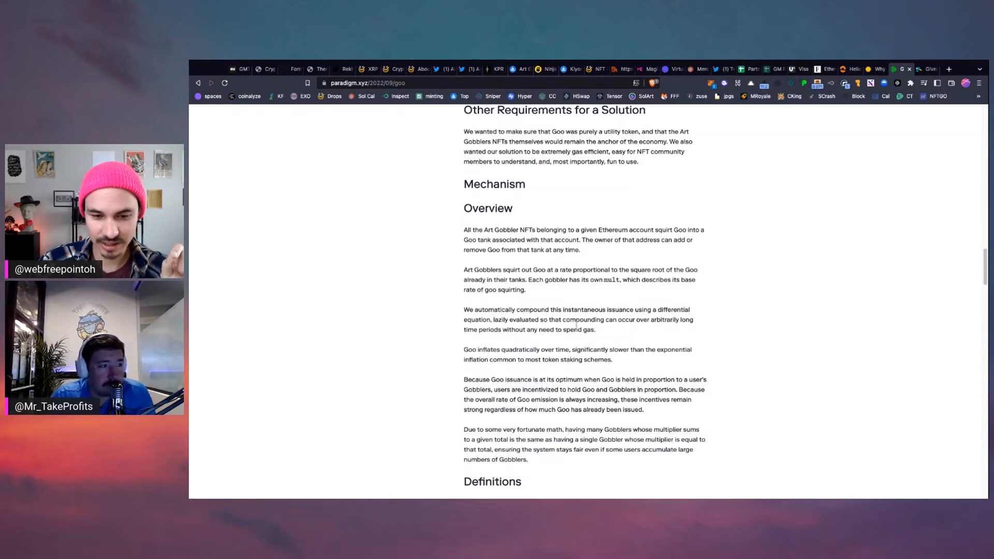
mouse_move(714, 332)
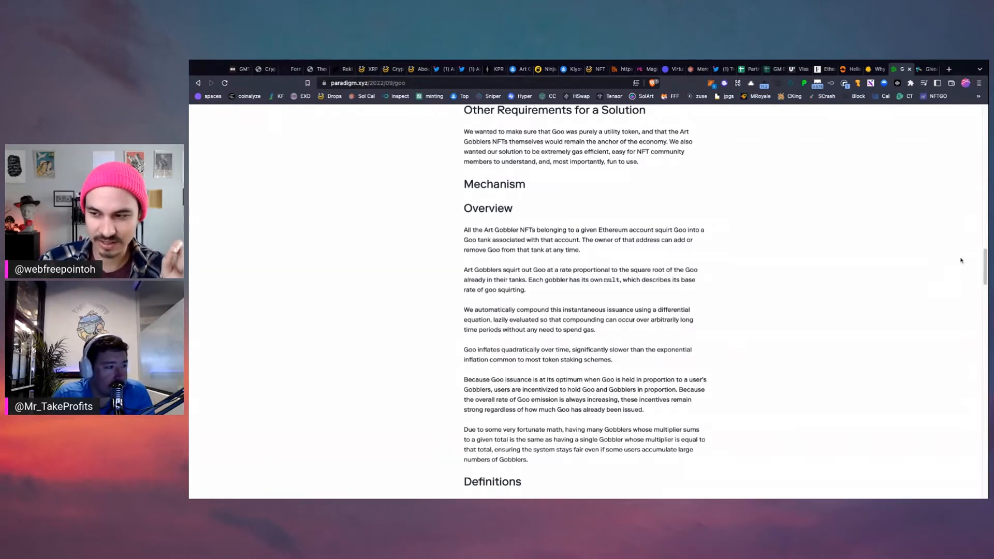
scroll(down, 3)
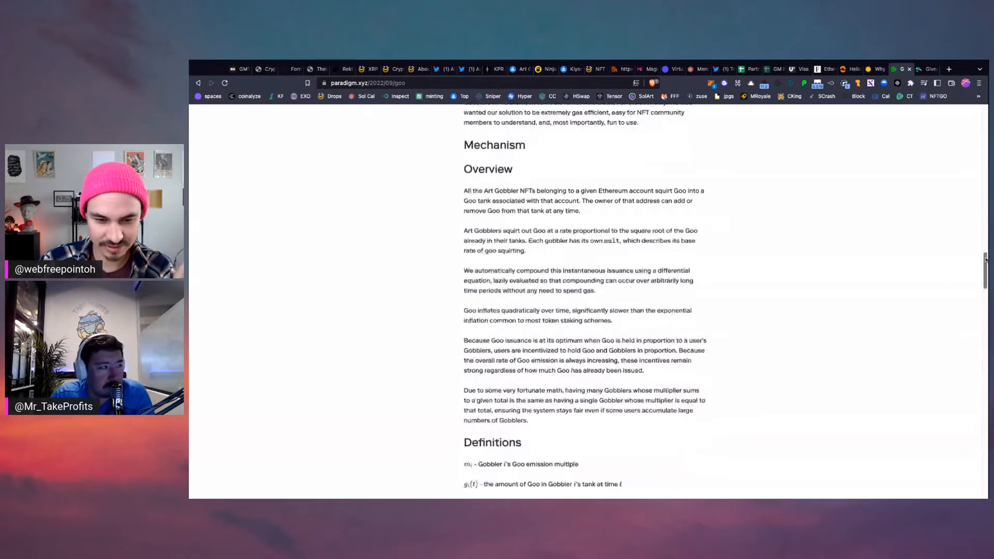
scroll(down, 3)
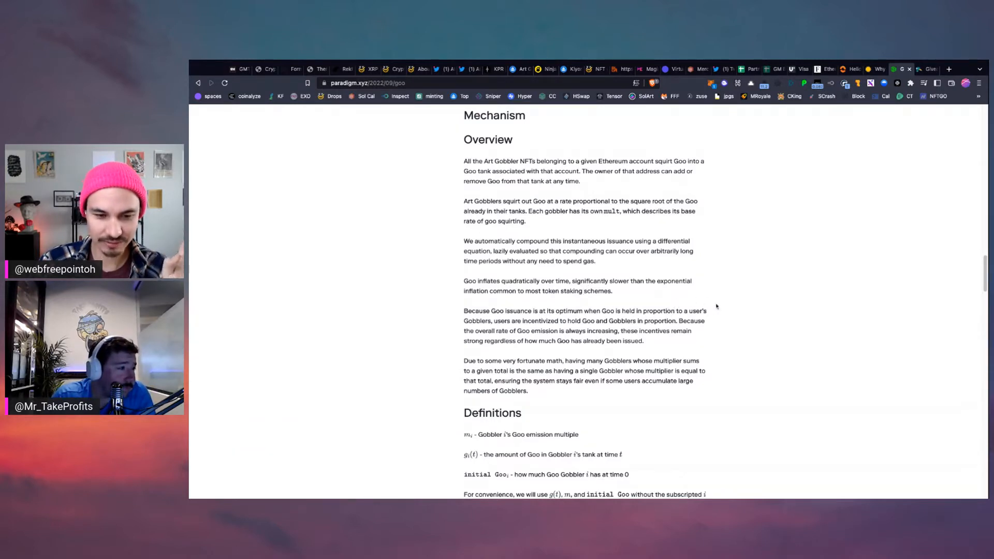
mouse_move(727, 296)
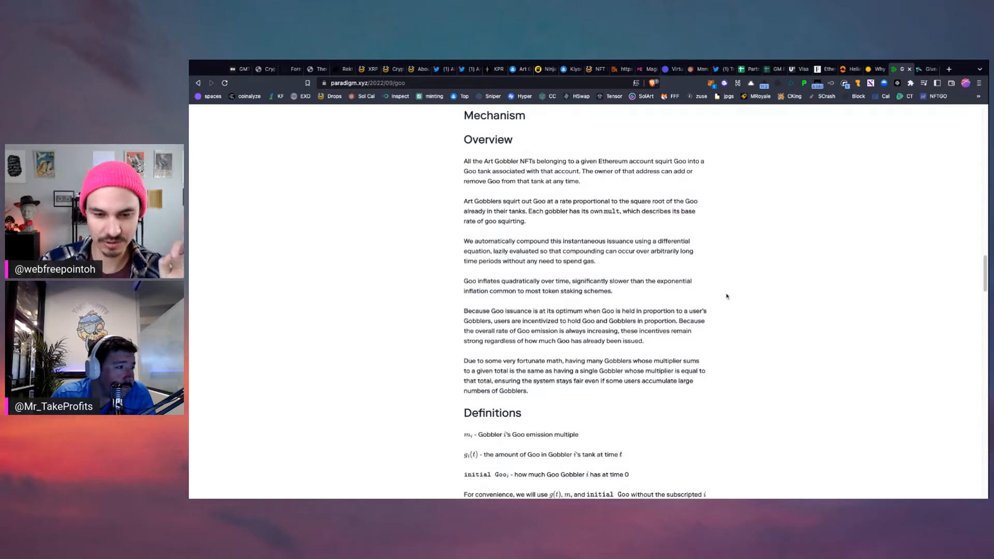
mouse_move(715, 303)
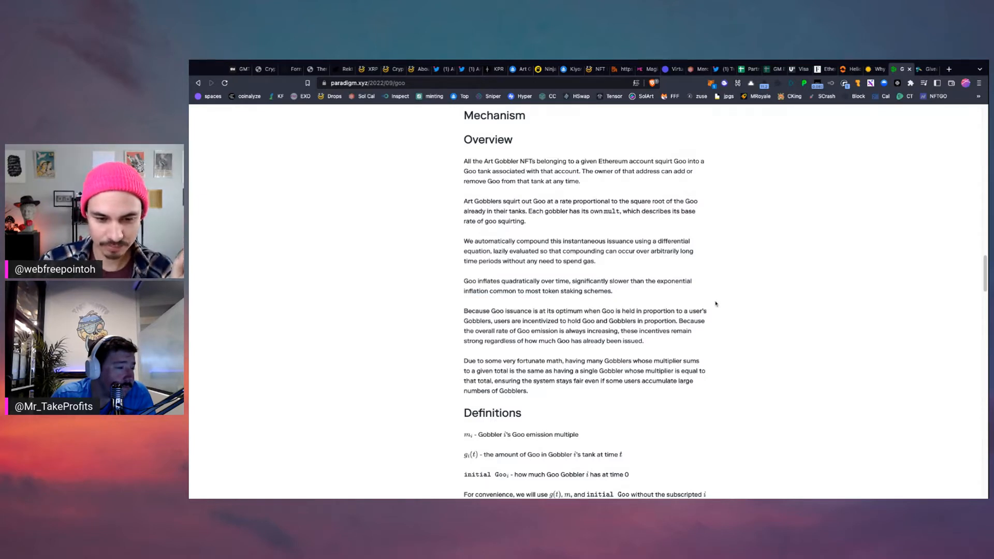
mouse_move(795, 307)
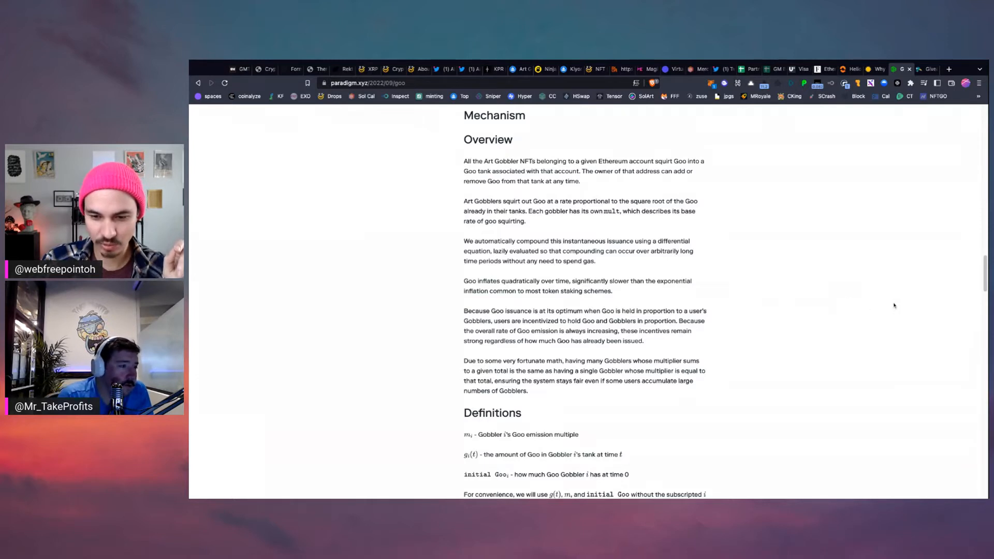
mouse_move(913, 279)
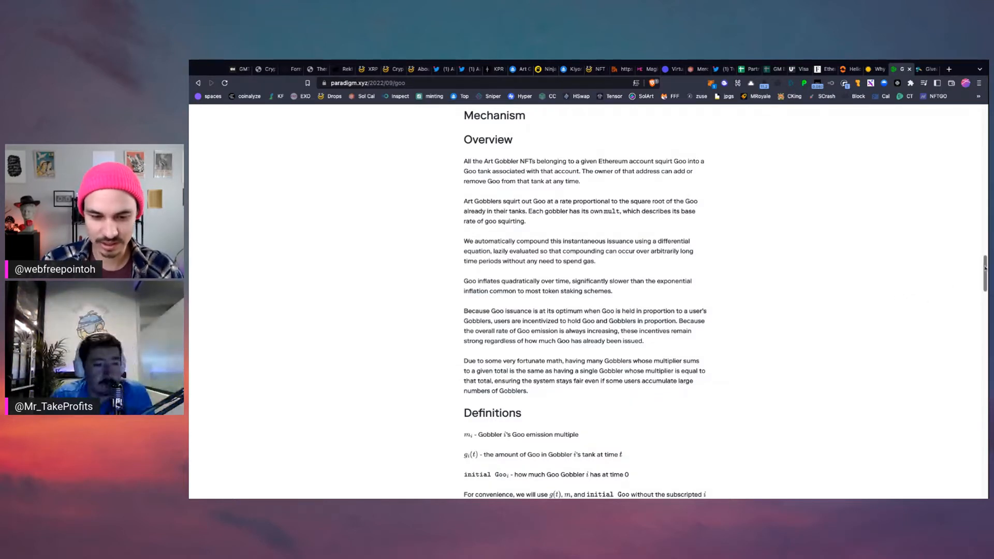
scroll(down, 3)
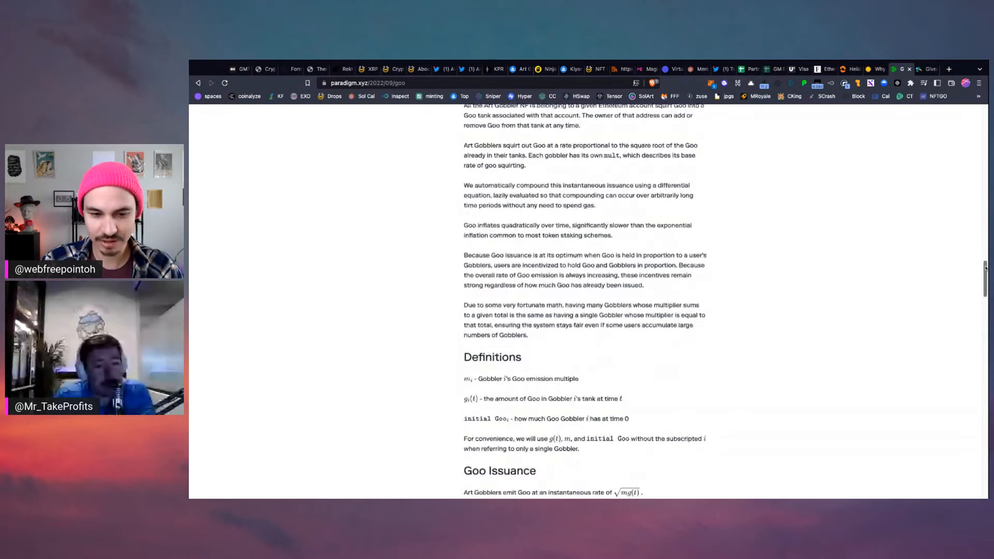
scroll(down, 3)
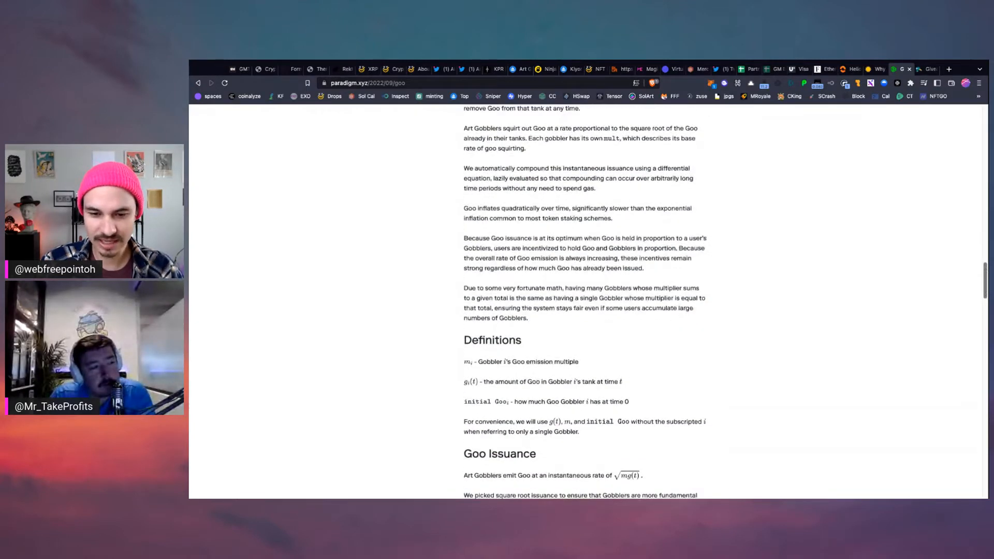
scroll(down, 3)
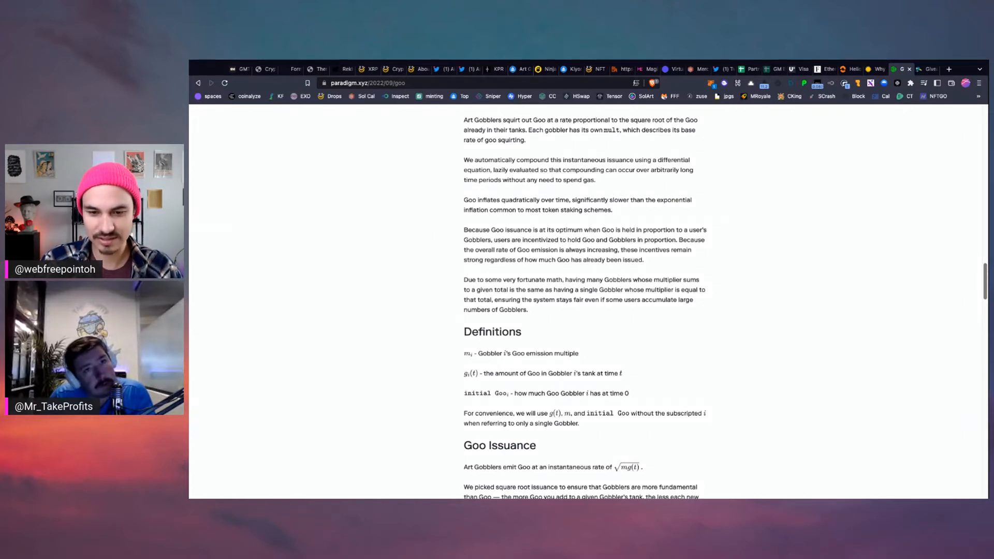
scroll(down, 3)
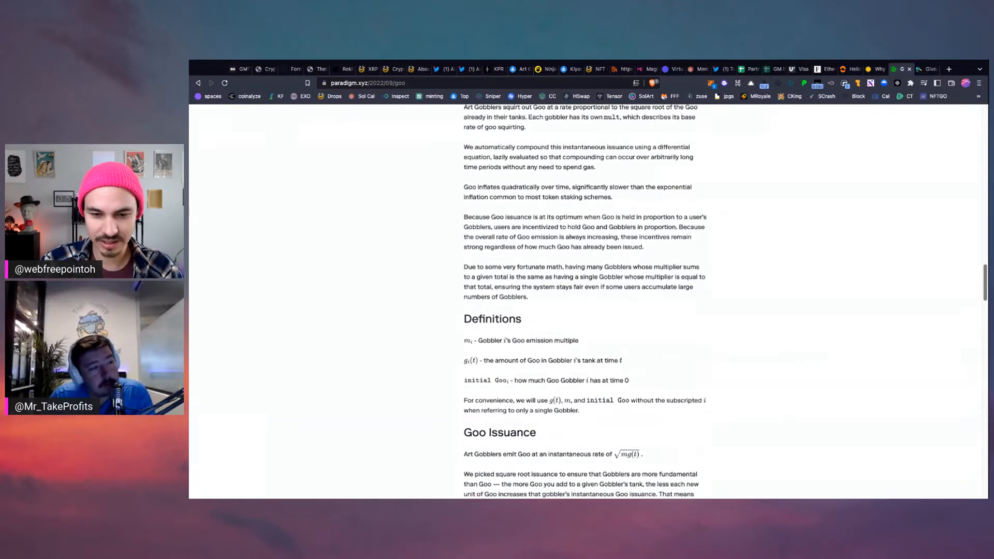
scroll(down, 3)
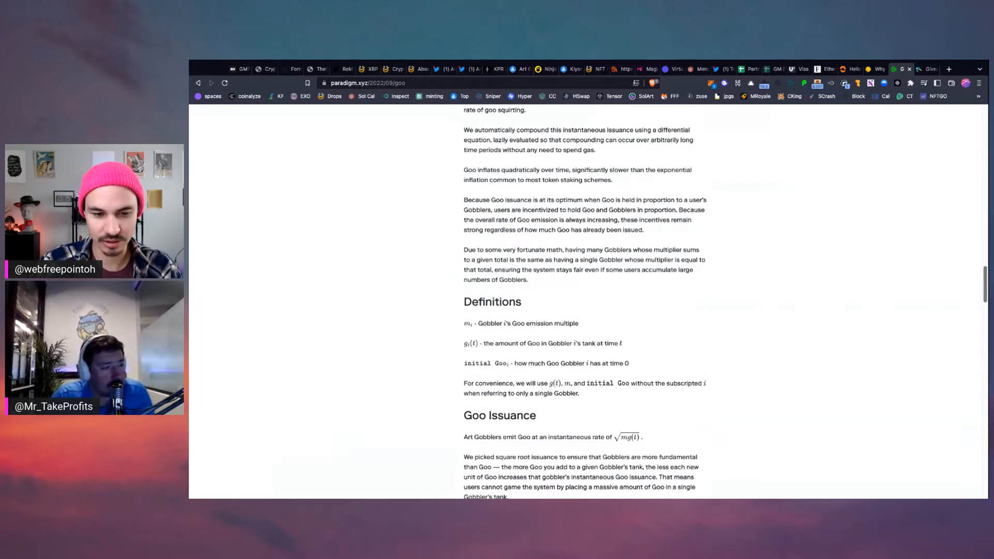
scroll(down, 3)
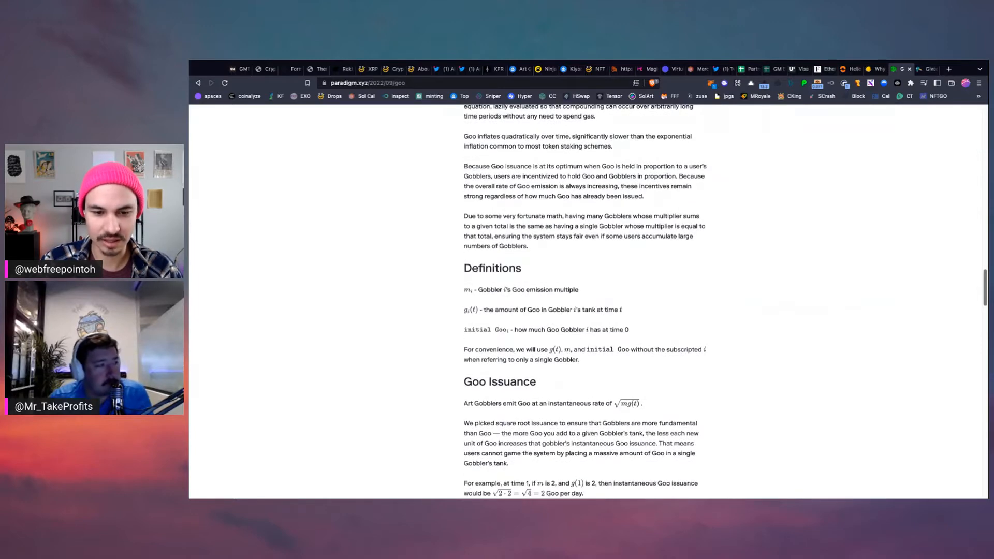
scroll(down, 3)
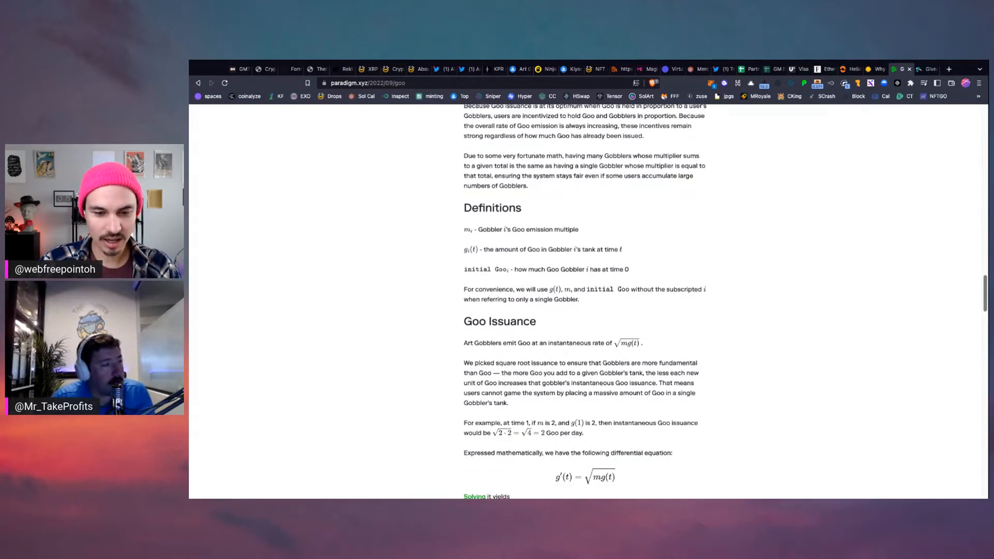
scroll(down, 3)
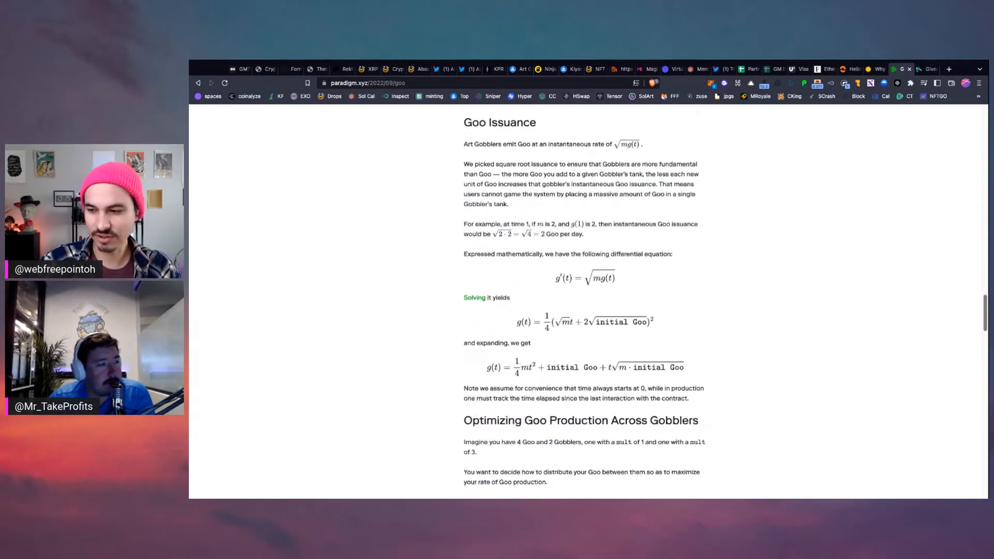
scroll(down, 3)
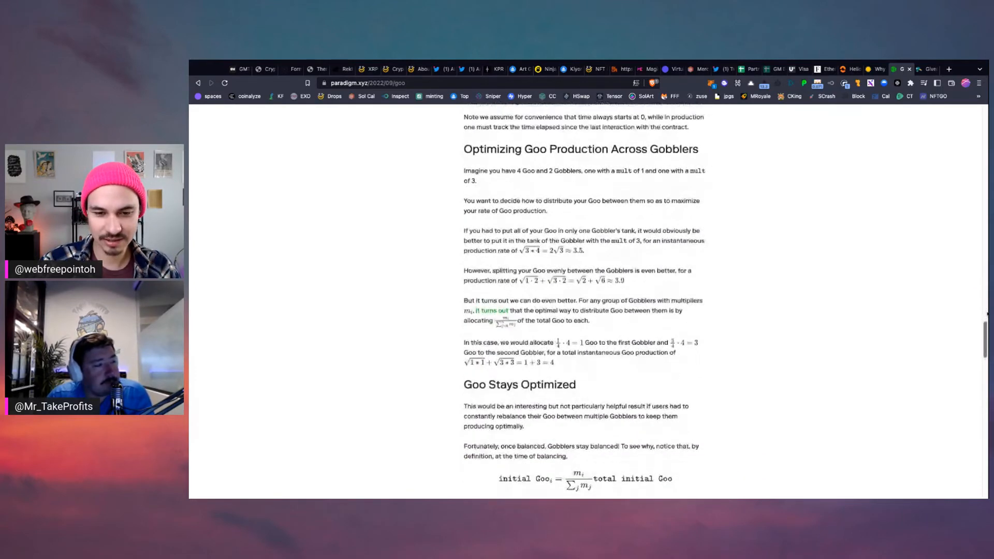
Step: Scroll the Art Gobbler 9038 page down to its Properties, 9 of 9 Multiplier stat and price history
scroll(down, 3)
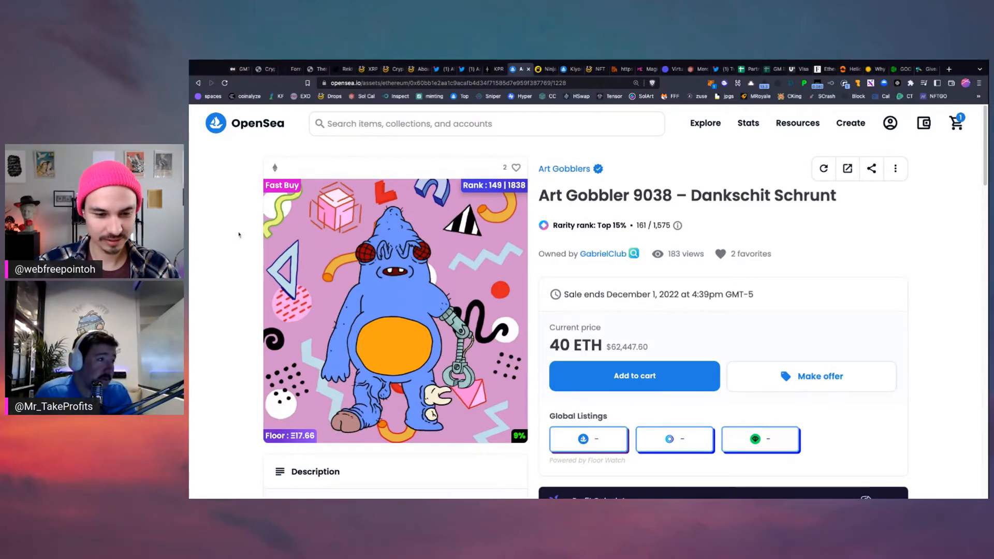
scroll(down, 3)
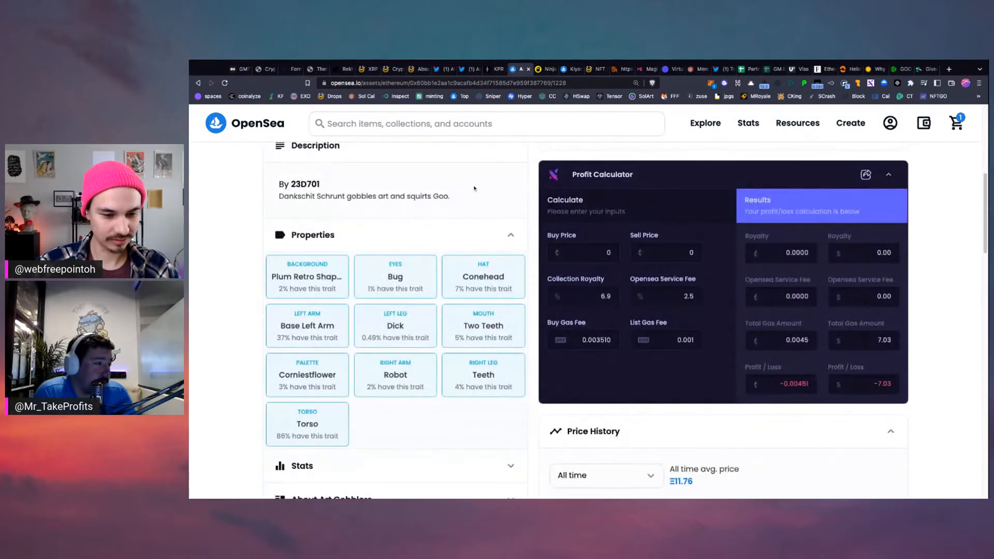
scroll(down, 3)
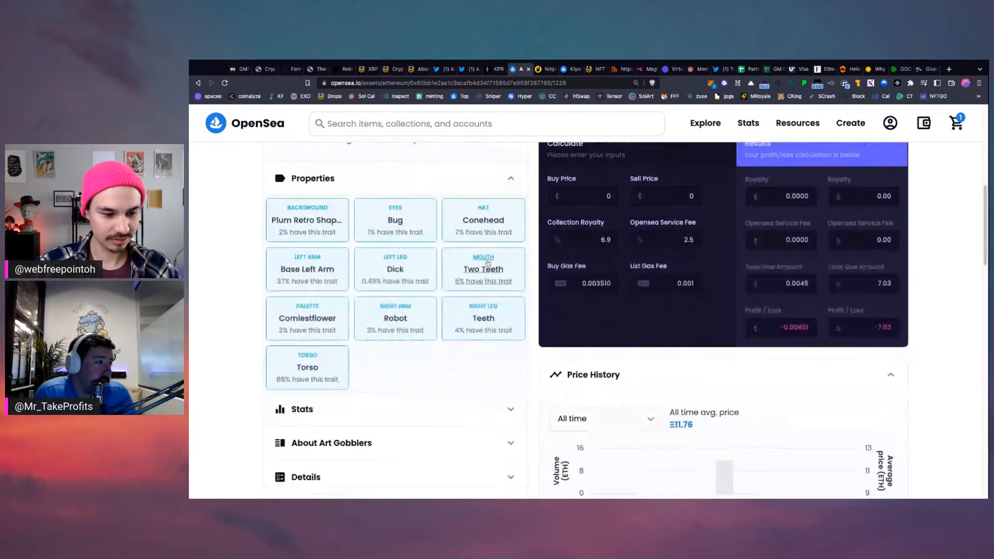
scroll(down, 3)
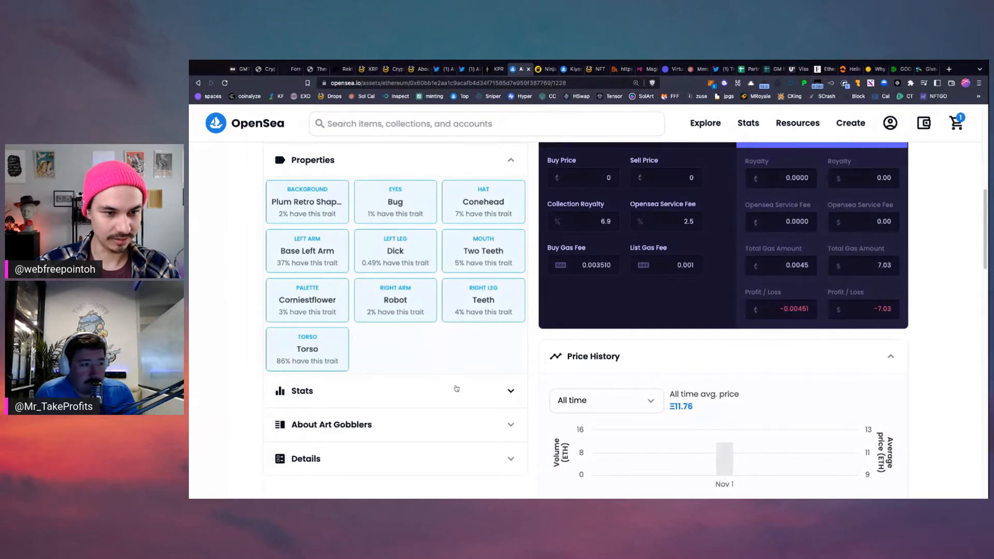
scroll(down, 3)
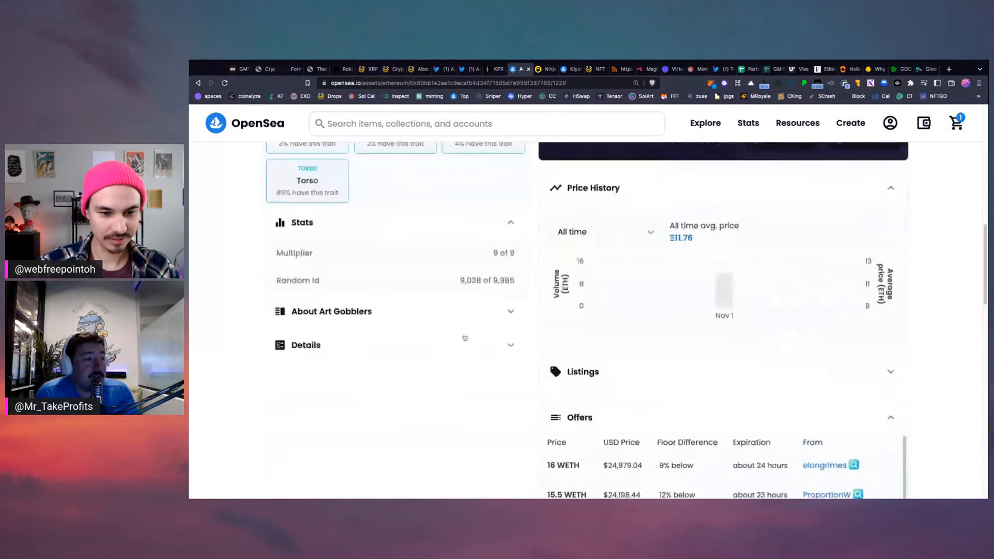
scroll(down, 3)
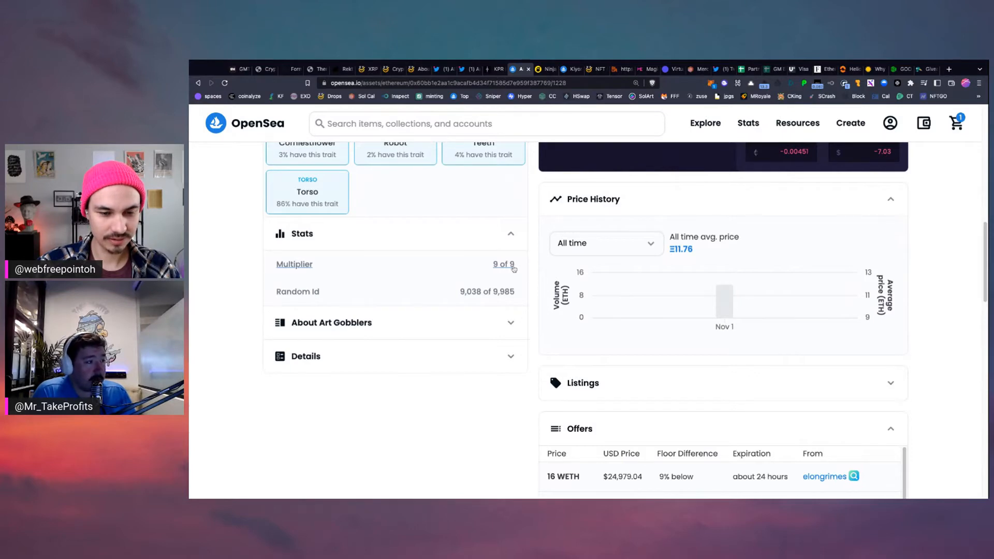
Step: Filter the Art Gobblers collection by the Multiplier trait range and apply it
click(503, 263)
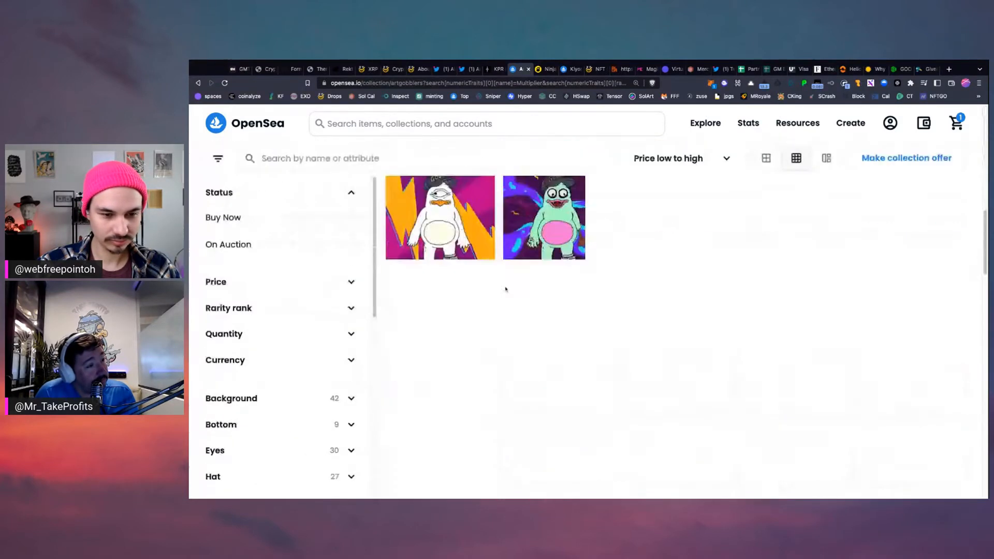
scroll(down, 3)
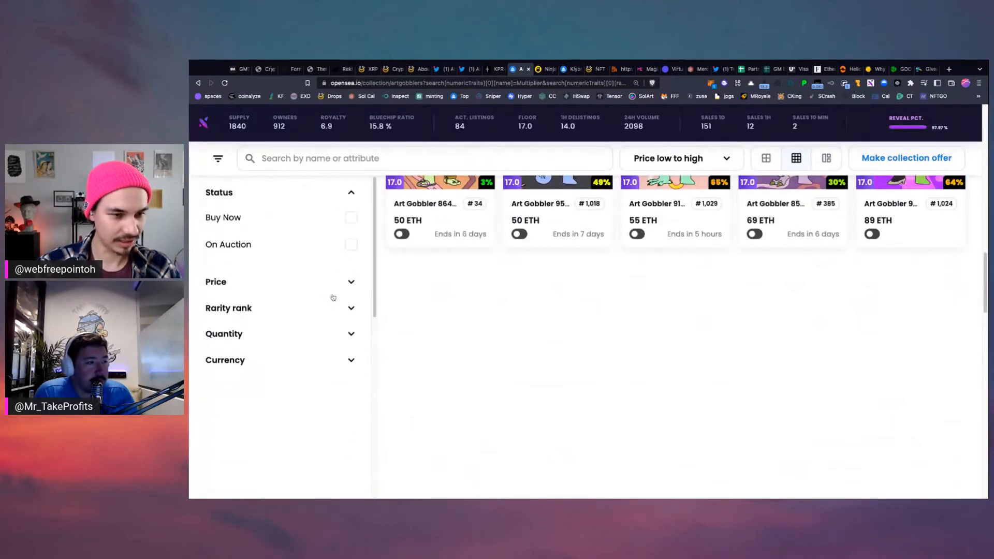
scroll(down, 3)
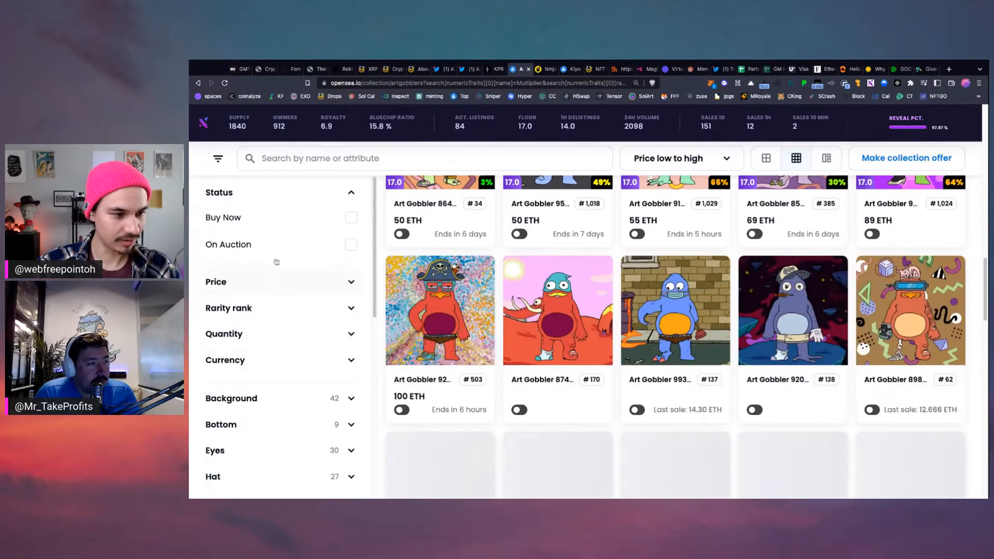
scroll(down, 3)
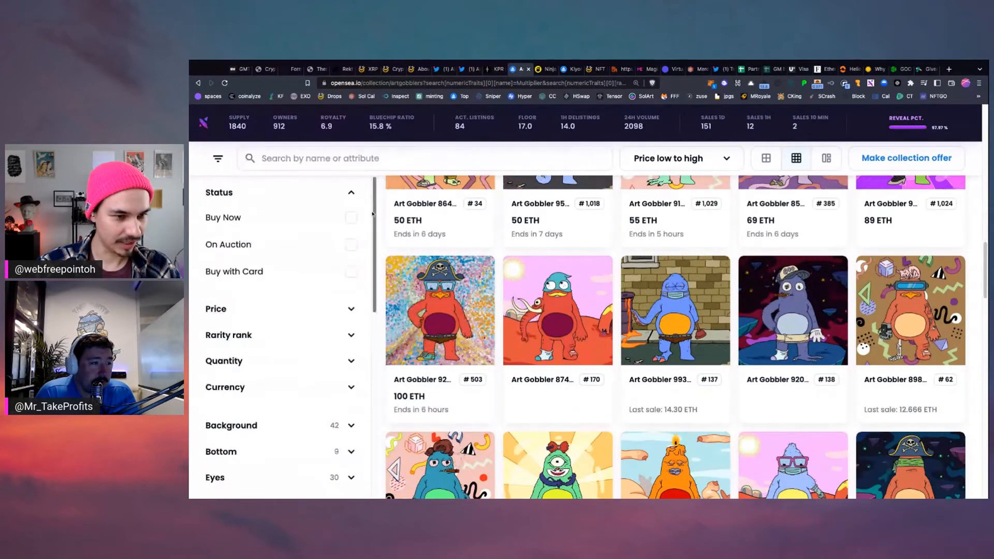
scroll(down, 3)
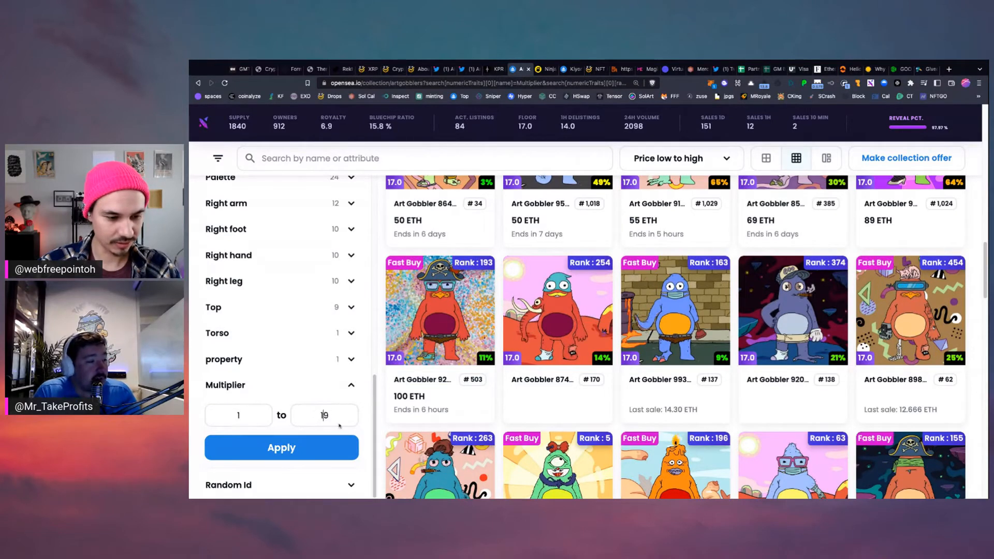
text(6)
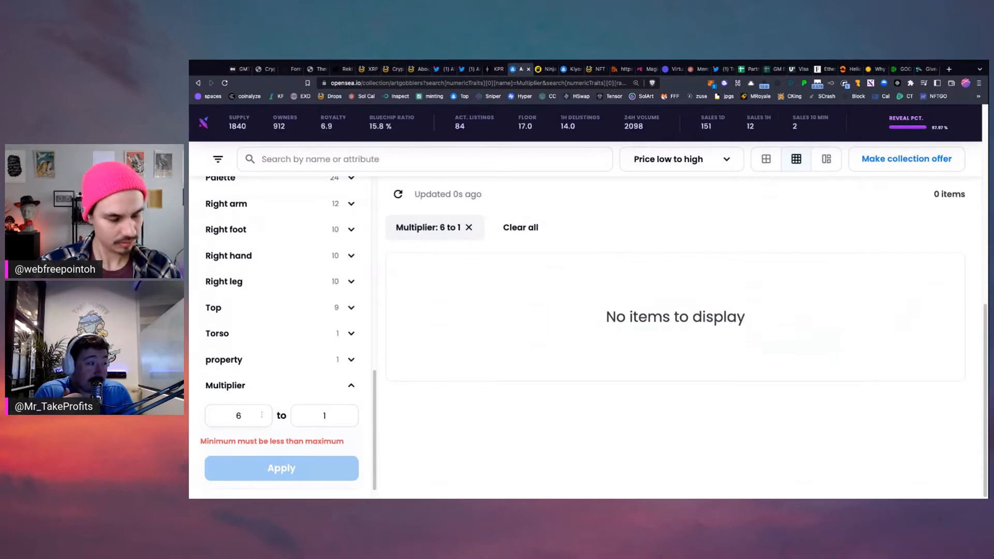
click(324, 415)
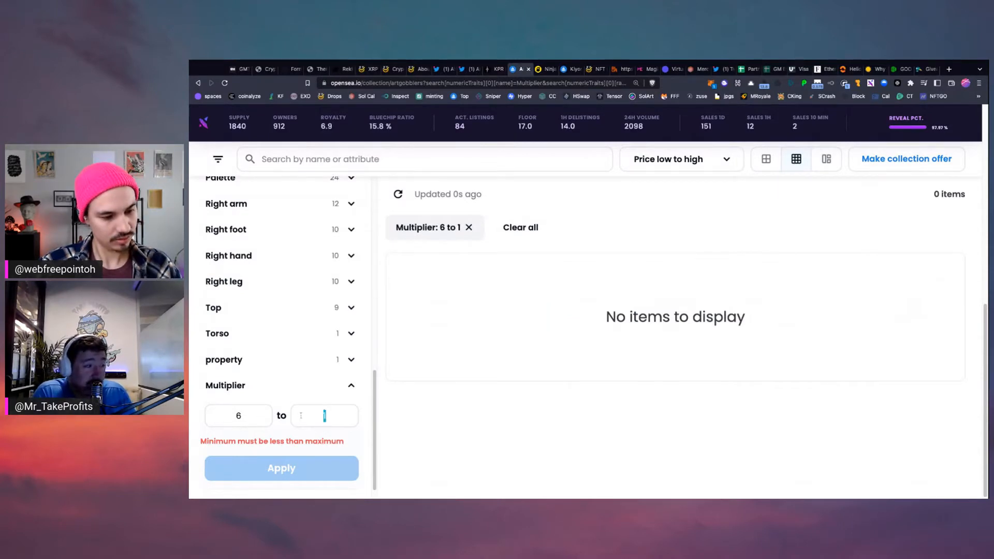
text(9)
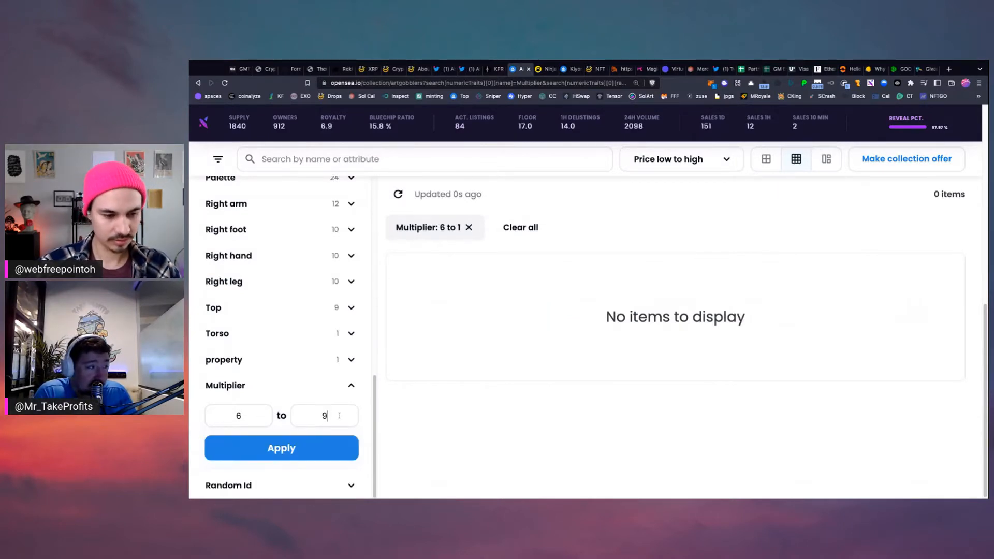
click(280, 447)
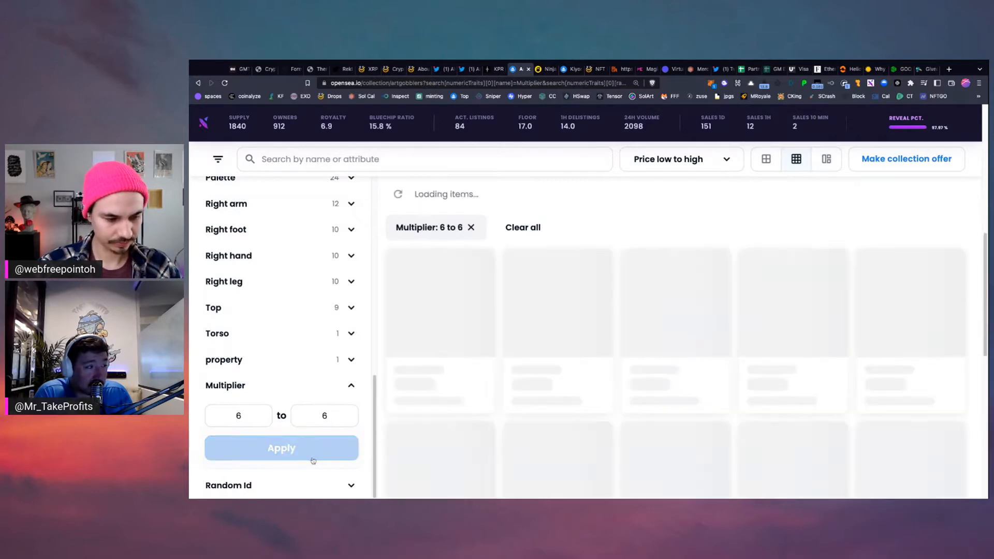
Step: Browse through the multiplier-filtered Art Gobblers listings
click(281, 447)
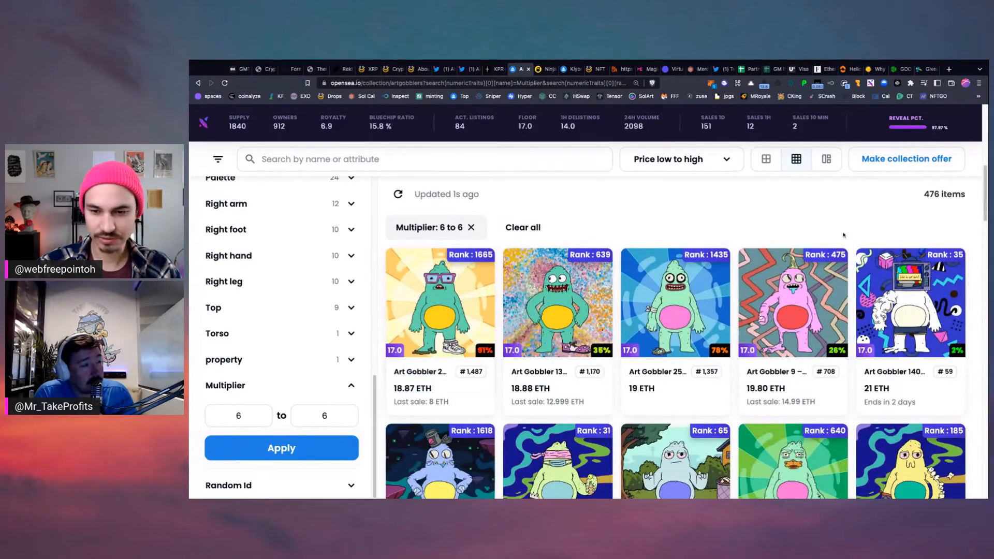
scroll(down, 3)
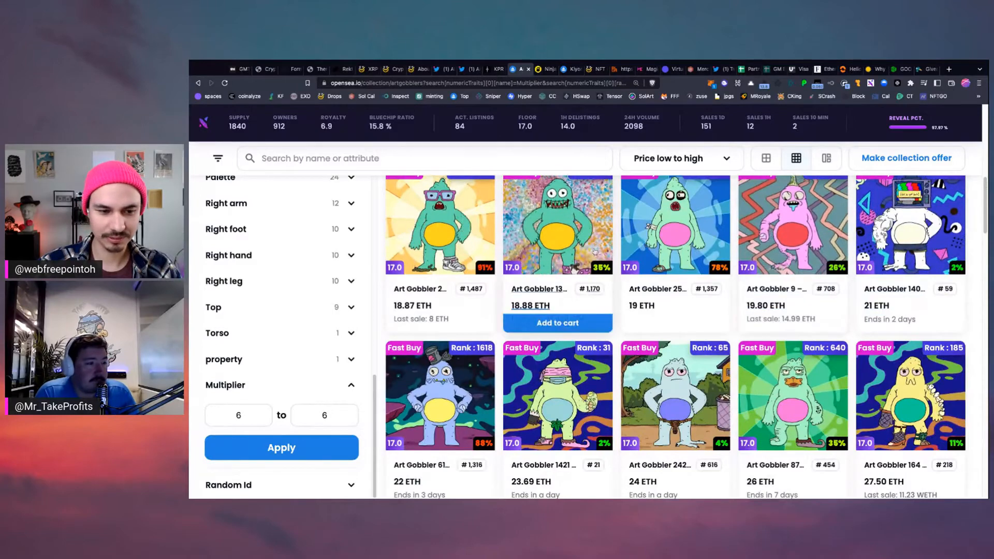
scroll(down, 3)
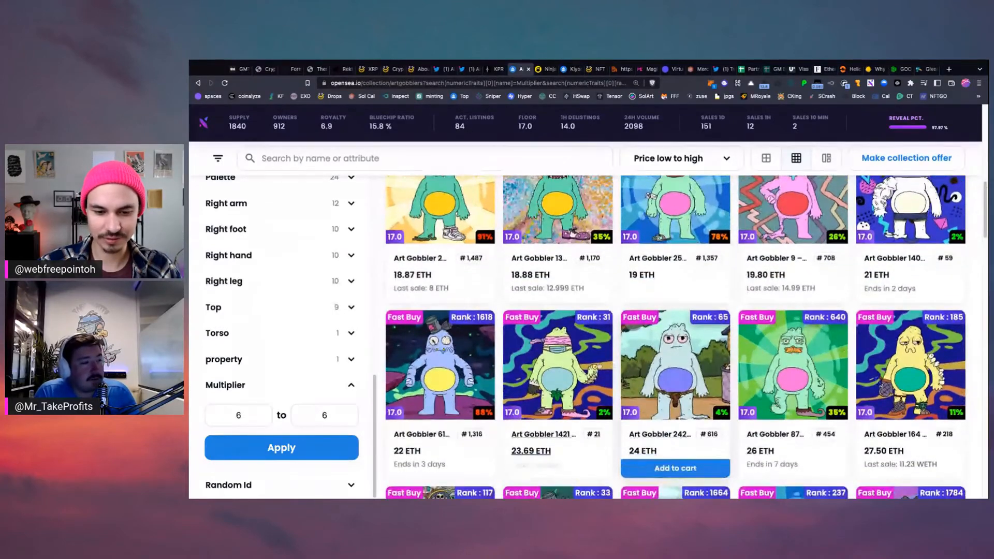
scroll(down, 3)
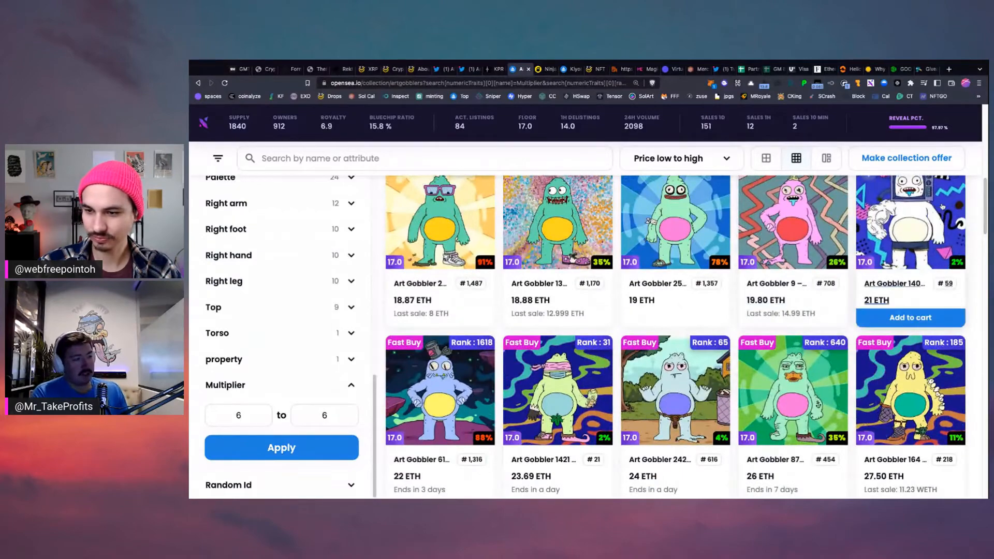
scroll(down, 3)
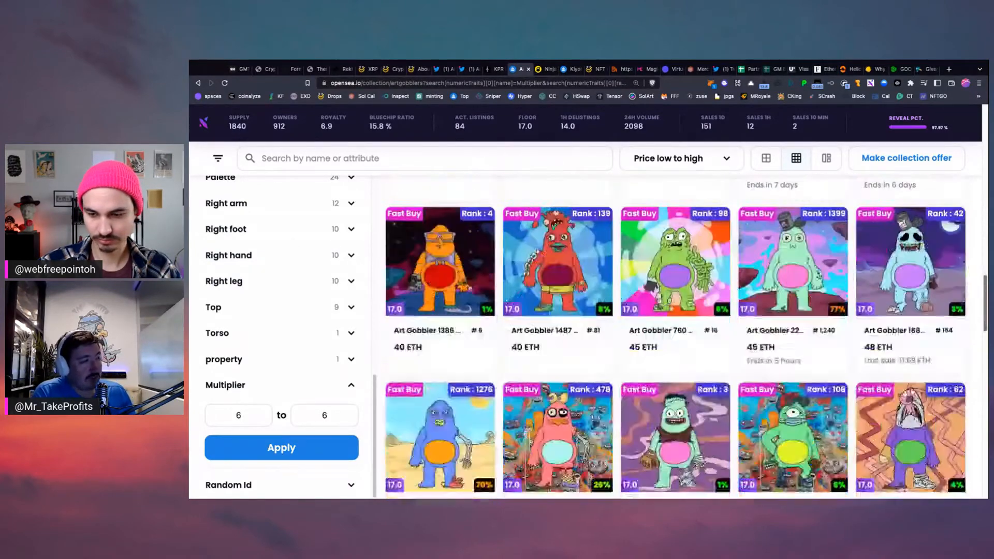
scroll(down, 3)
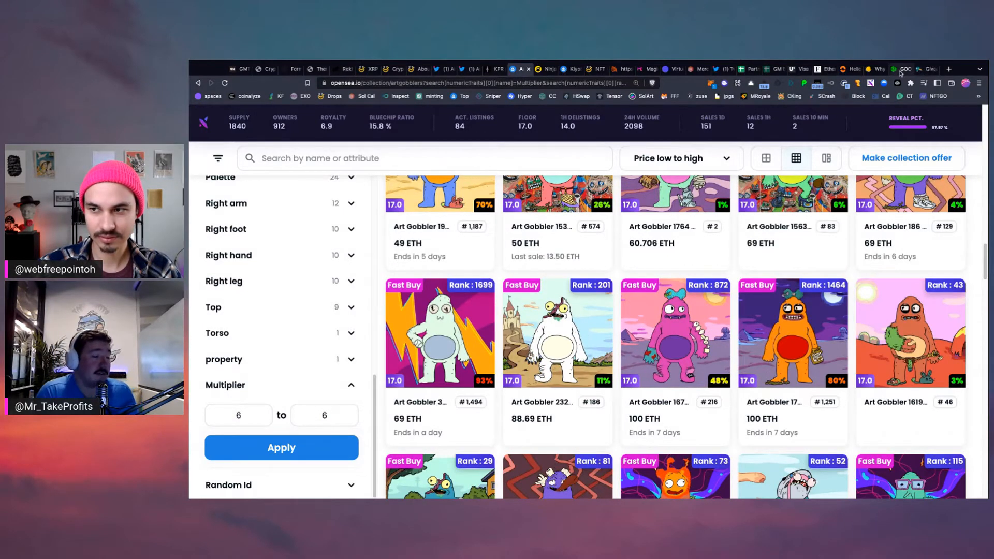
Step: Revisit the Paradigm GOO article and read further down
click(893, 69)
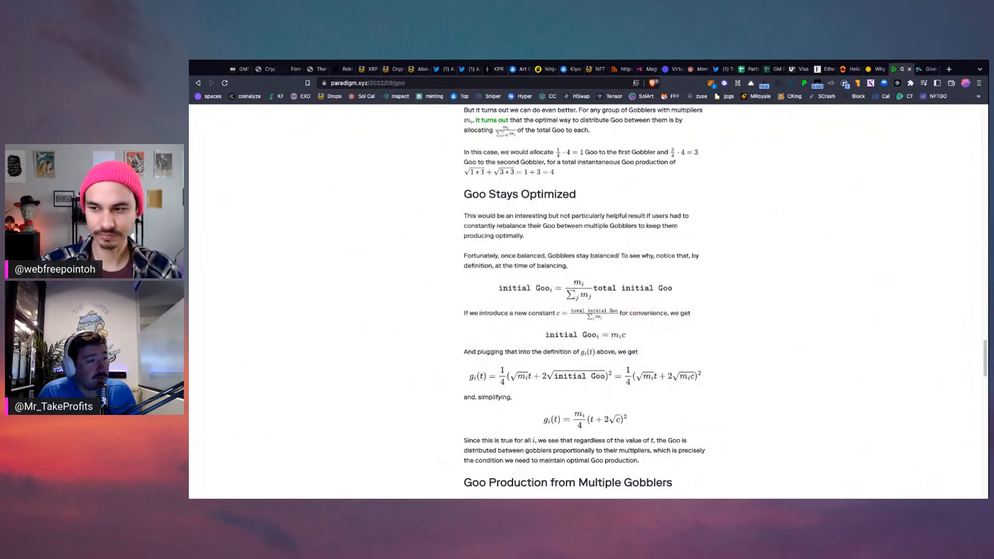
scroll(down, 3)
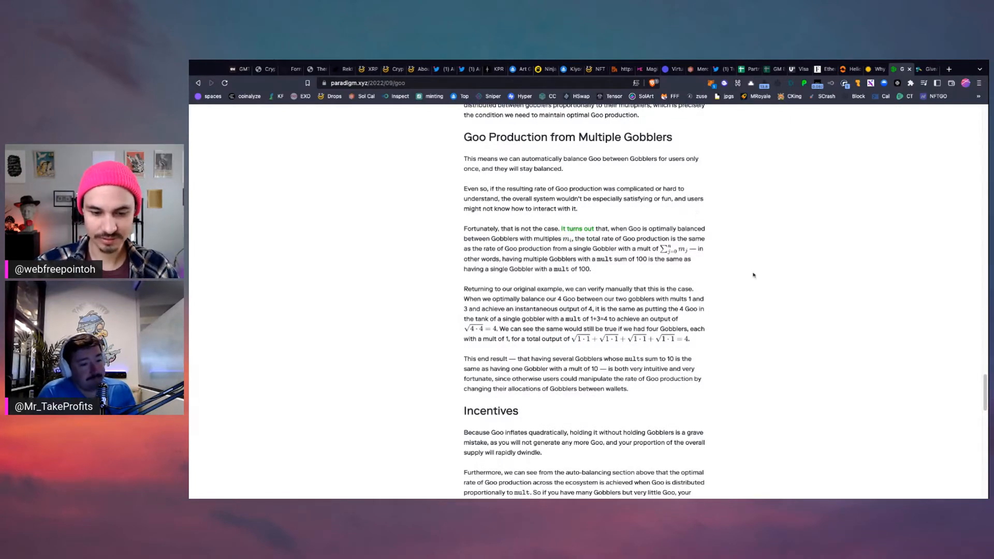
scroll(down, 3)
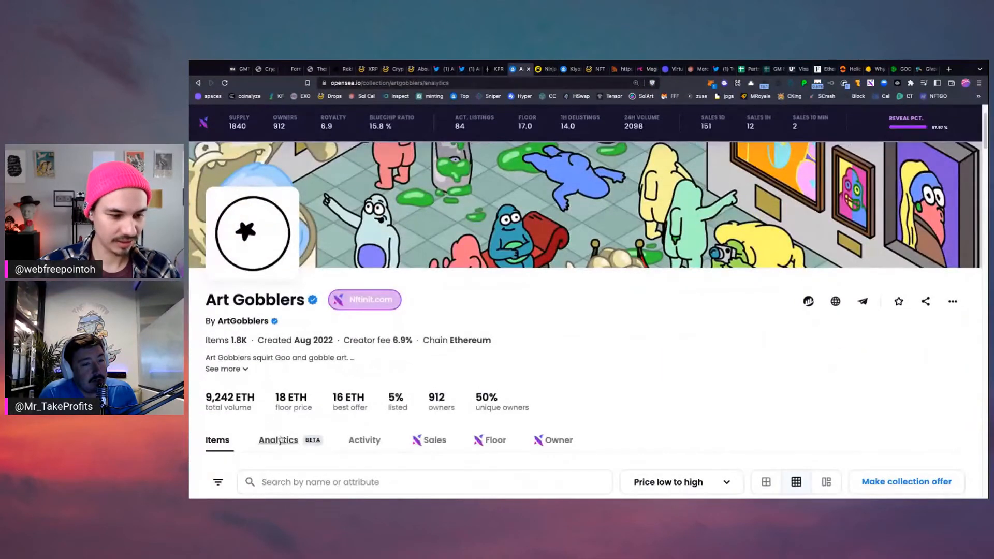
Step: View the Art Gobblers Analytics charts for volume, floor price and sales
click(277, 439)
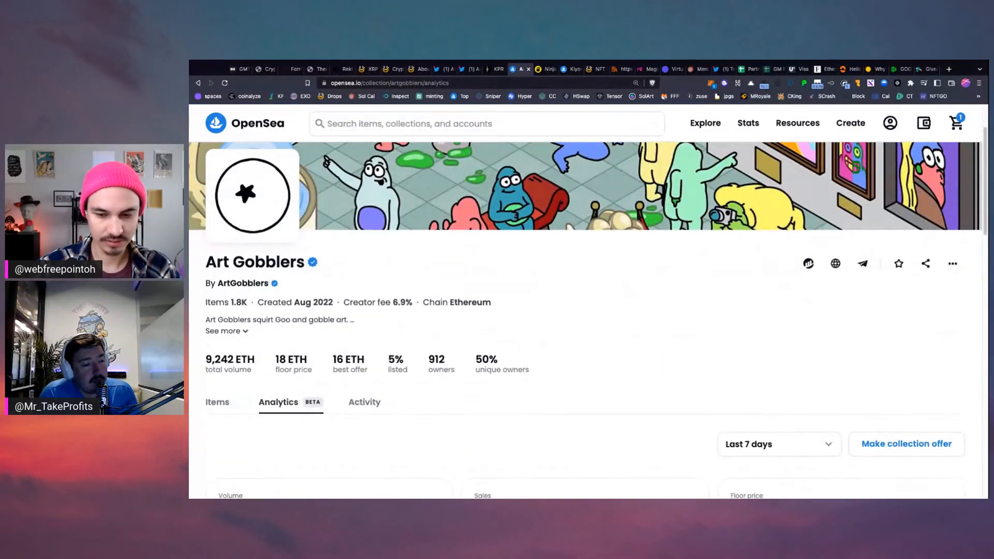
scroll(down, 3)
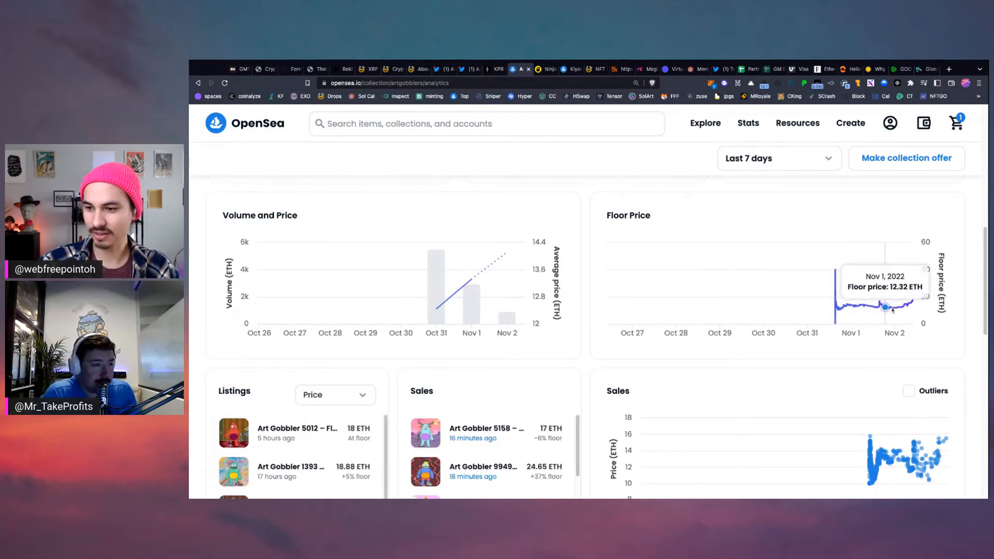
mouse_move(909, 304)
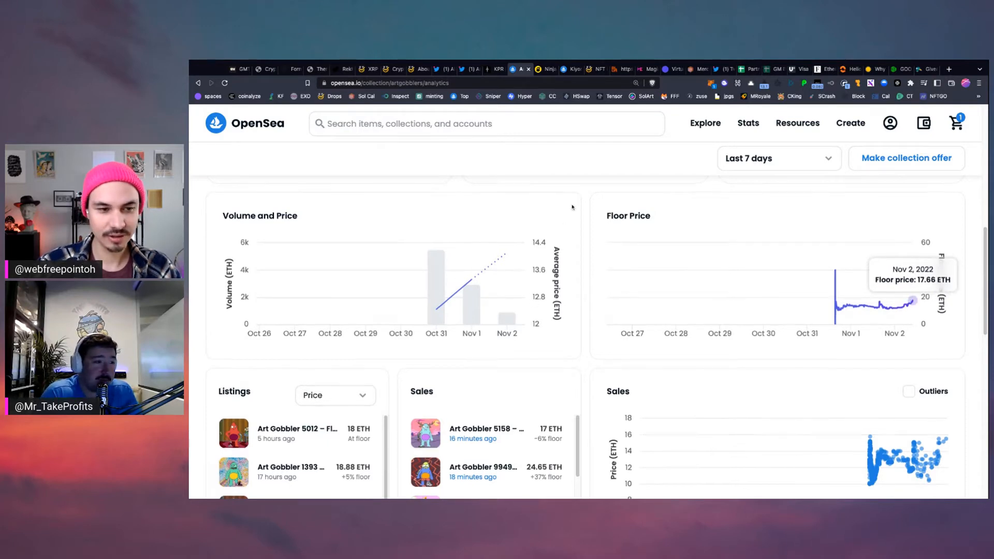
scroll(up, 3)
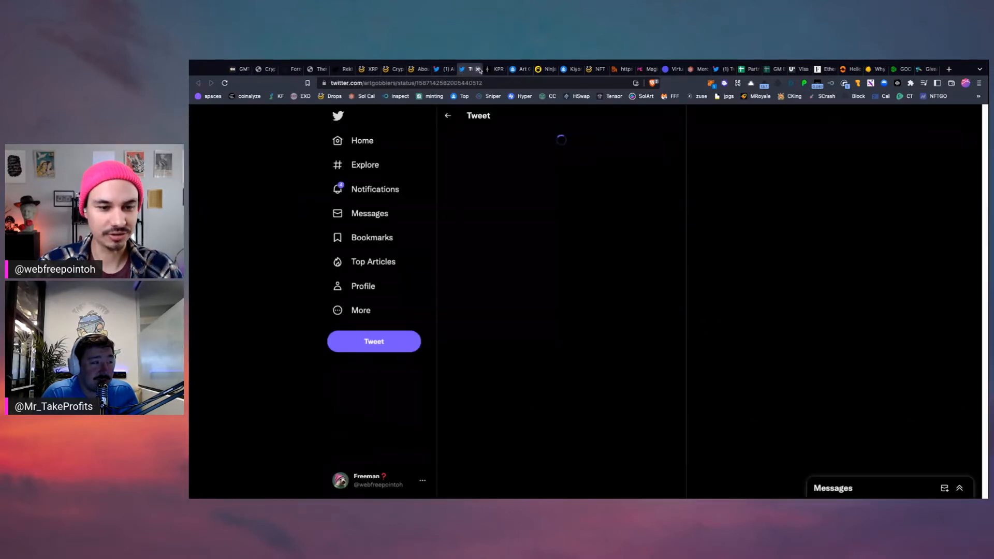
Step: Bring up the Twitter All Bookmarks list and browse the Art Gobblers and Justin Roiland bookmarks
click(469, 68)
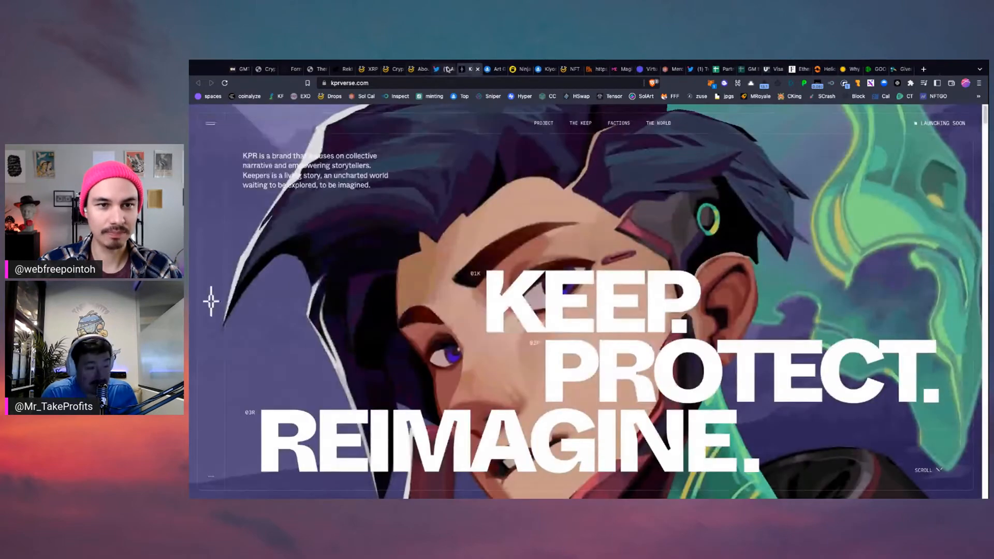
click(465, 69)
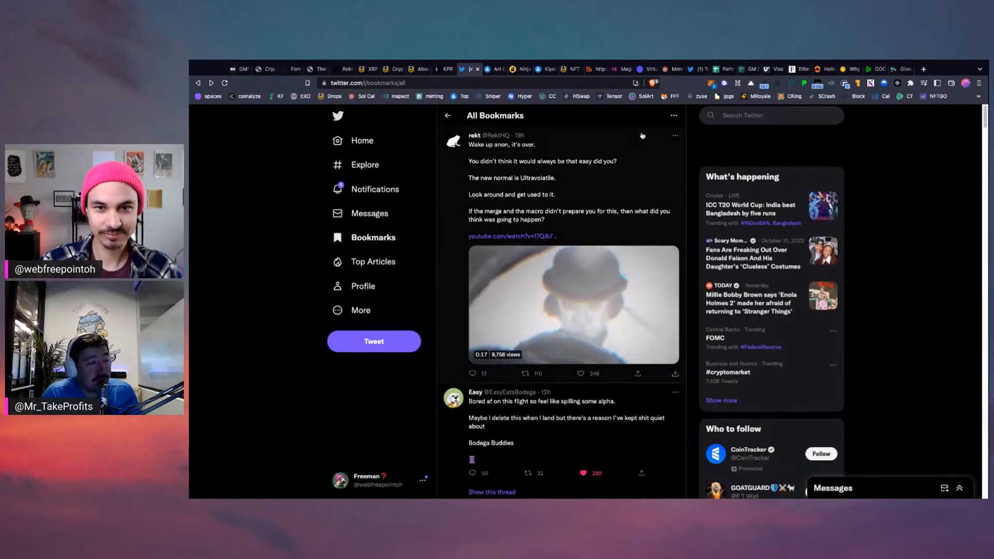
scroll(down, 3)
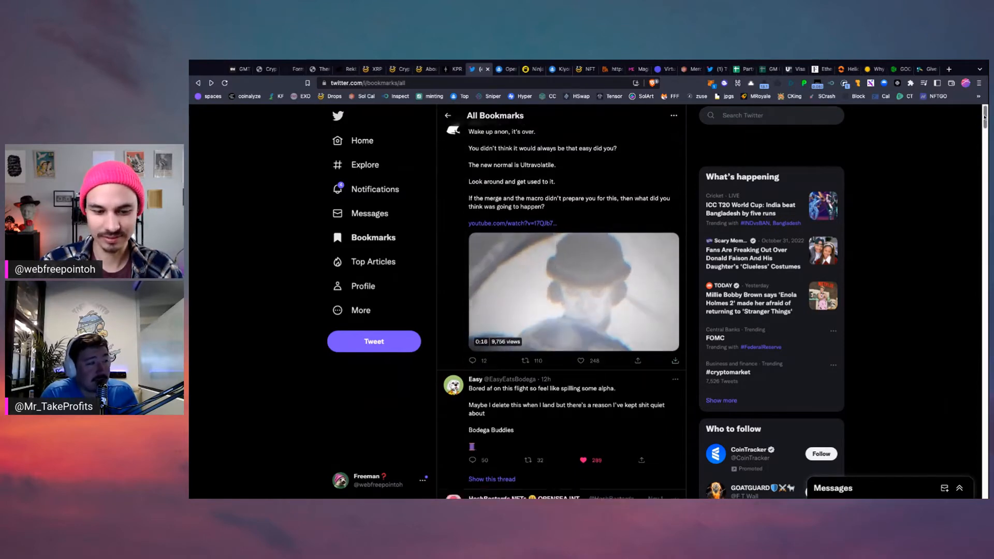
scroll(down, 3)
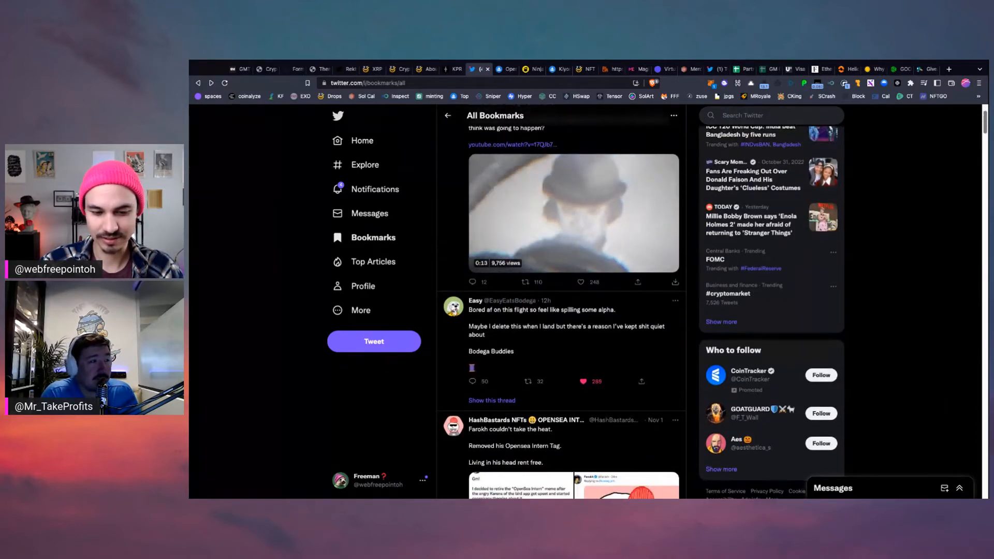
scroll(down, 3)
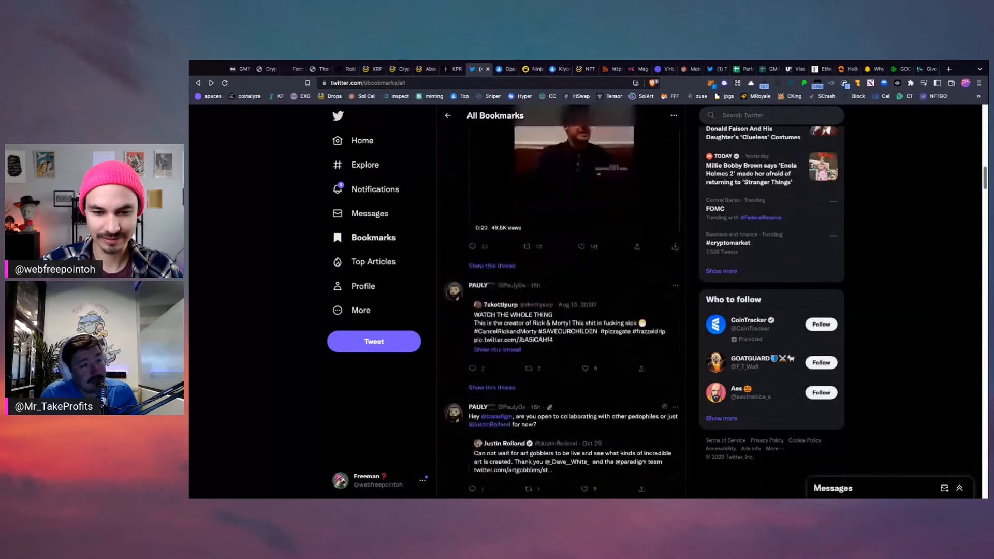
scroll(down, 3)
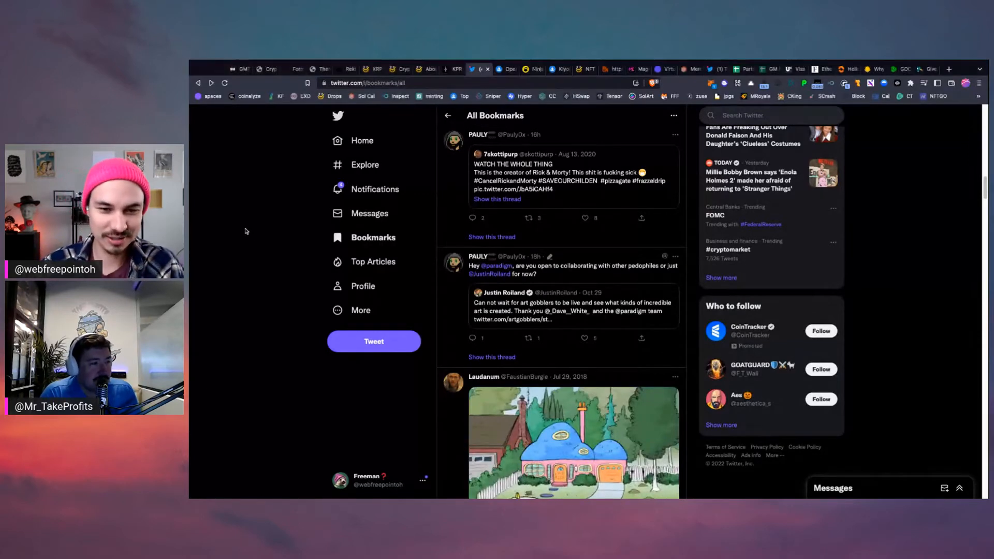
mouse_move(480, 133)
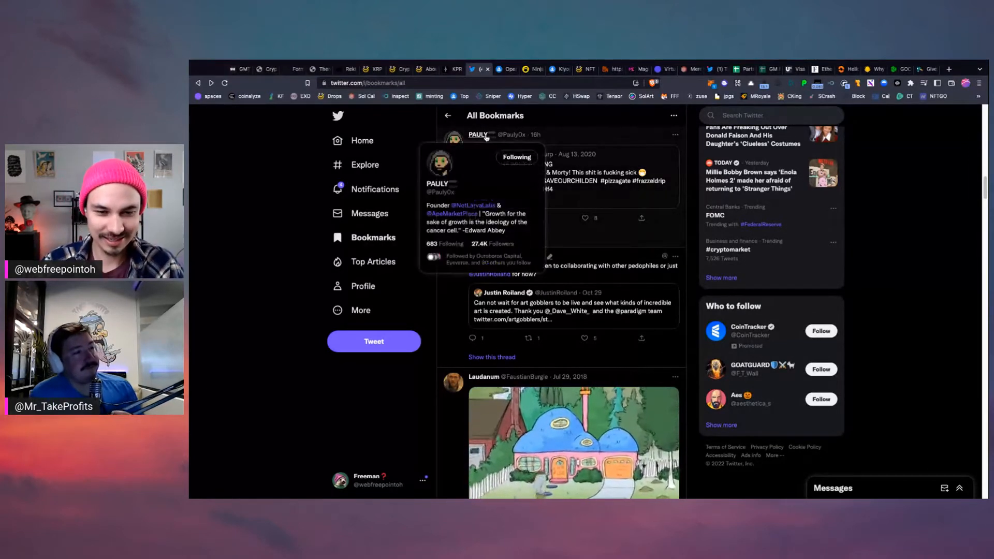
mouse_move(292, 238)
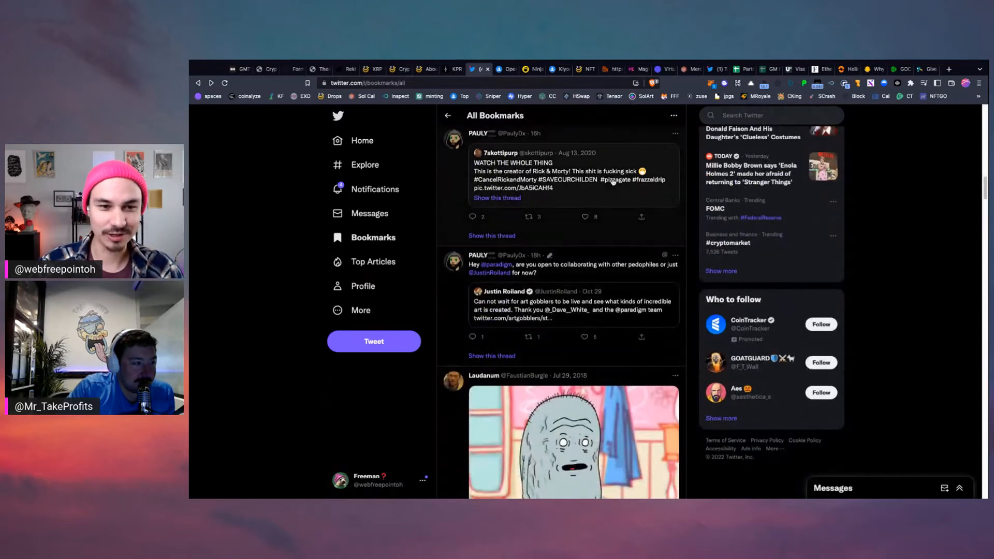
Step: Scroll further down the bookmarks to the content-warning thread tweet from Wave
scroll(down, 3)
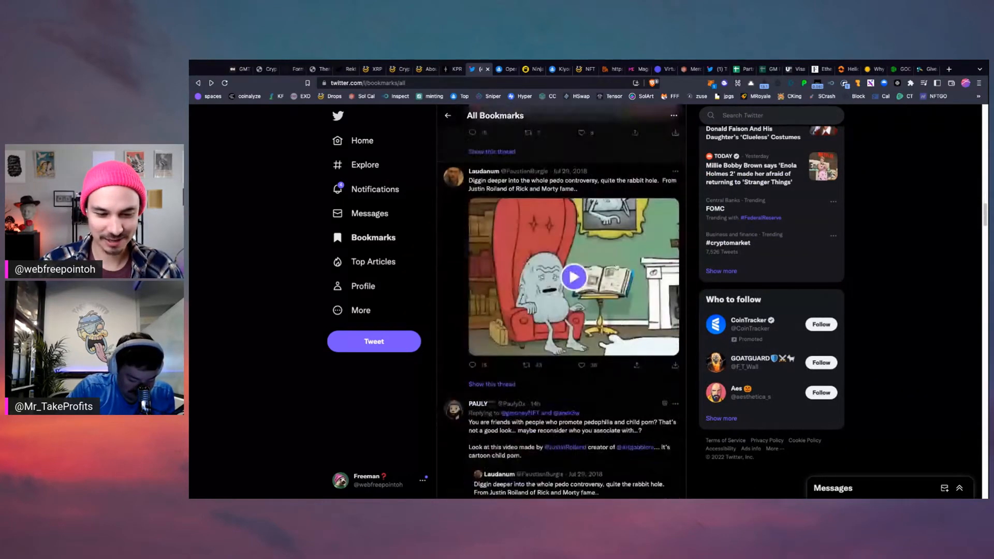
scroll(down, 3)
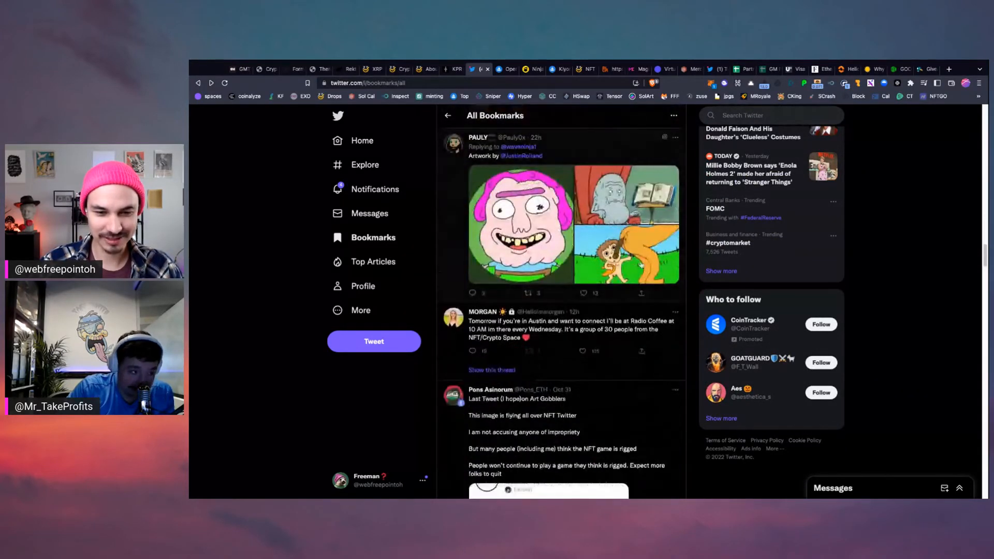
scroll(down, 3)
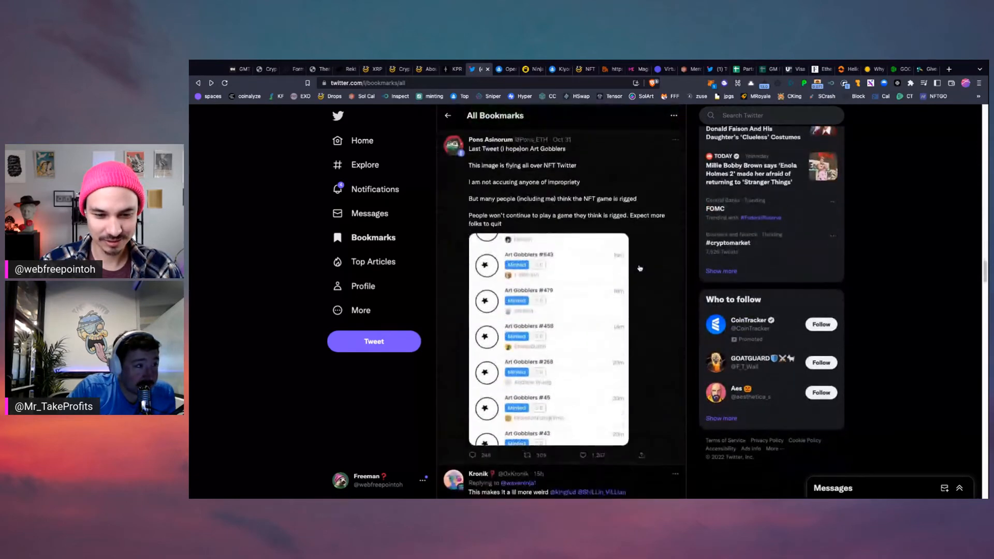
scroll(down, 3)
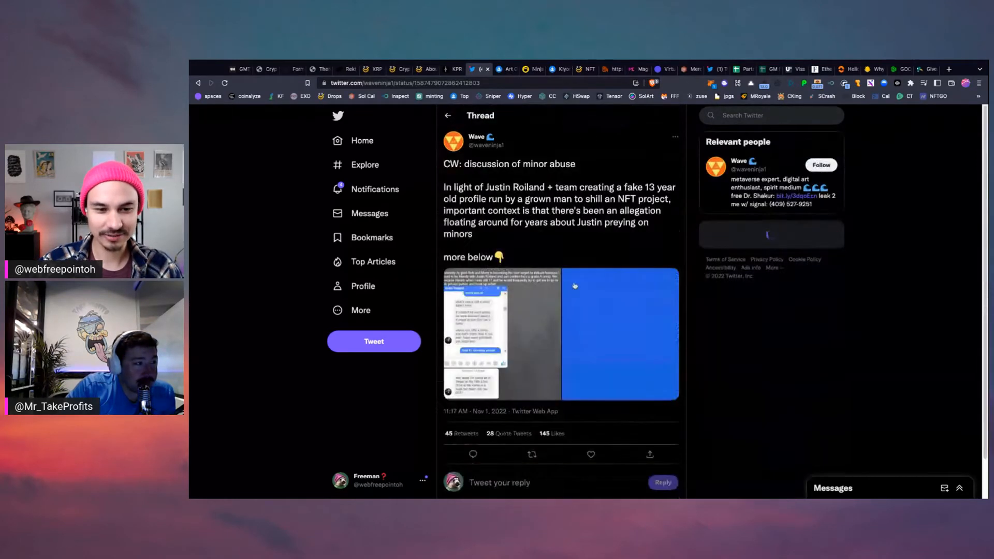
click(621, 335)
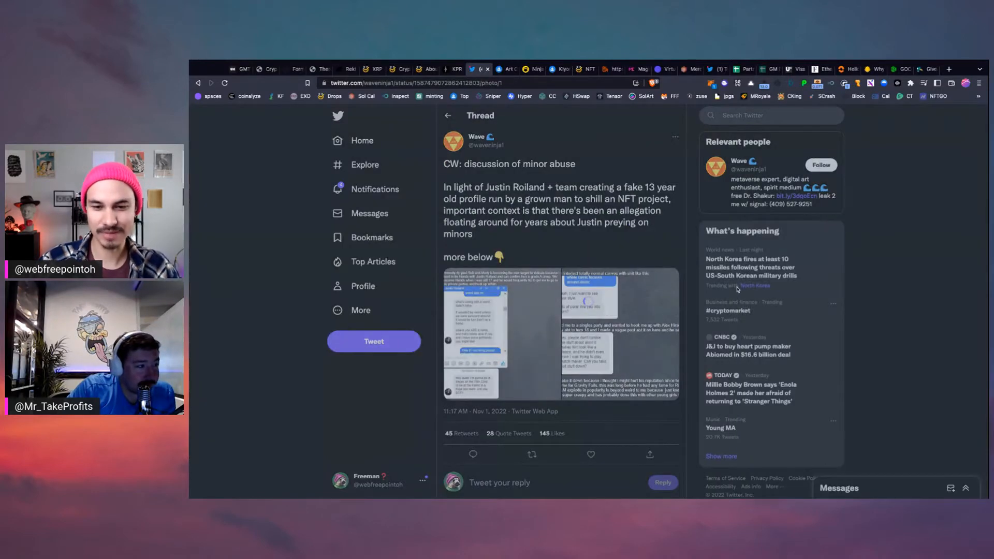
click(561, 336)
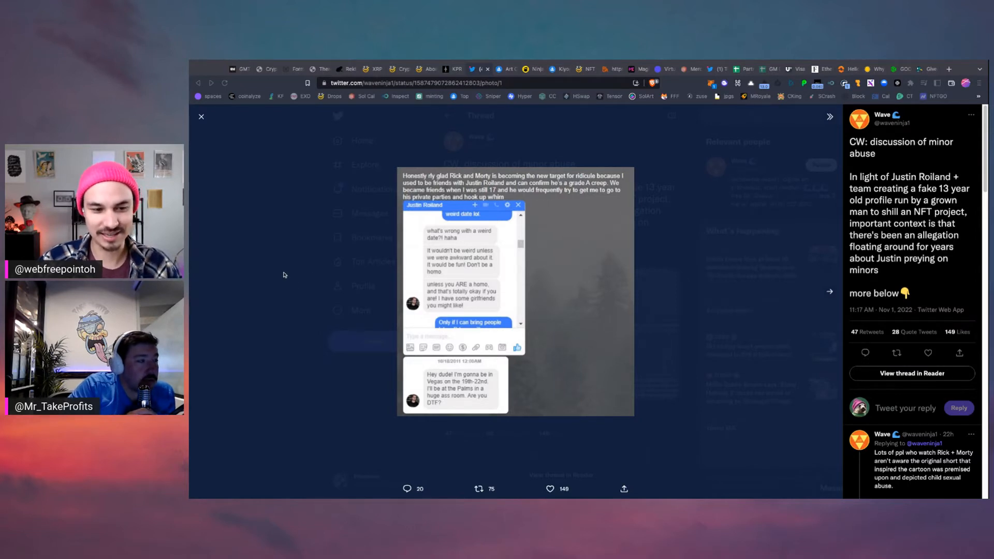
mouse_move(663, 260)
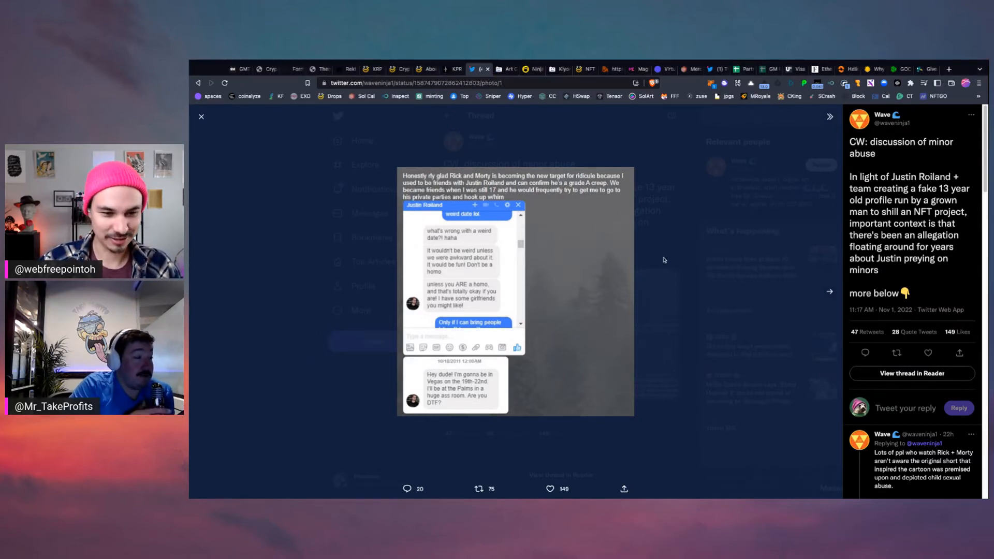
mouse_move(684, 300)
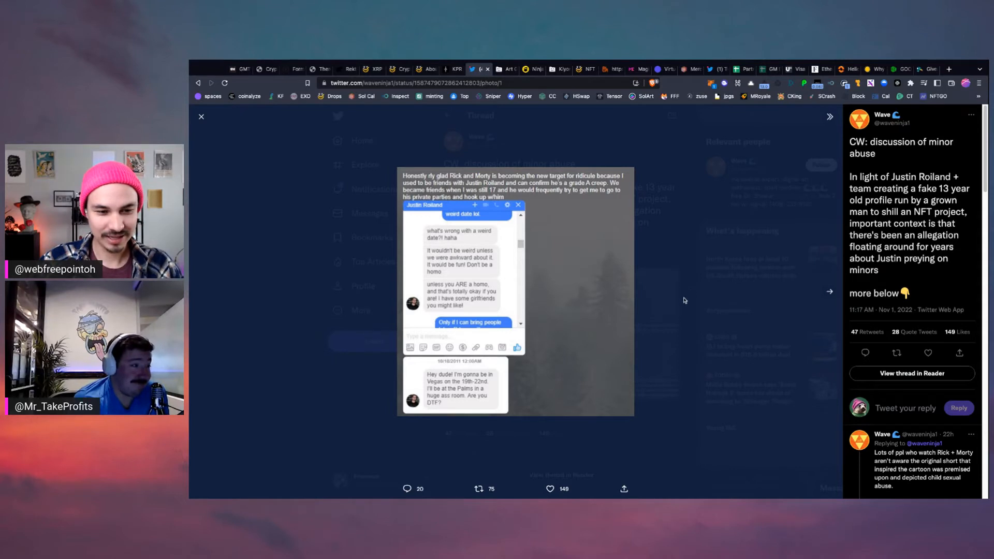
mouse_move(679, 308)
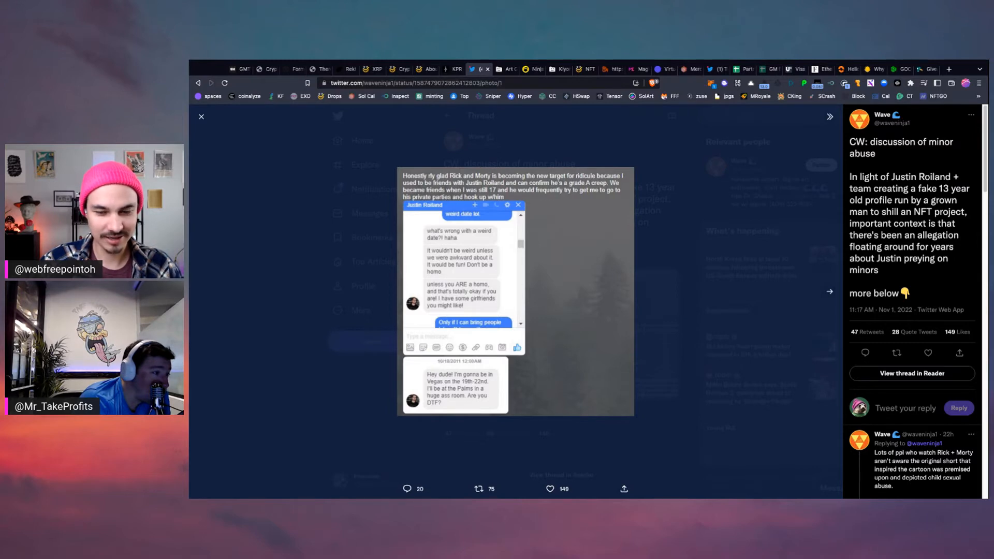
click(201, 117)
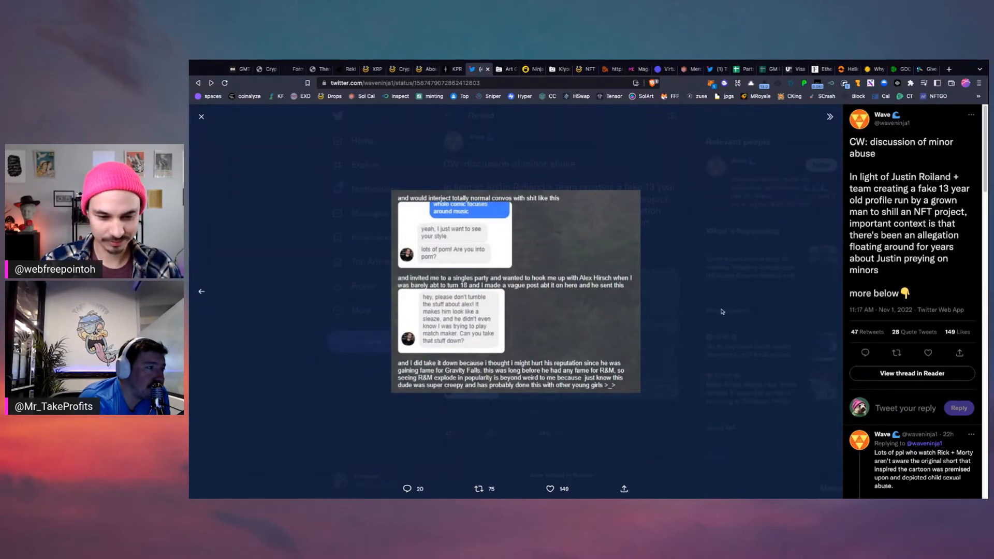
click(201, 117)
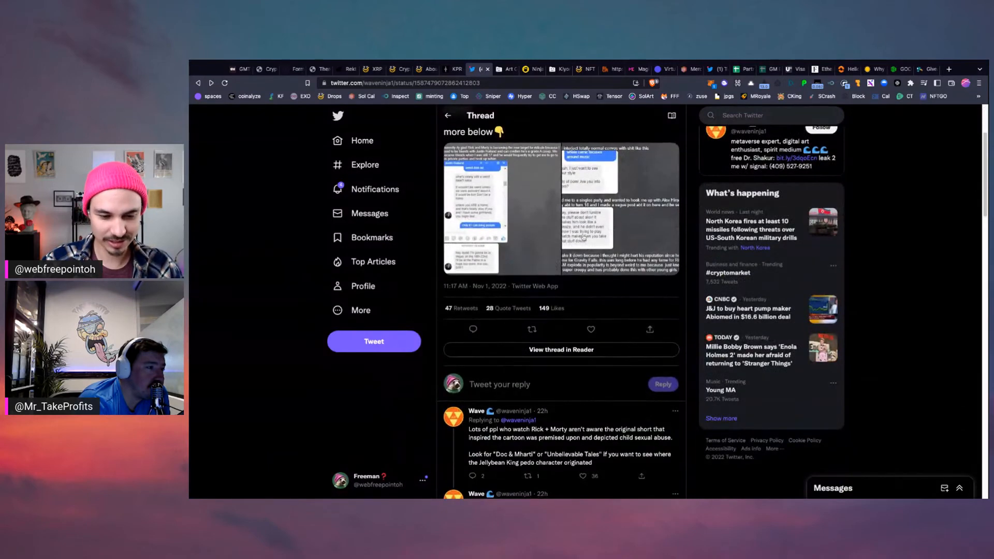
Step: Scroll down the Wave thread to the reply about R+M fandom humor with its screenshot
scroll(down, 3)
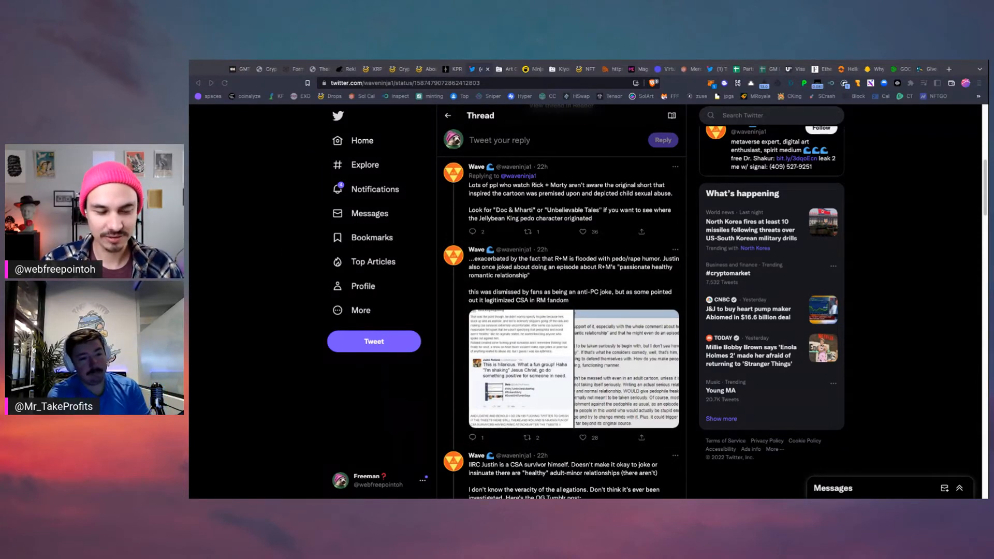
mouse_move(275, 210)
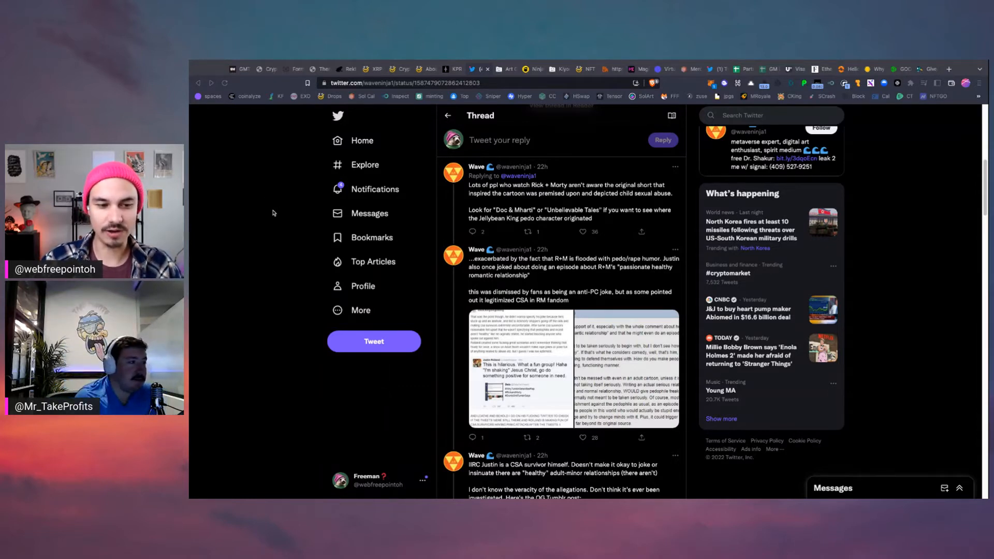
mouse_move(269, 224)
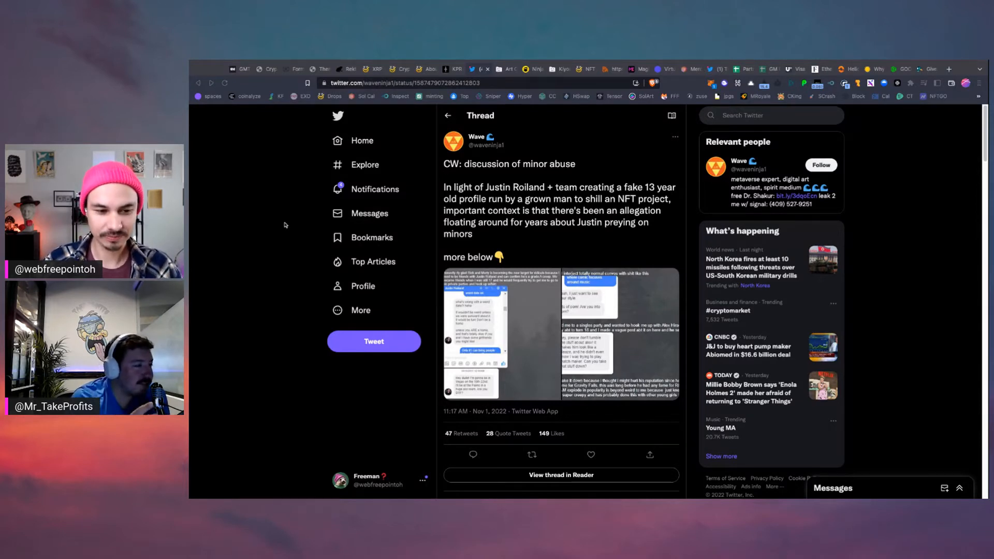
mouse_move(231, 297)
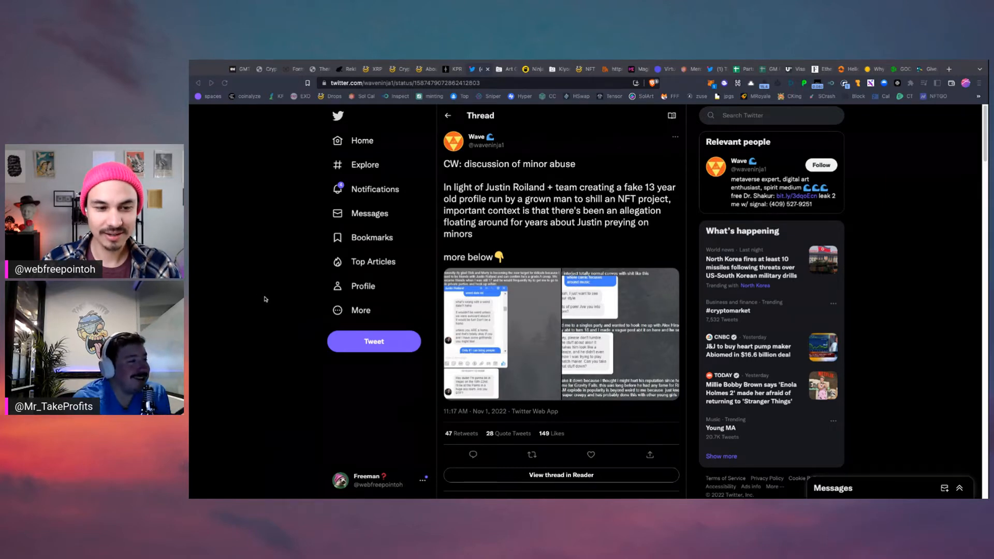
mouse_move(272, 295)
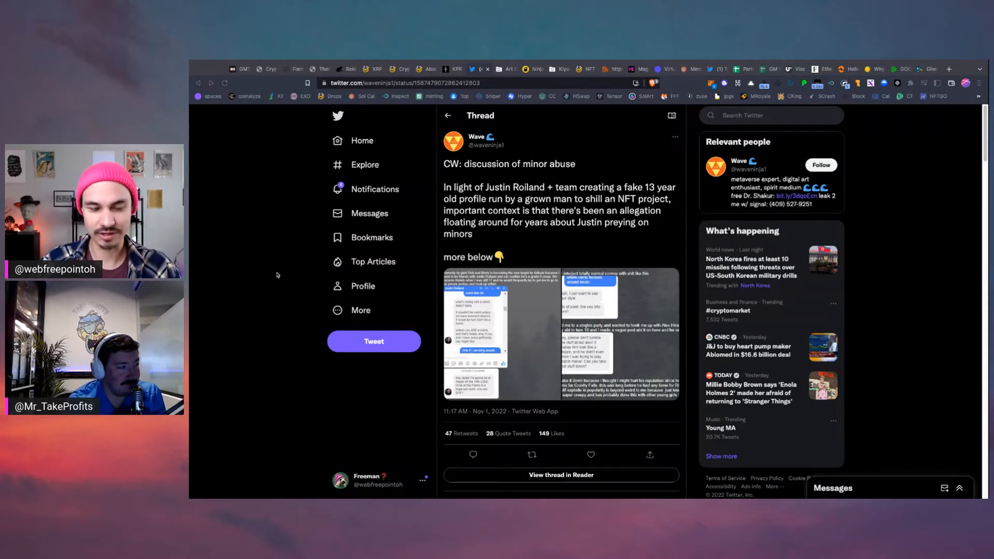
mouse_move(221, 262)
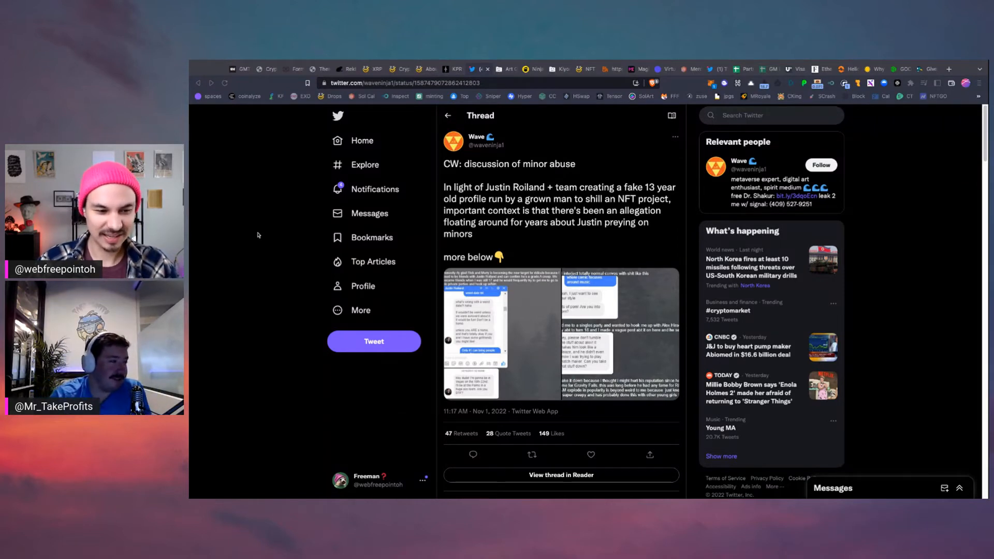
mouse_move(272, 239)
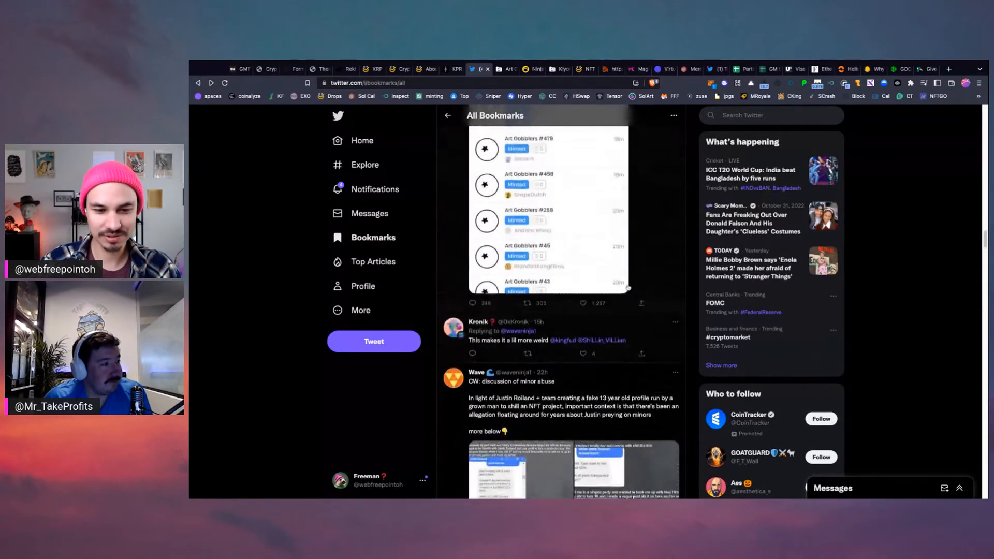
scroll(down, 3)
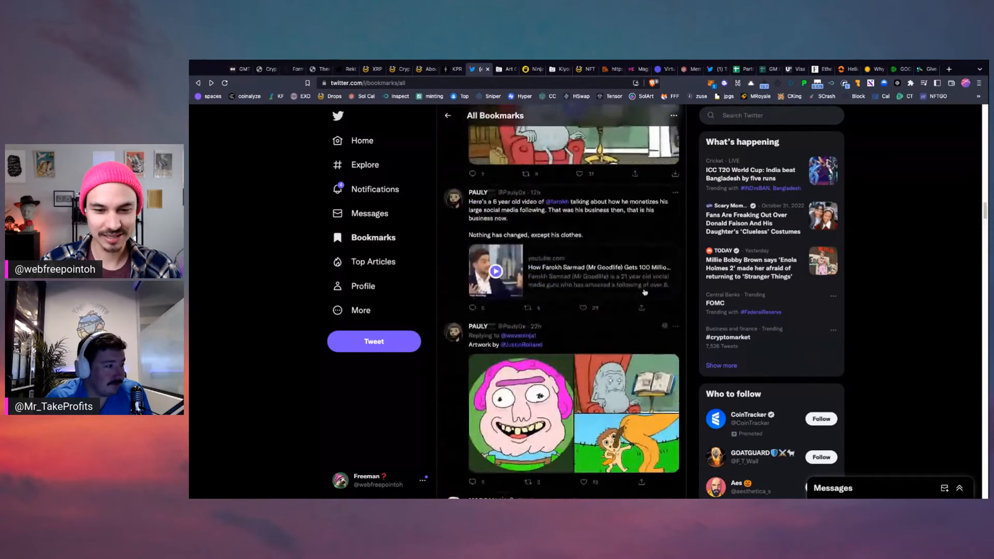
scroll(down, 3)
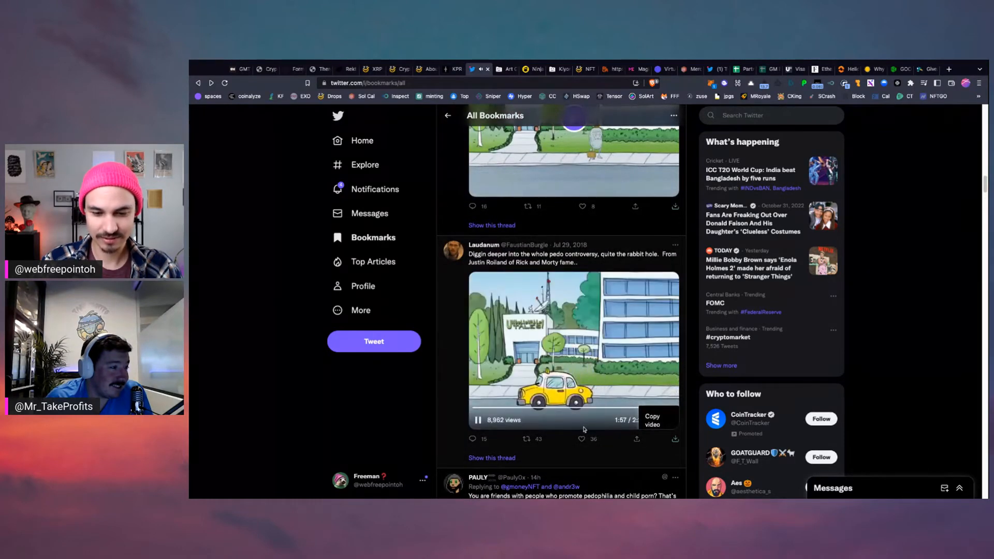
scroll(down, 3)
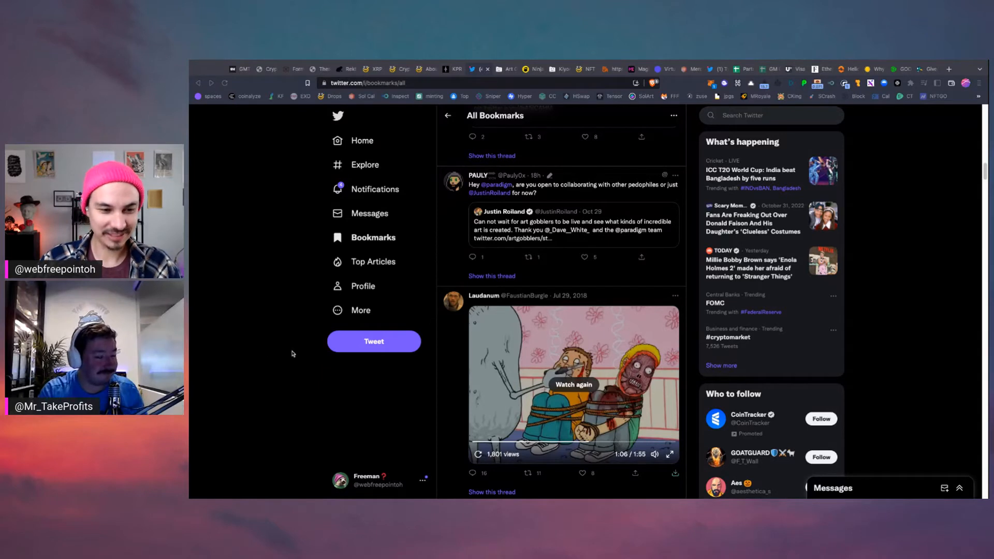
mouse_move(291, 341)
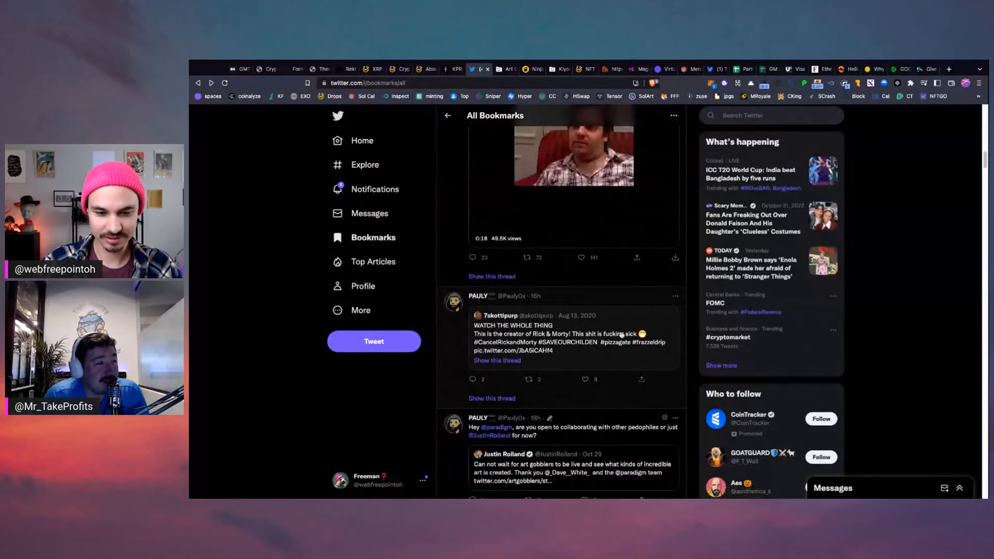
scroll(down, 3)
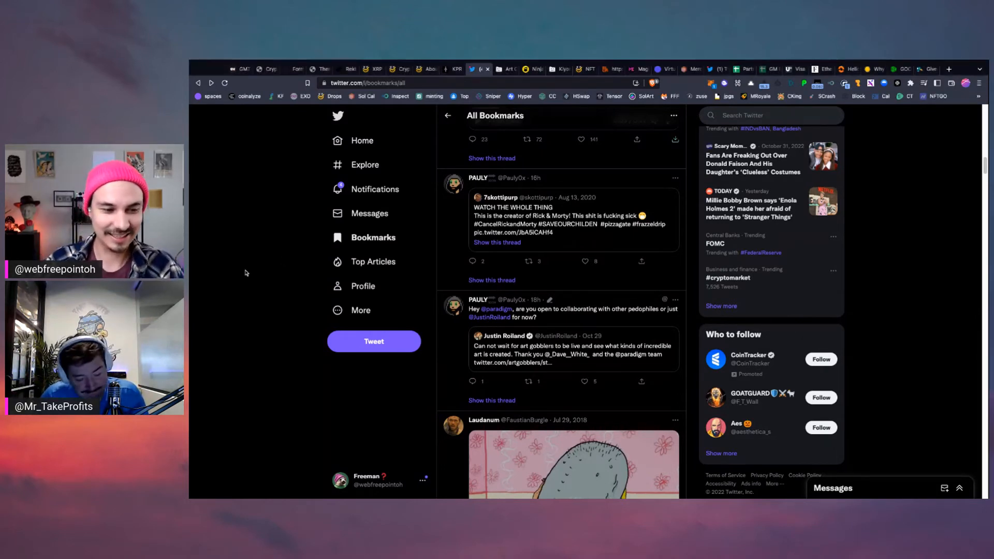
scroll(down, 3)
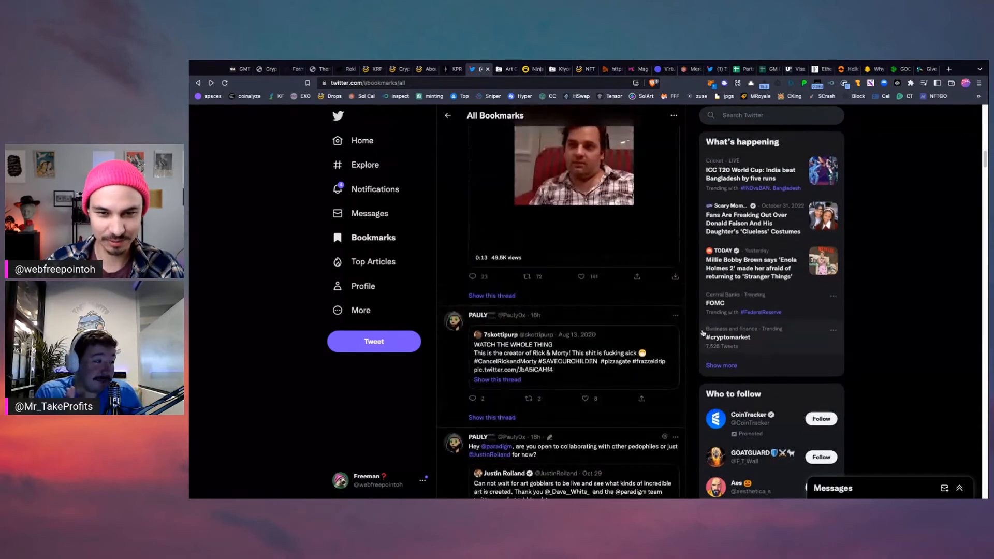
scroll(down, 3)
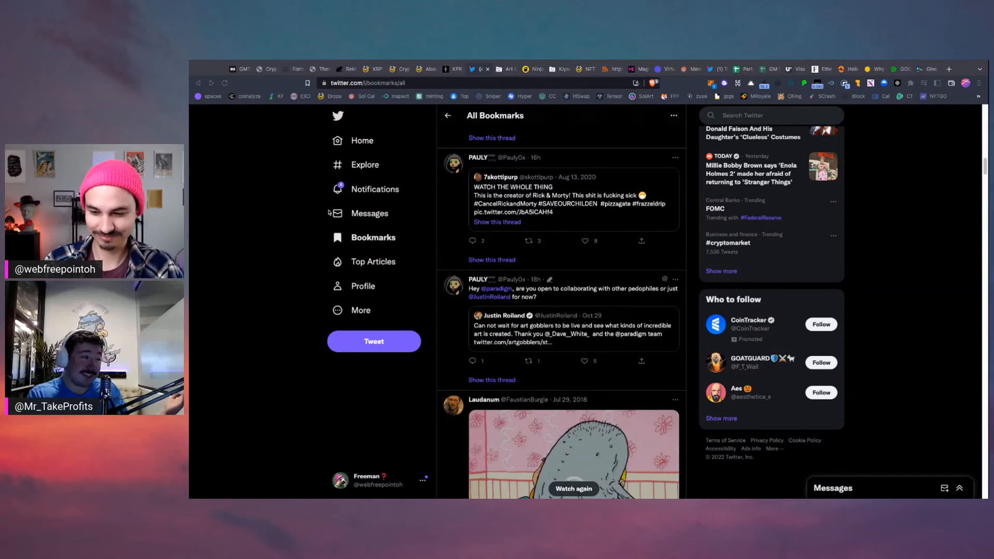
mouse_move(273, 319)
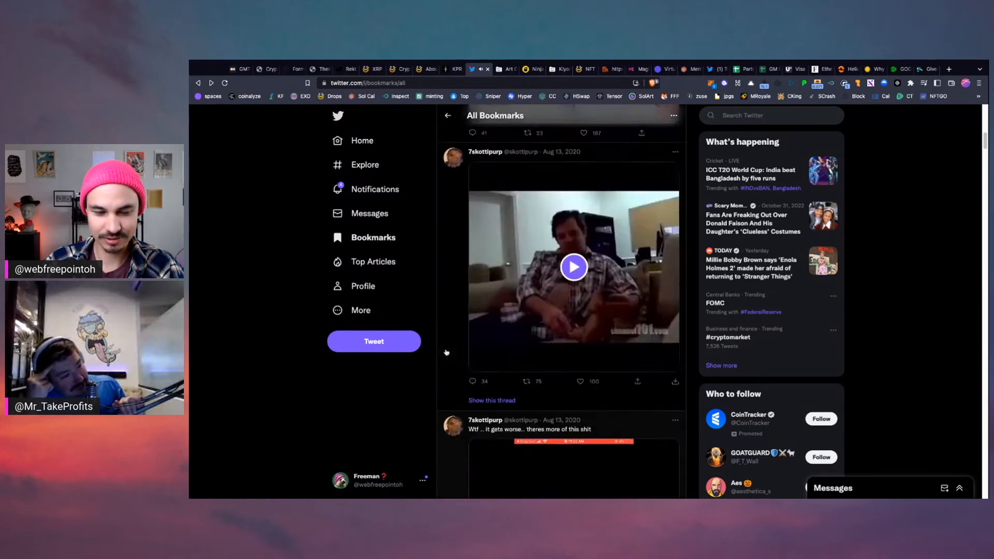
click(572, 267)
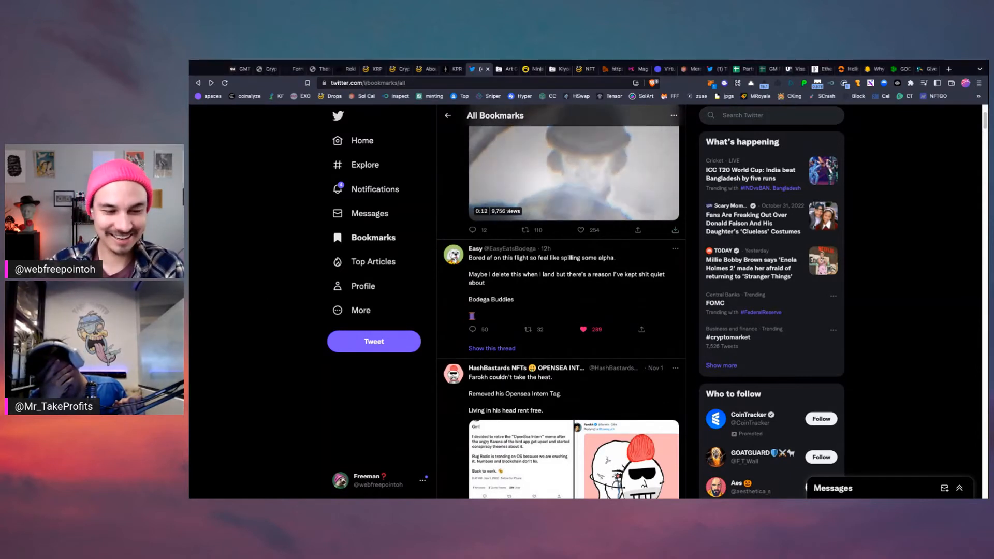
scroll(down, 3)
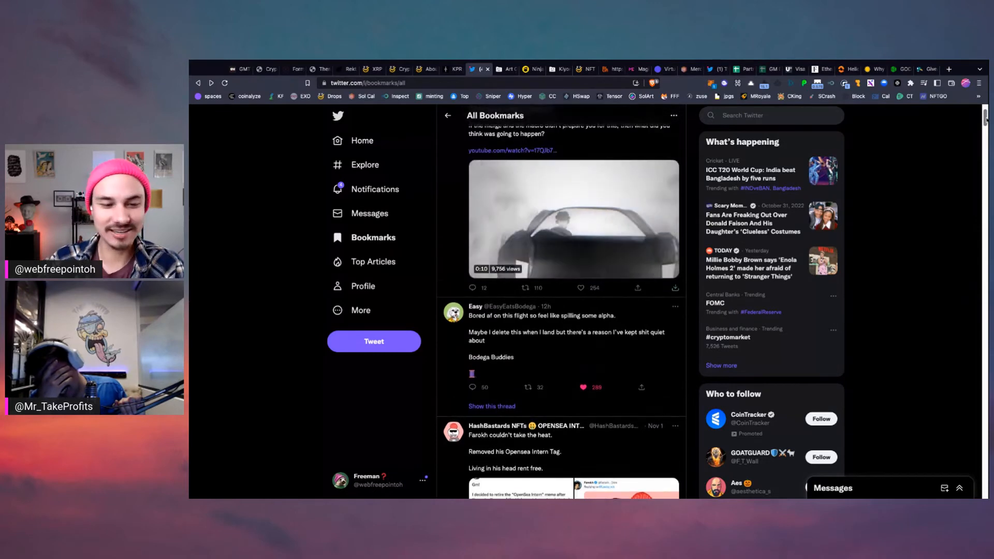
scroll(down, 3)
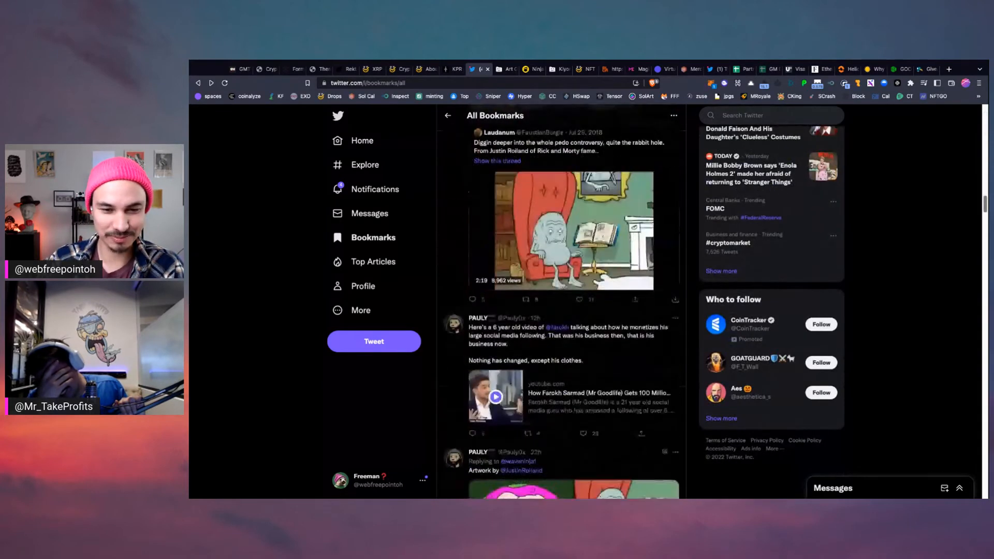
scroll(down, 3)
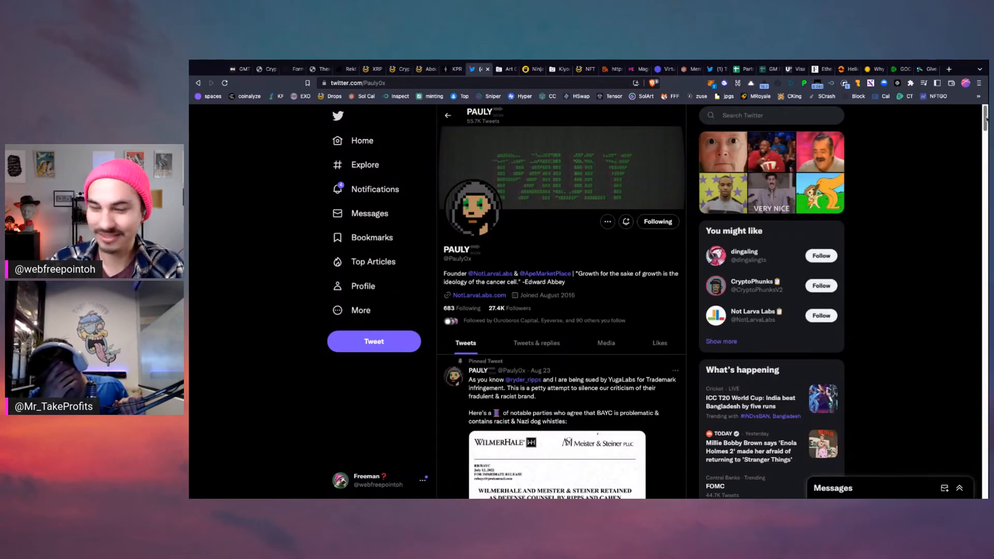
Step: Scroll down PAULY's profile timeline to skim his recent tweets and retweets
scroll(down, 3)
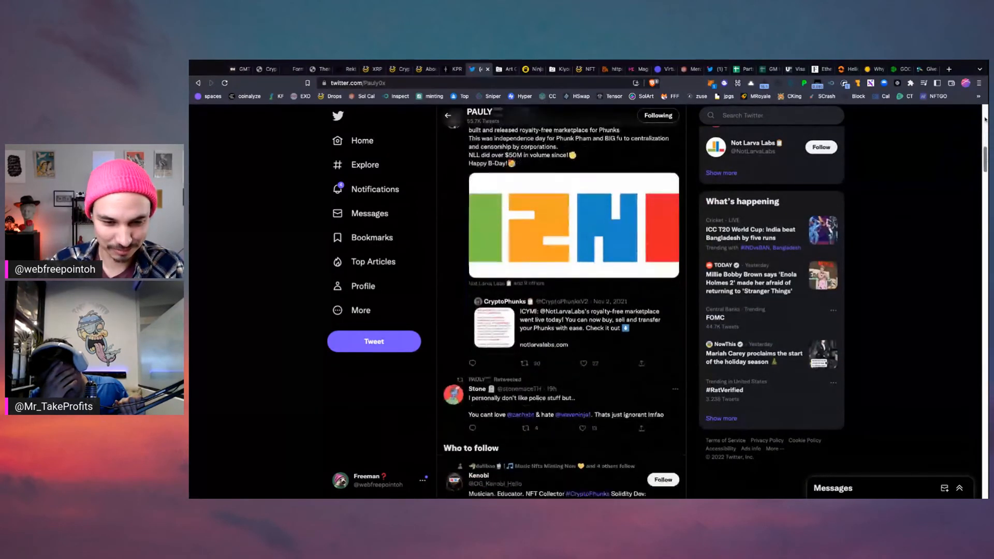
scroll(down, 3)
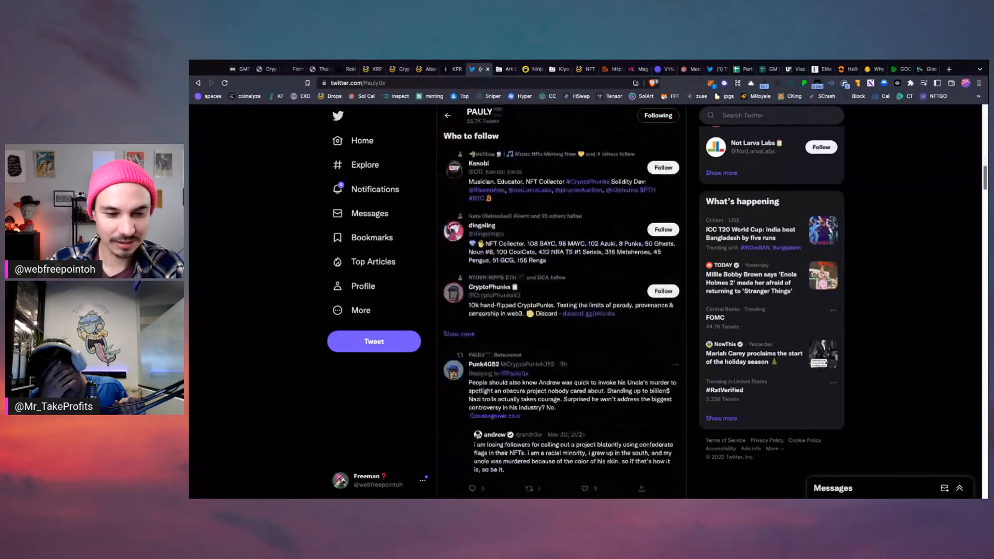
scroll(down, 3)
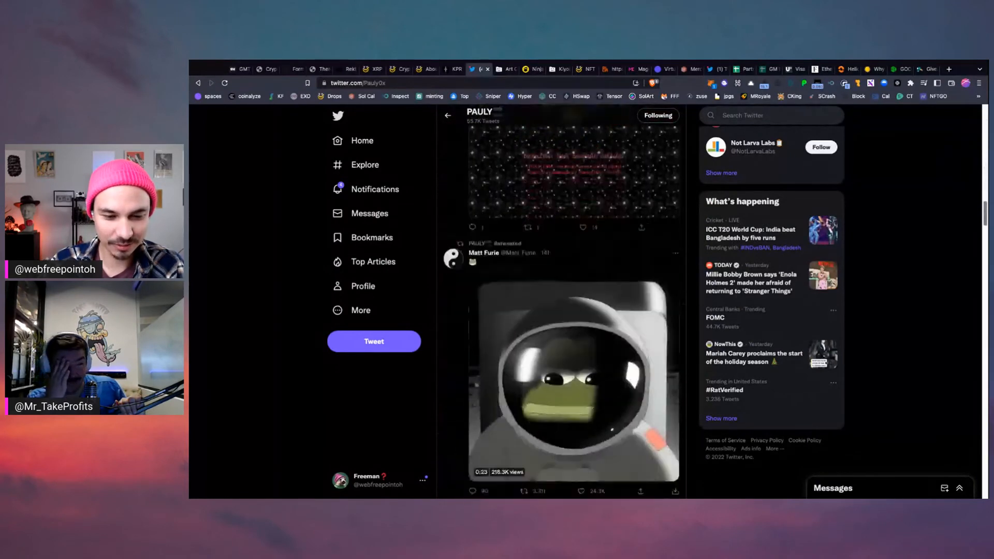
scroll(down, 3)
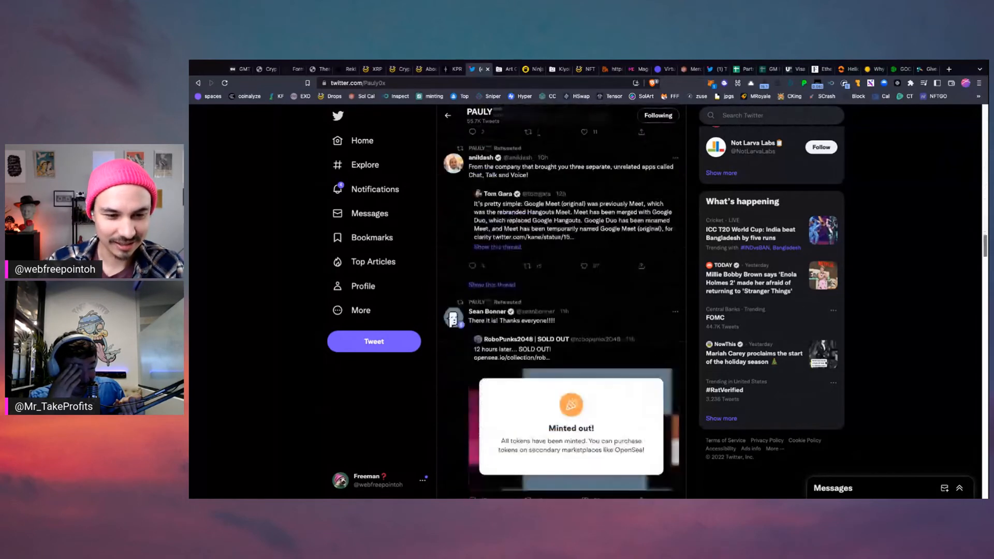
scroll(down, 3)
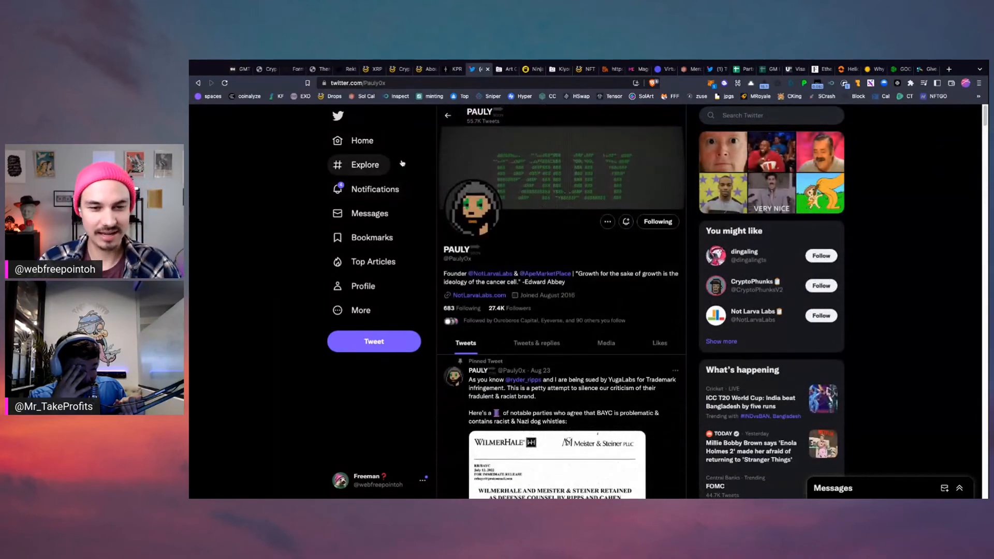
mouse_move(298, 174)
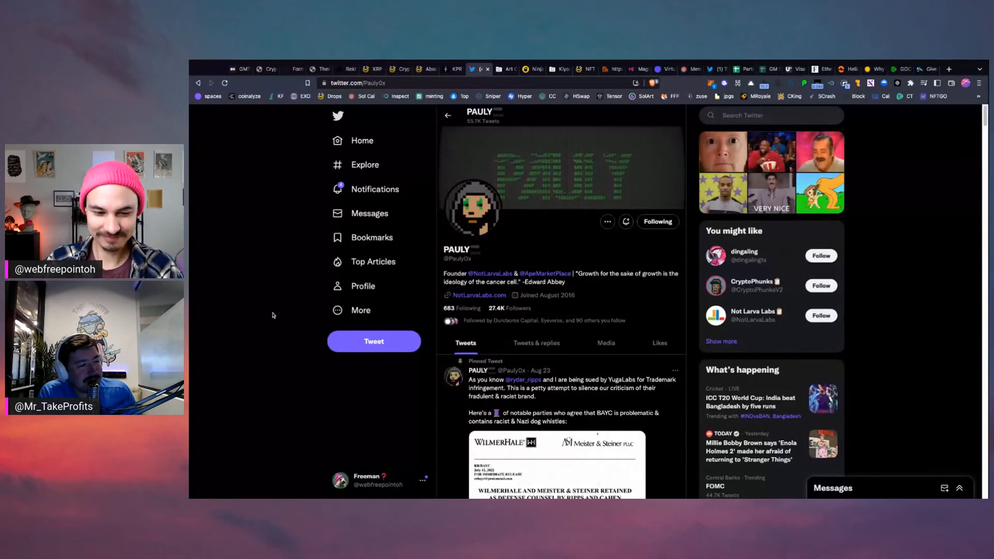
scroll(down, 3)
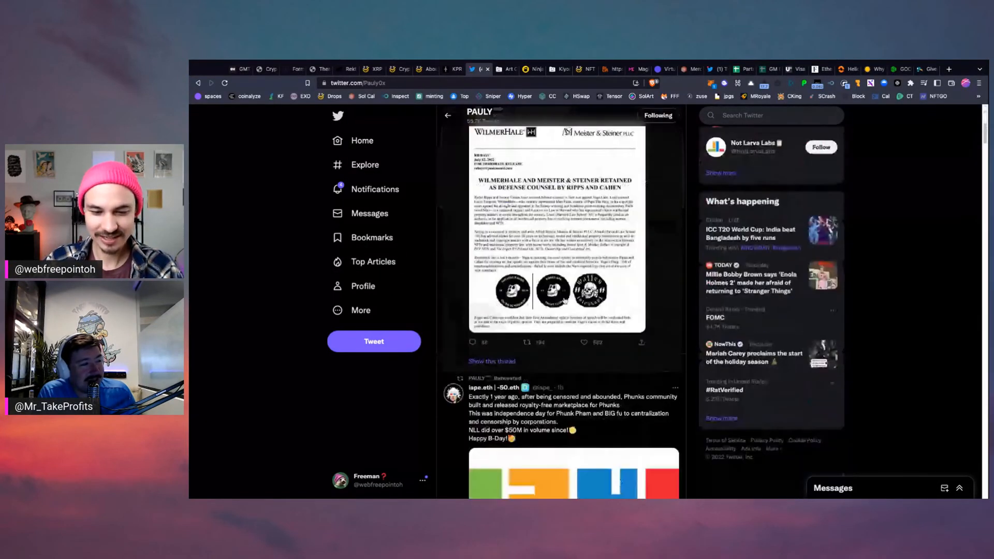
scroll(down, 3)
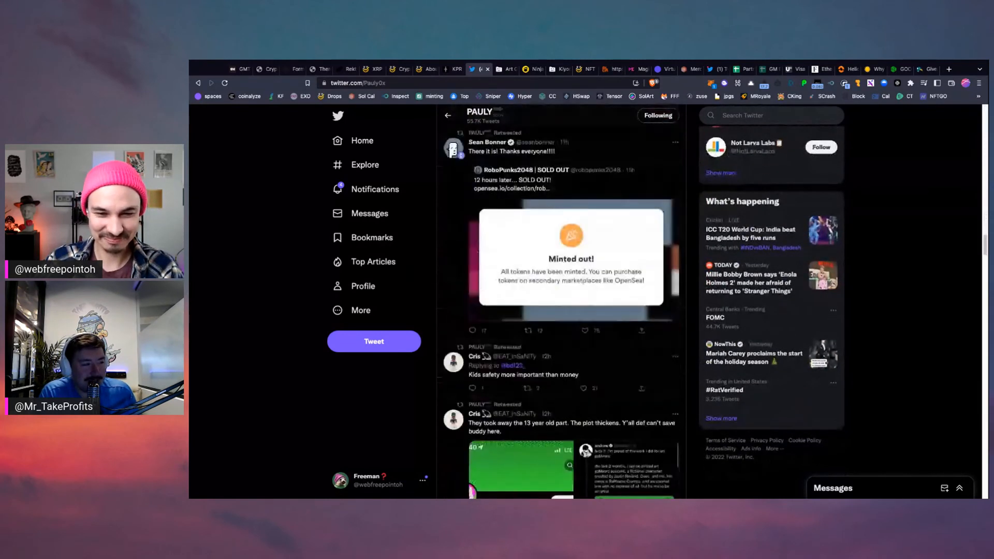
scroll(down, 3)
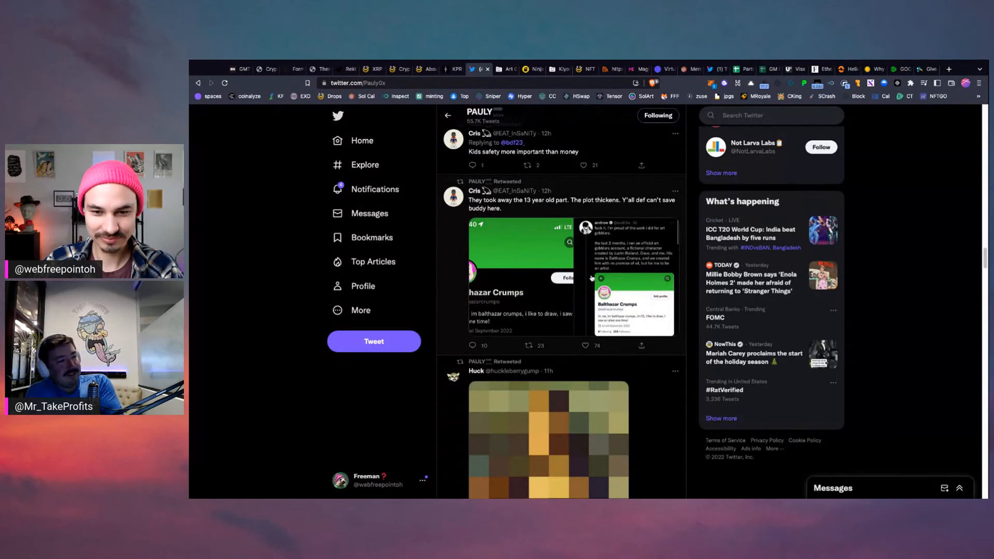
scroll(down, 3)
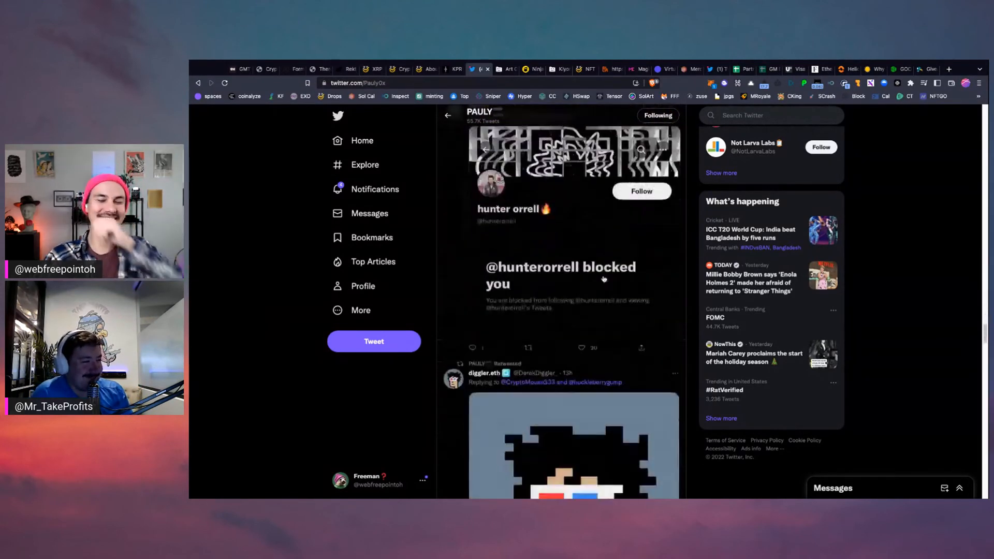
scroll(down, 3)
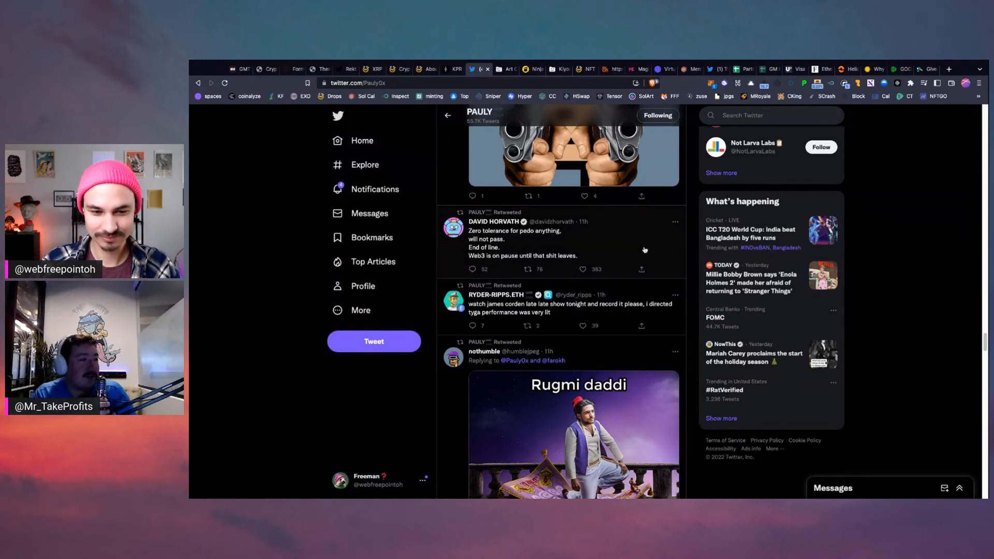
scroll(down, 3)
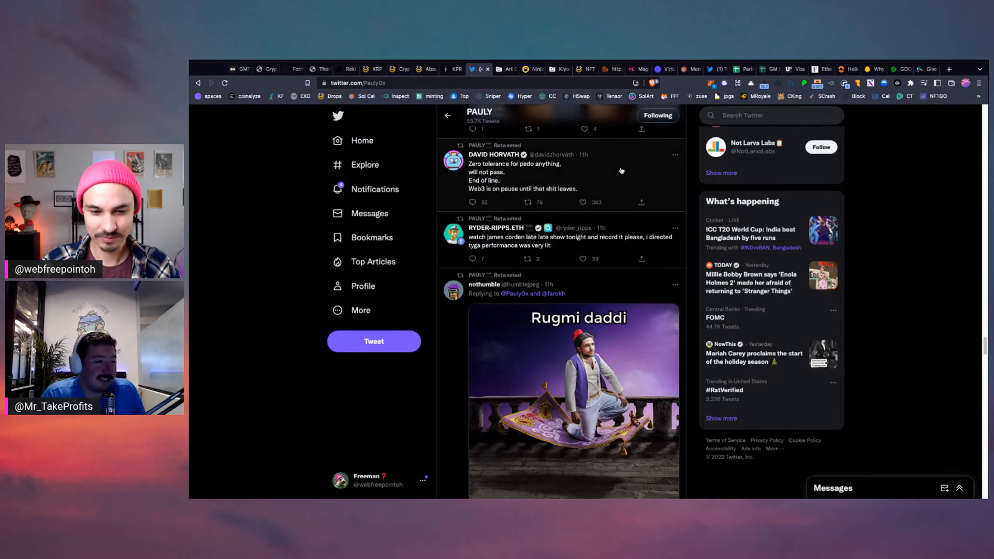
click(526, 179)
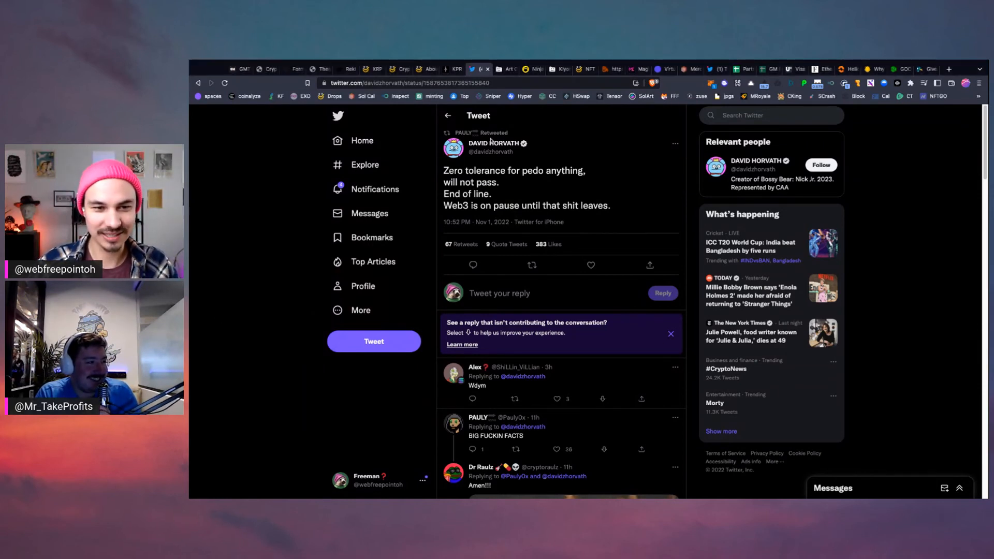
mouse_move(493, 143)
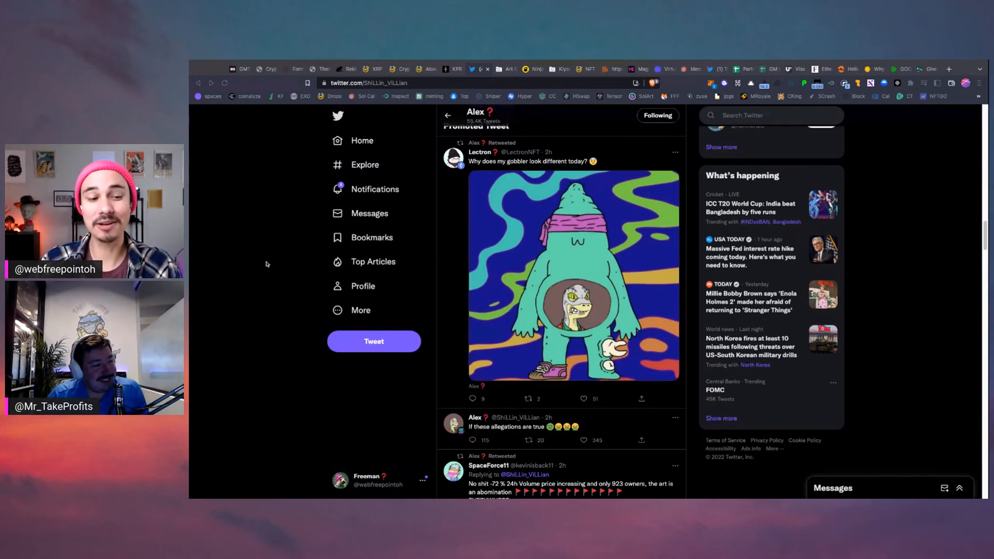
mouse_move(328, 275)
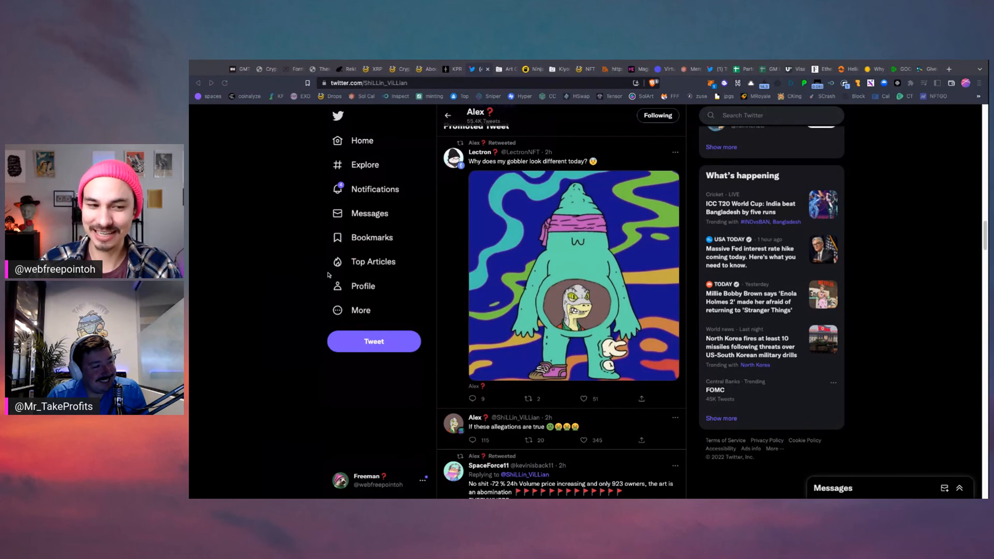
mouse_move(223, 250)
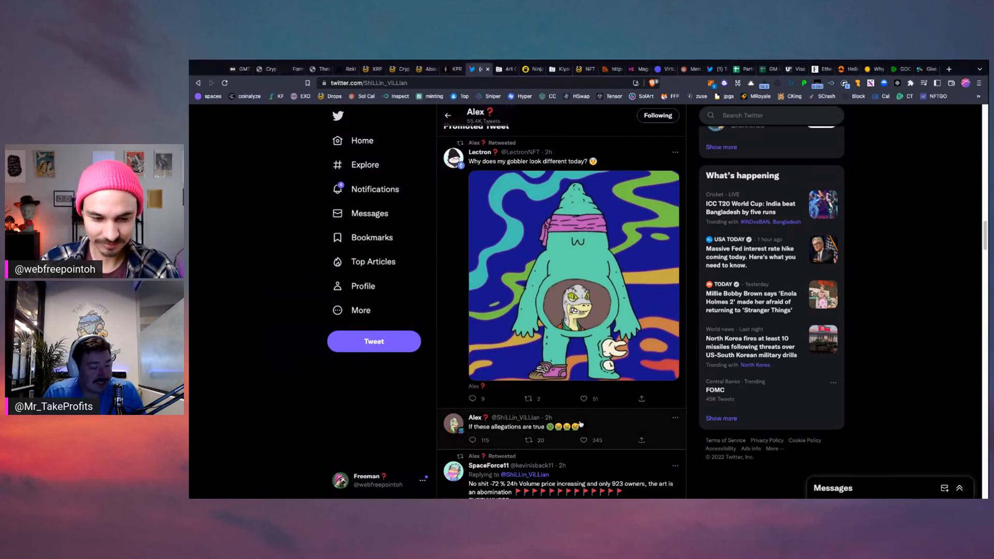
Step: View Alex's 'If these allegations are true' tweet with its replies asking which allegations
click(519, 426)
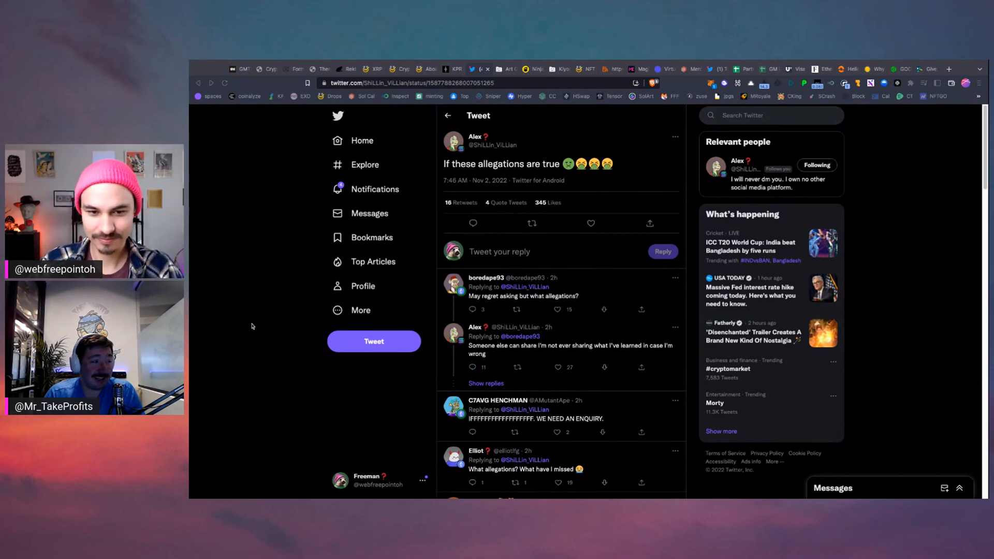
mouse_move(218, 315)
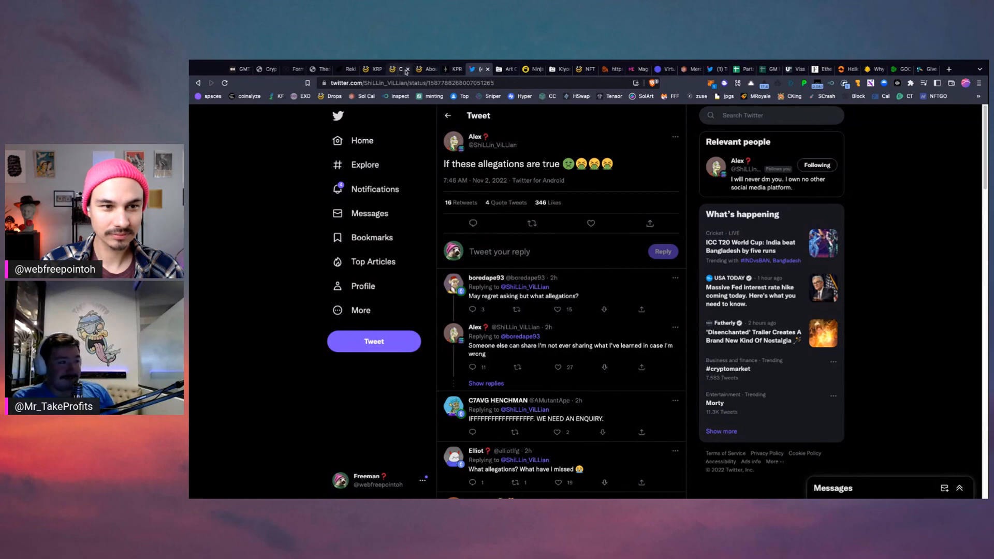
Step: Cycle through the KPRVERSE, OpenSea Kiyomi Official and Lucky Trader tabs, ending on the NFT Drop Schedule
click(560, 69)
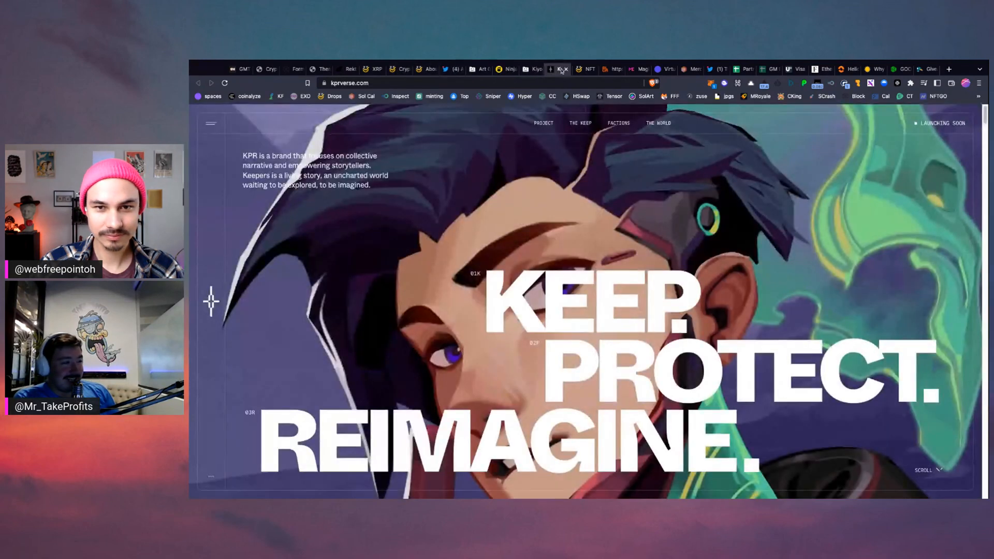
click(558, 69)
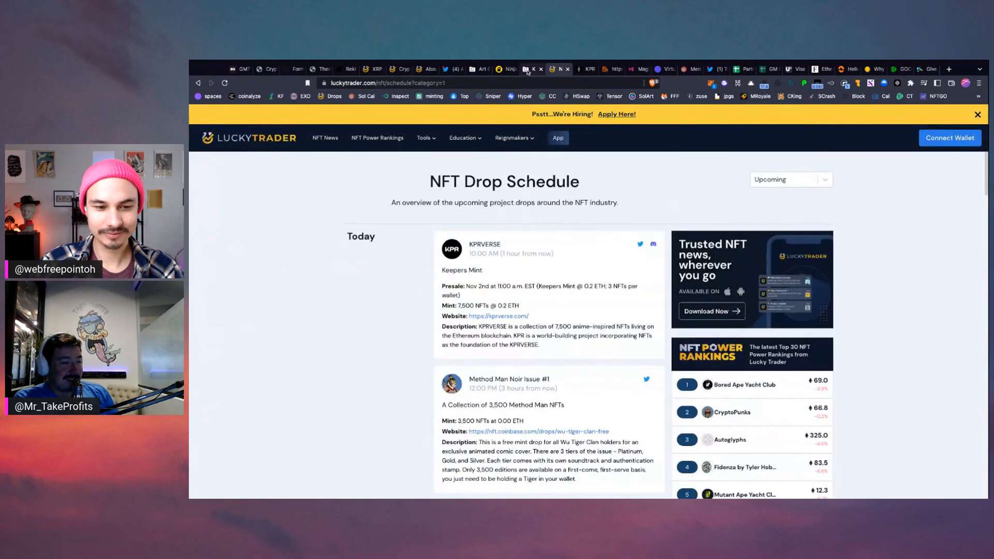
click(558, 69)
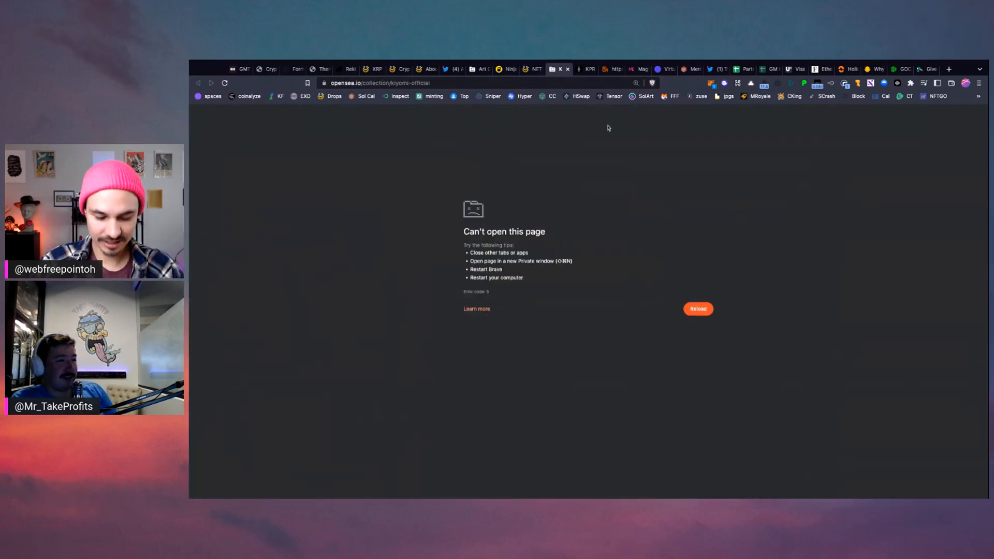
click(696, 309)
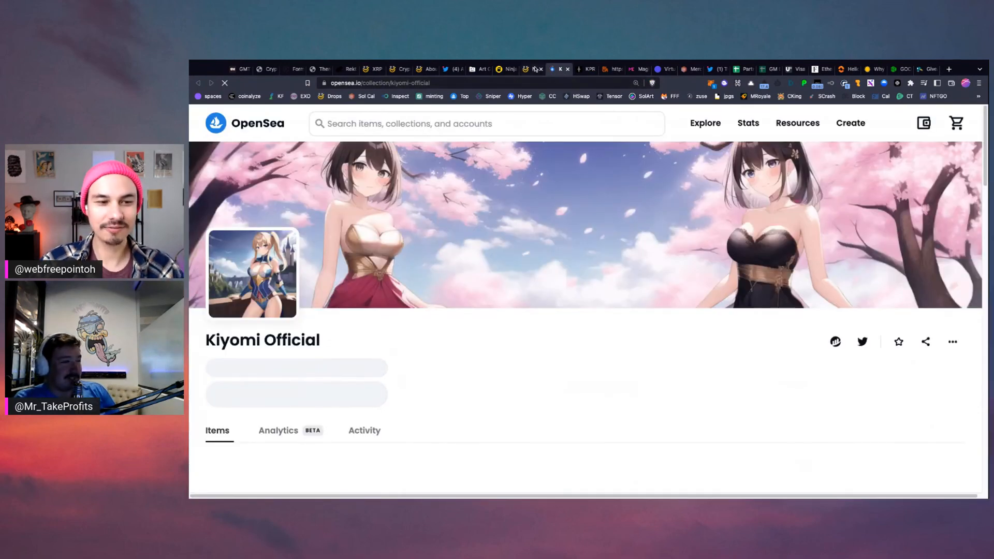
click(533, 68)
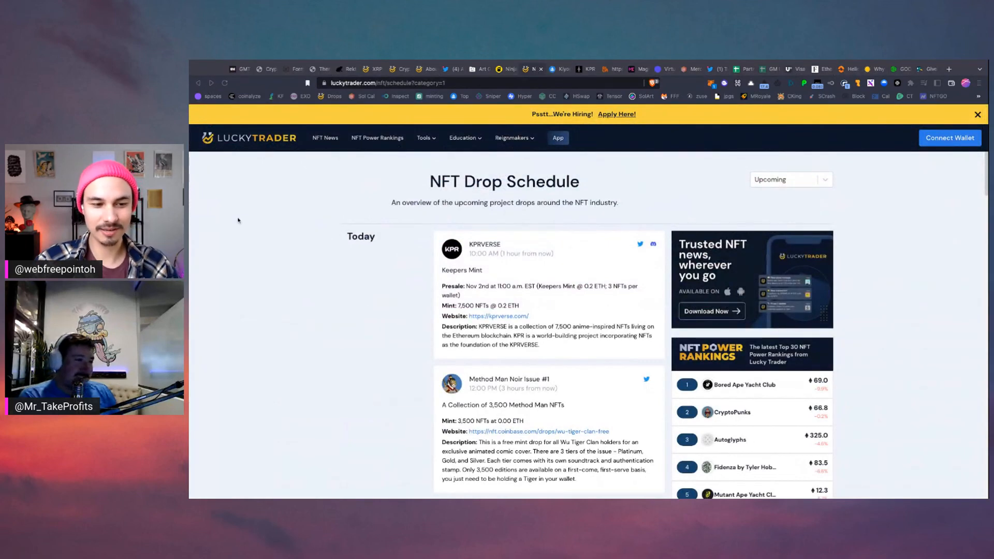